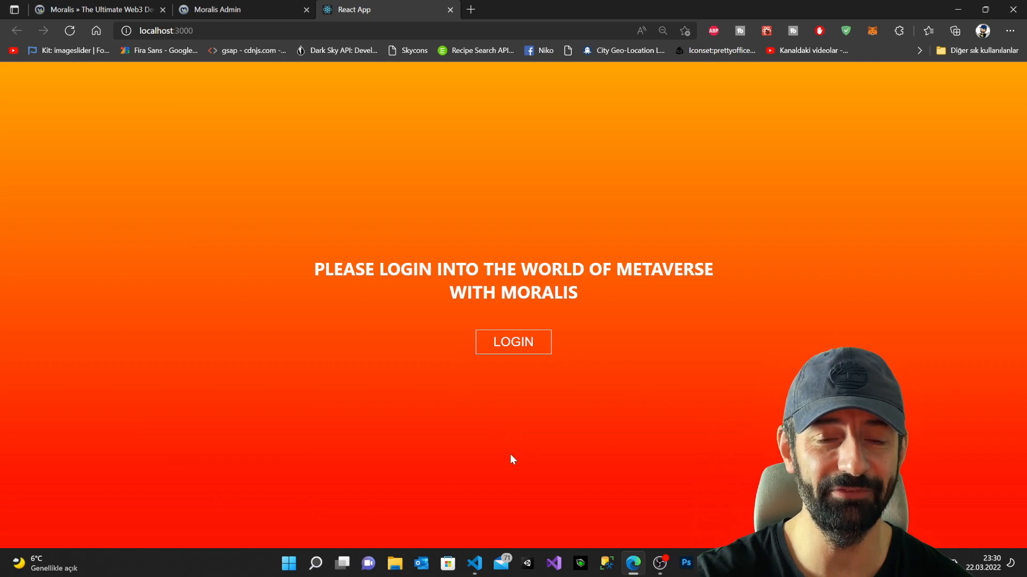
mouse_move(511, 373)
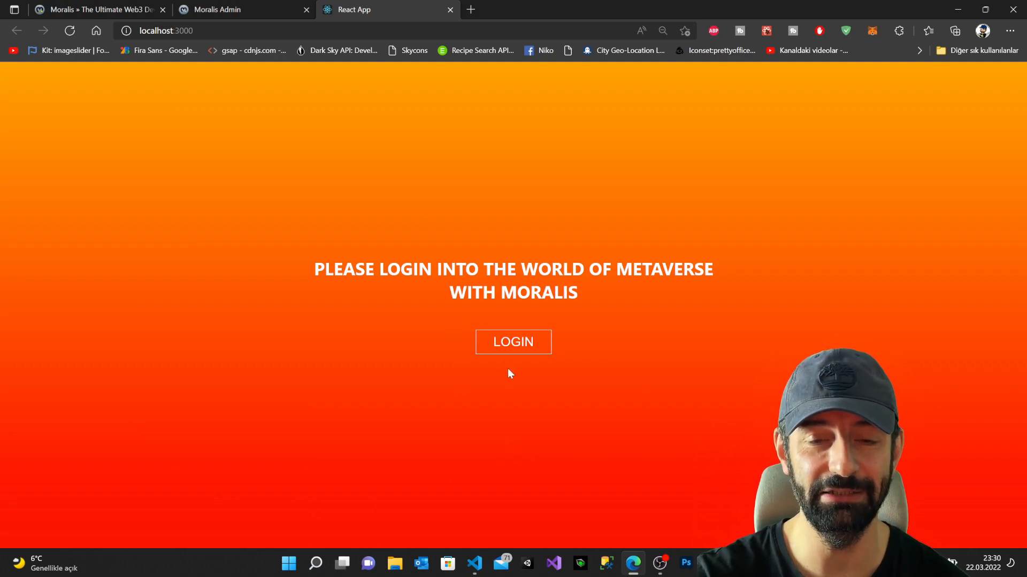
- Log in via LOGIN and sign the Moralis Authentication message in MetaMask
left_click(513, 341)
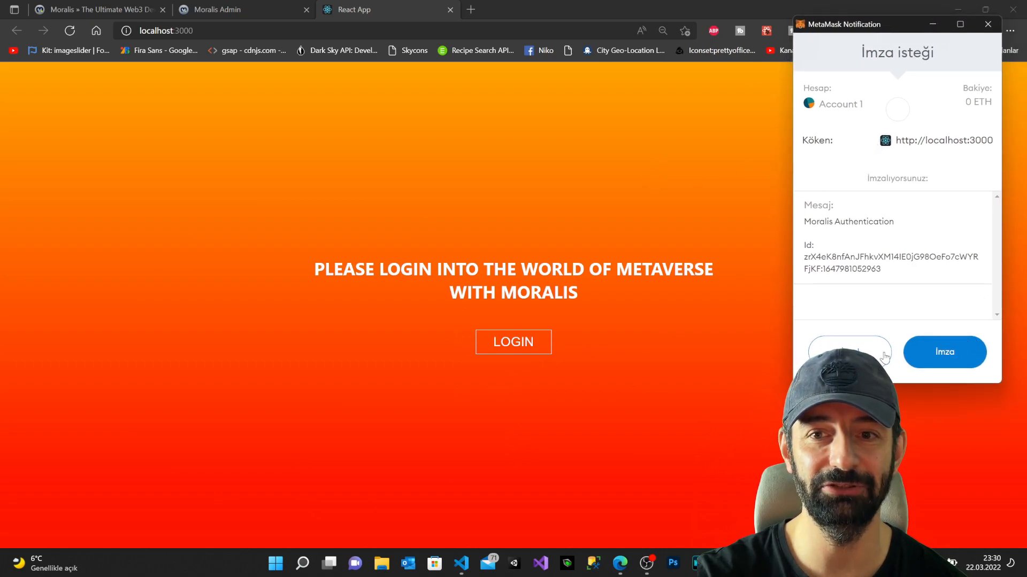
mouse_move(297, 177)
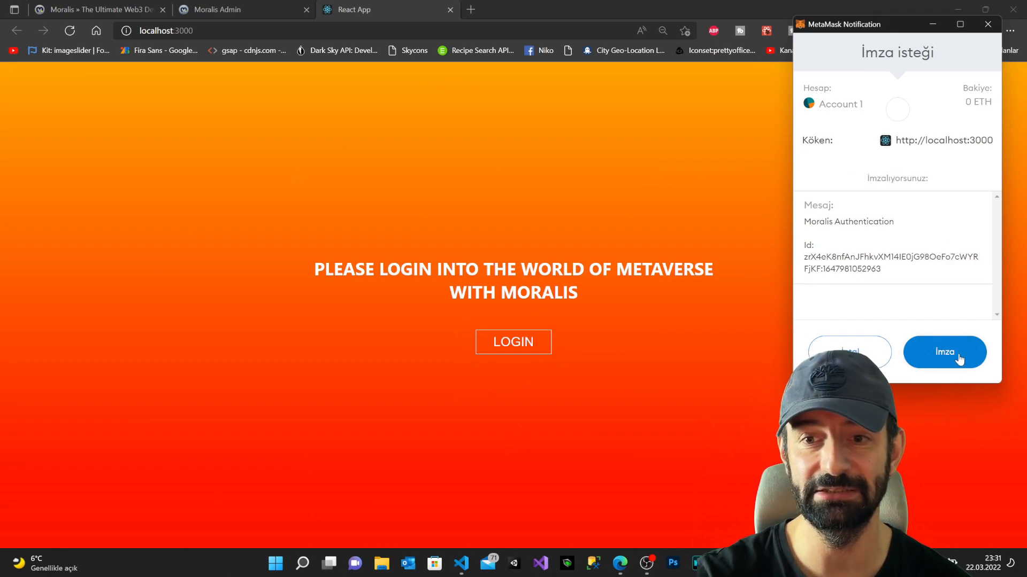
left_click(944, 352)
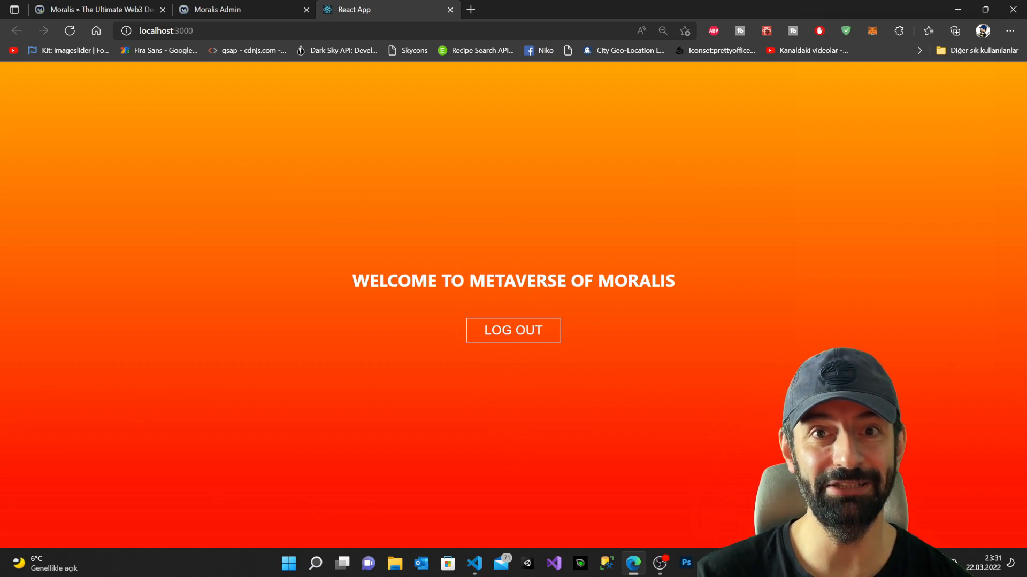
- Close the React App tab and go to the Moralis Admin Servers page
left_click(242, 9)
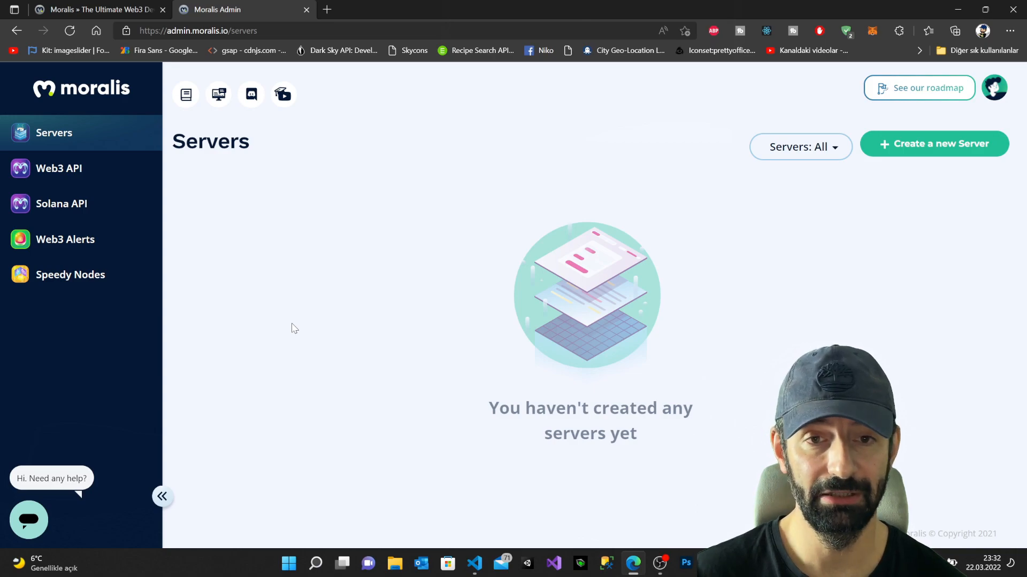
mouse_move(533, 123)
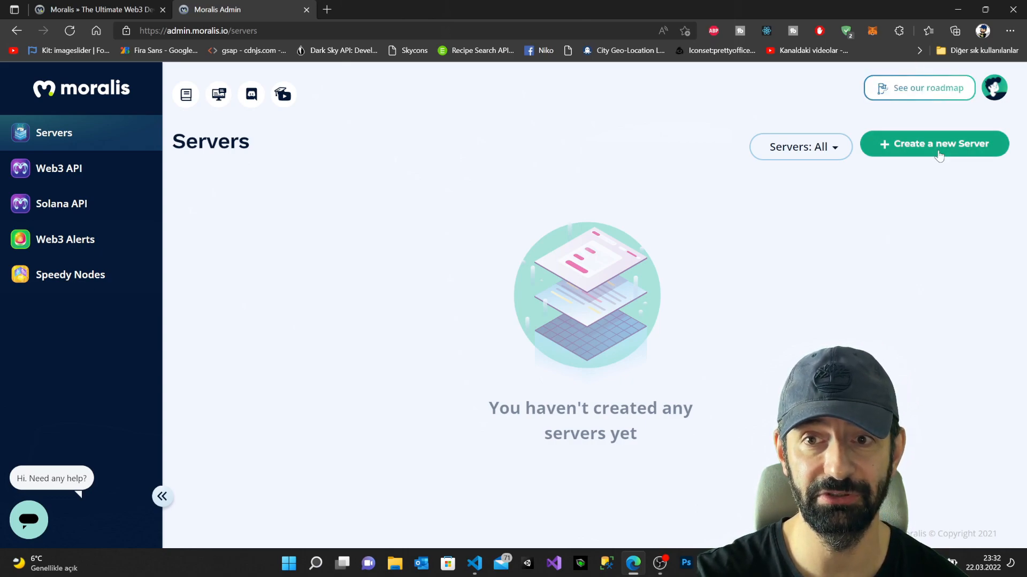
- Add a Testnet Server named 'testnet', region London, chain Eth (Ropsten)
left_click(935, 144)
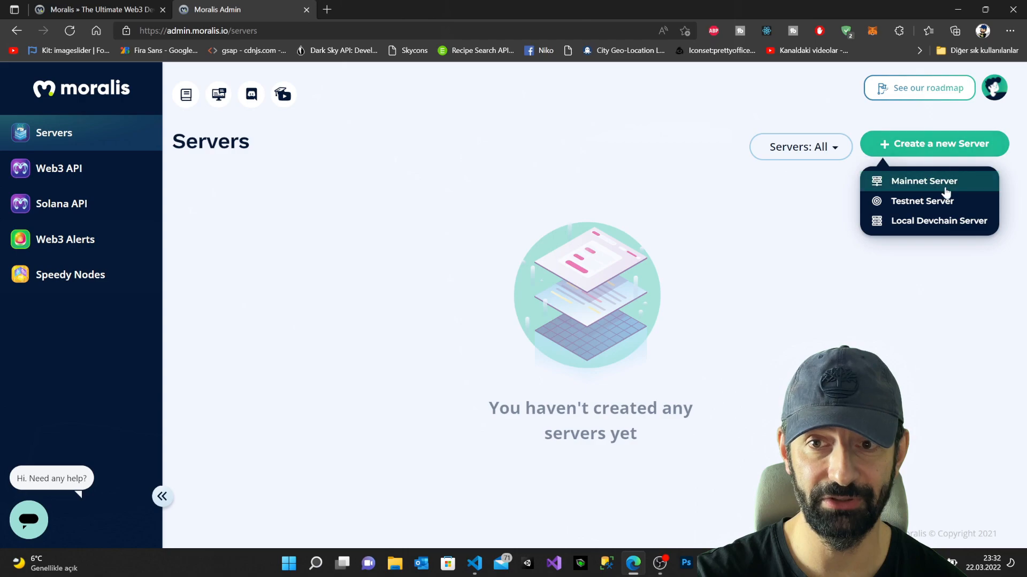
left_click(924, 201)
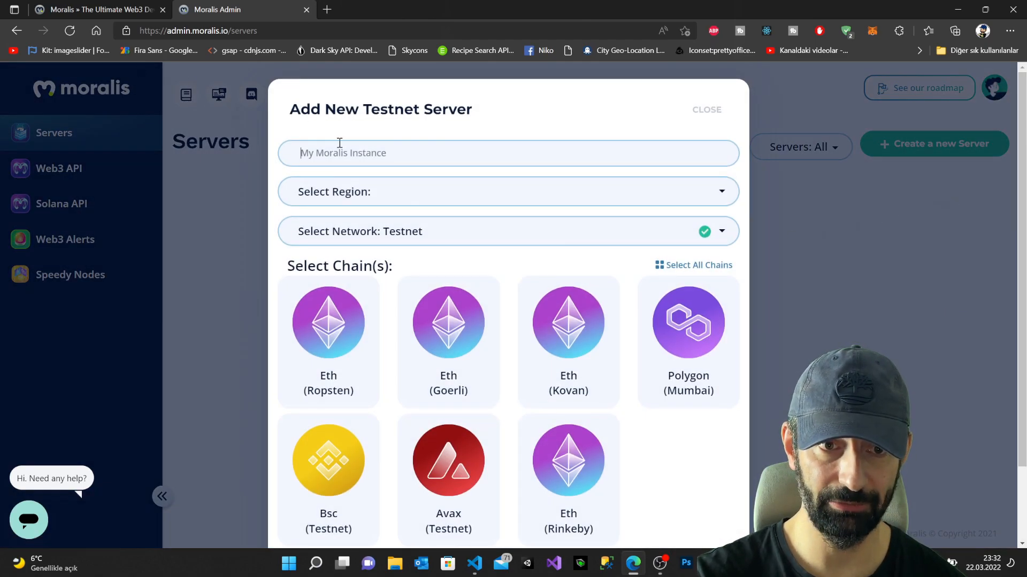
type("test")
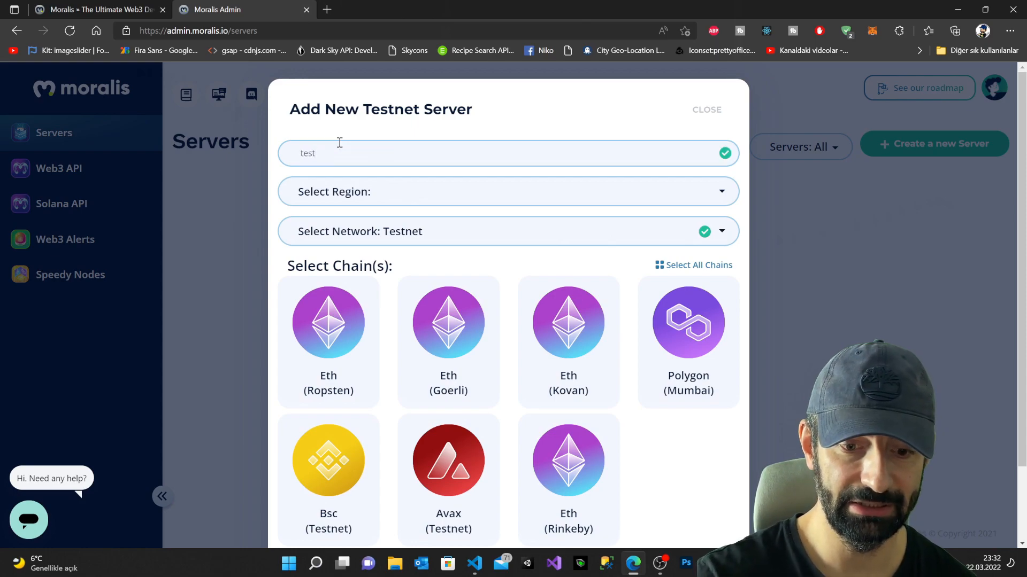
type("net")
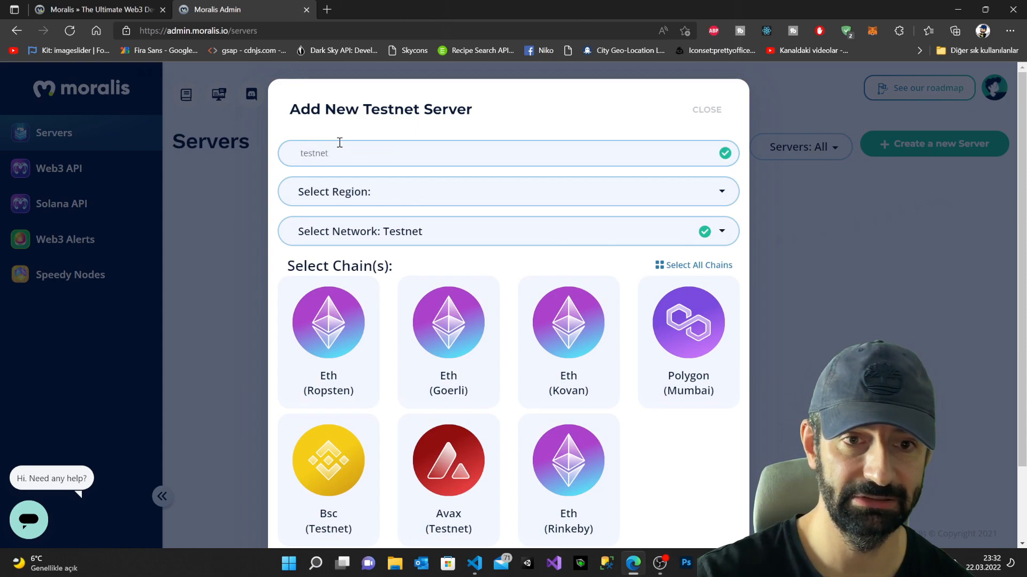
left_click(507, 191)
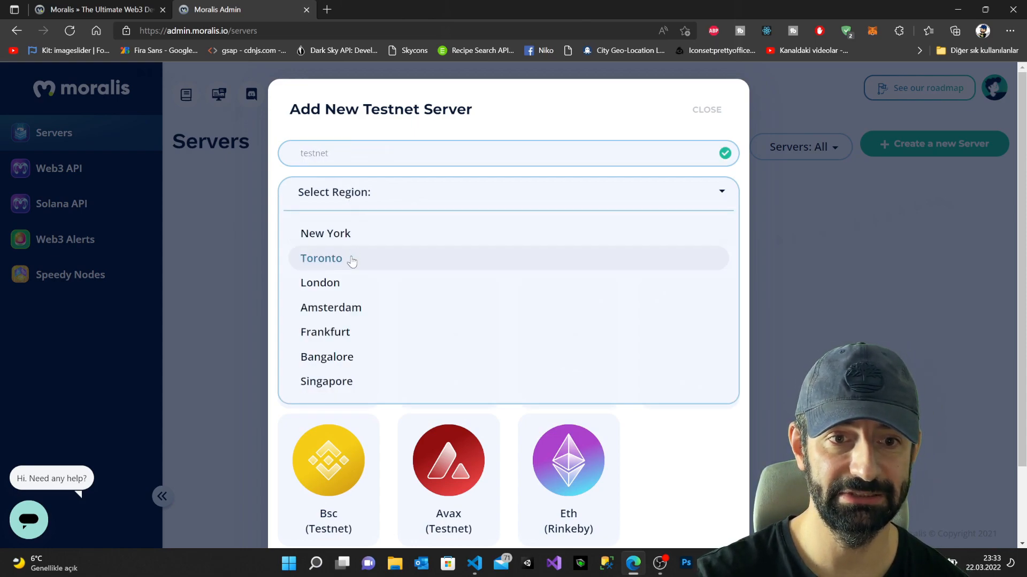
left_click(320, 283)
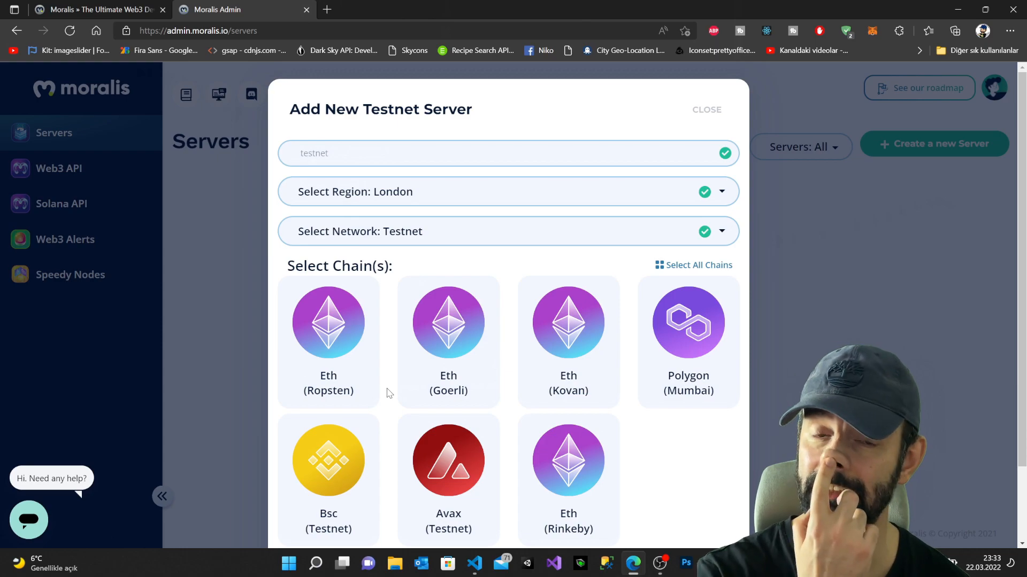
left_click(328, 321)
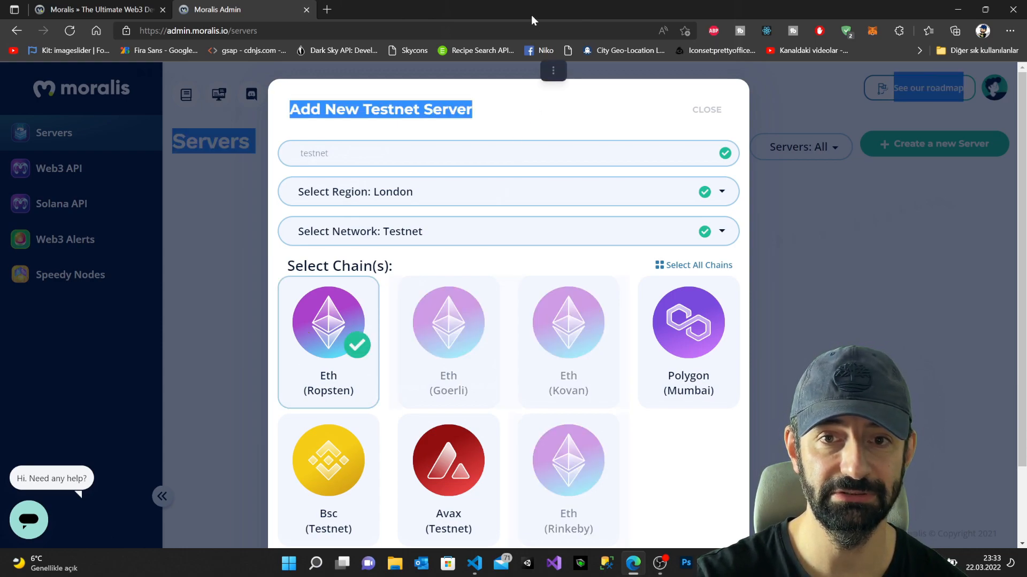
scroll("down", 3)
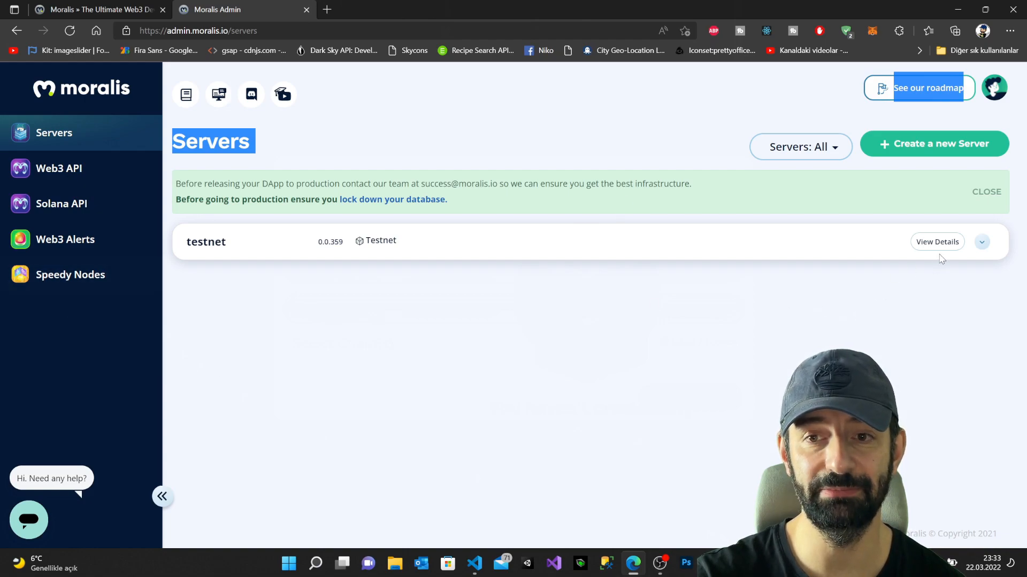
- Open the testnet server's details showing its server URL, application ID and keys
left_click(935, 242)
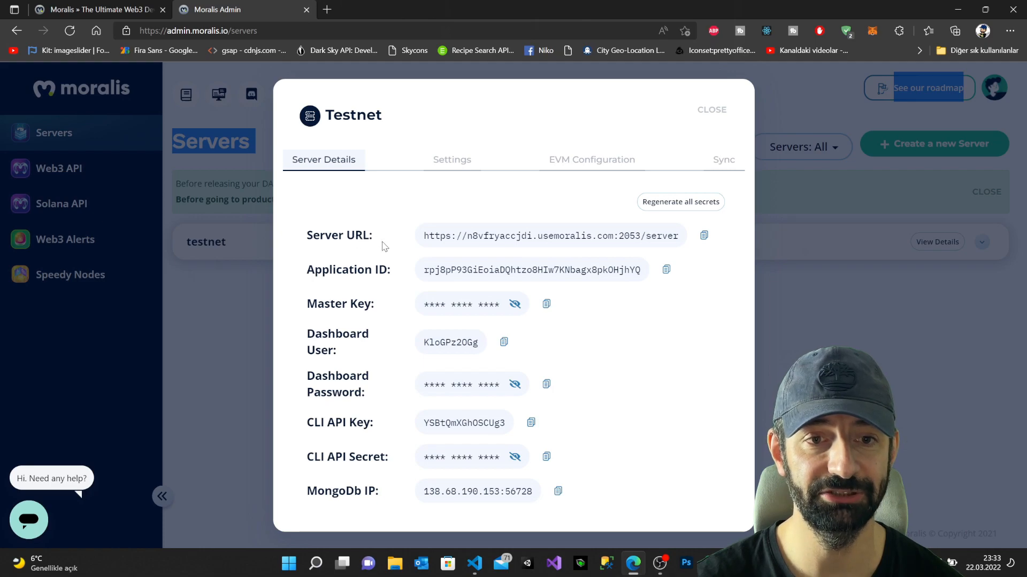
mouse_move(386, 283)
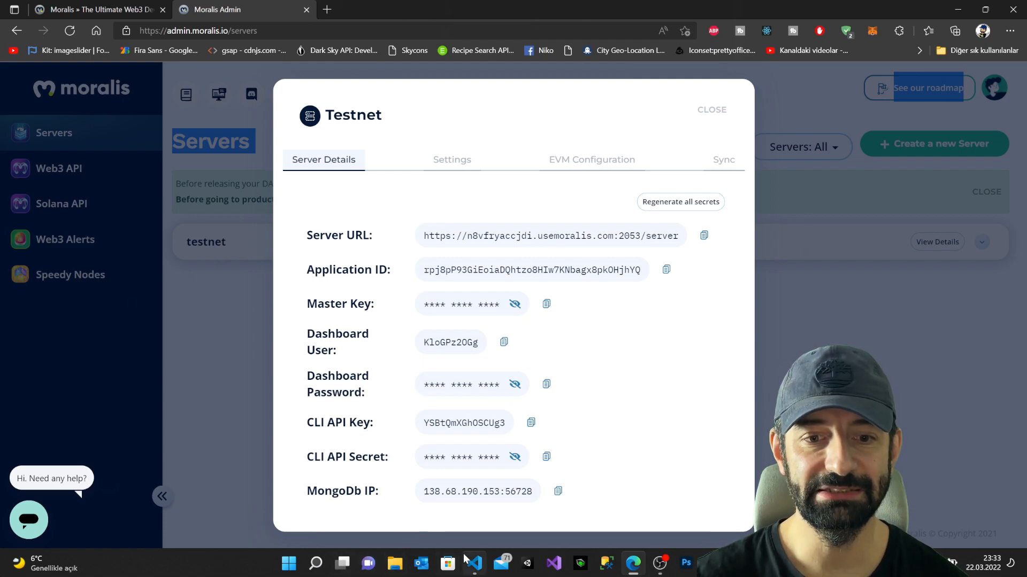
mouse_move(472, 563)
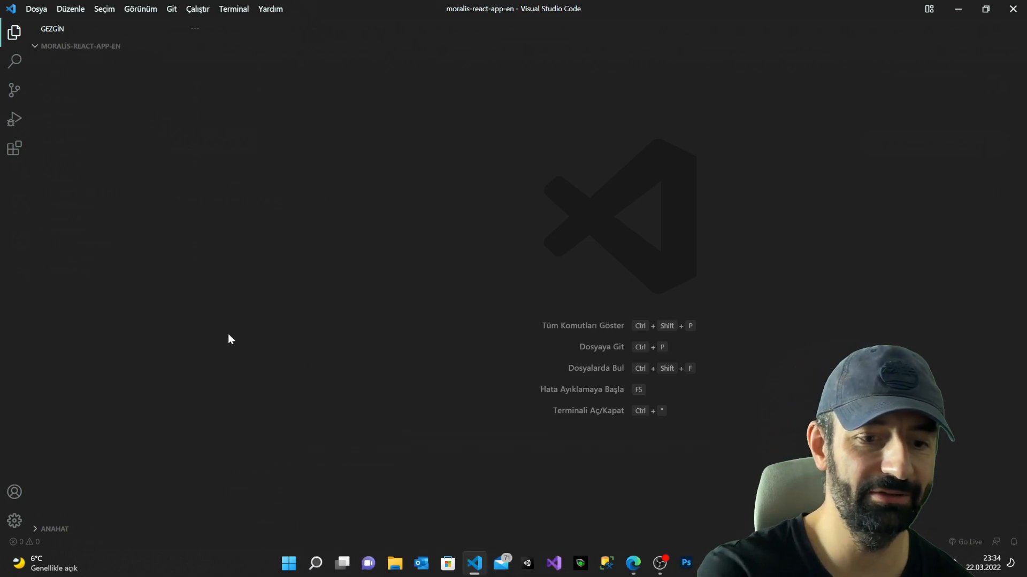
- Run npx create-react-app . in a new terminal inside moralis-react-app-en
key("ctrl+`")
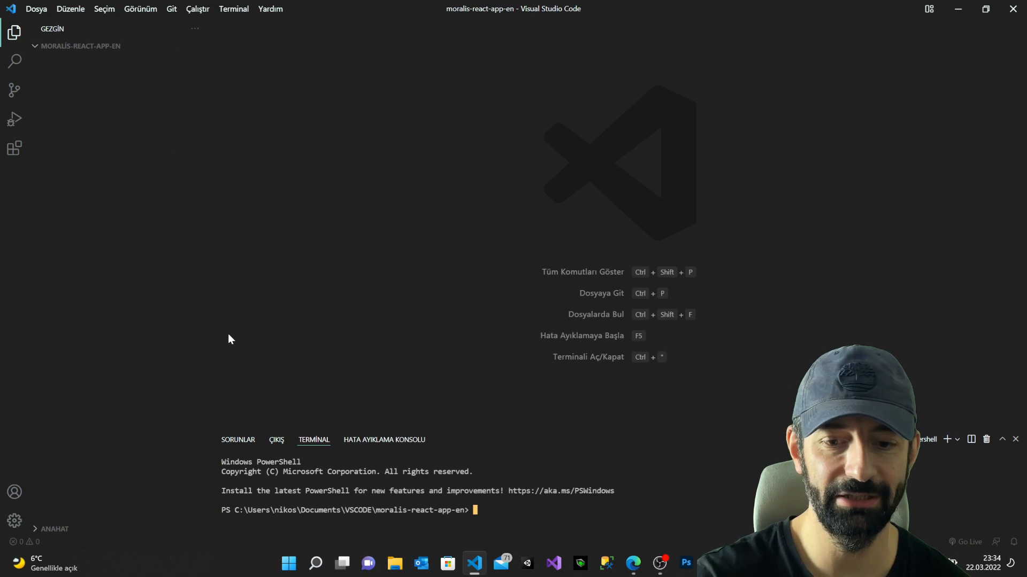
type("npx")
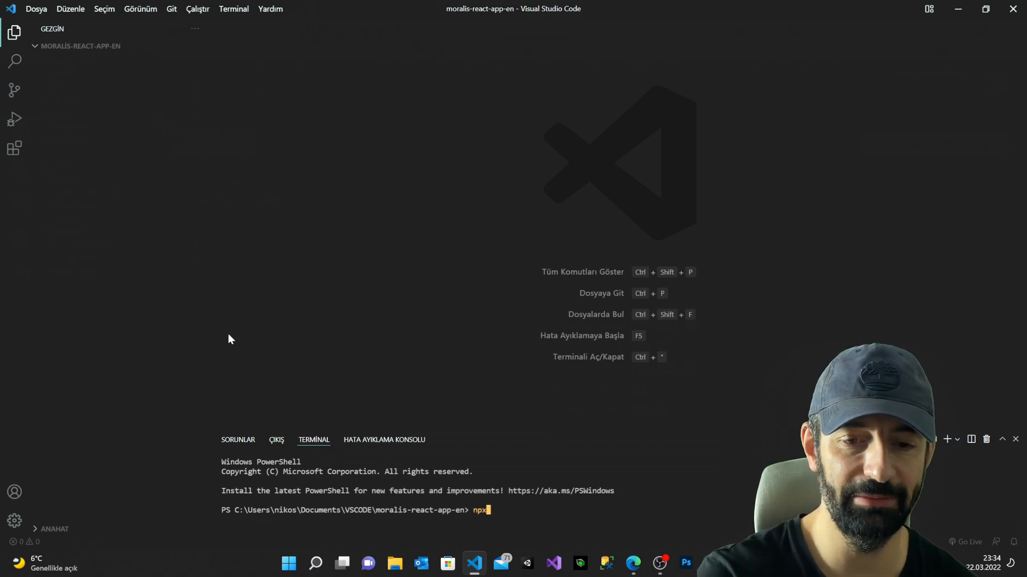
type("creast")
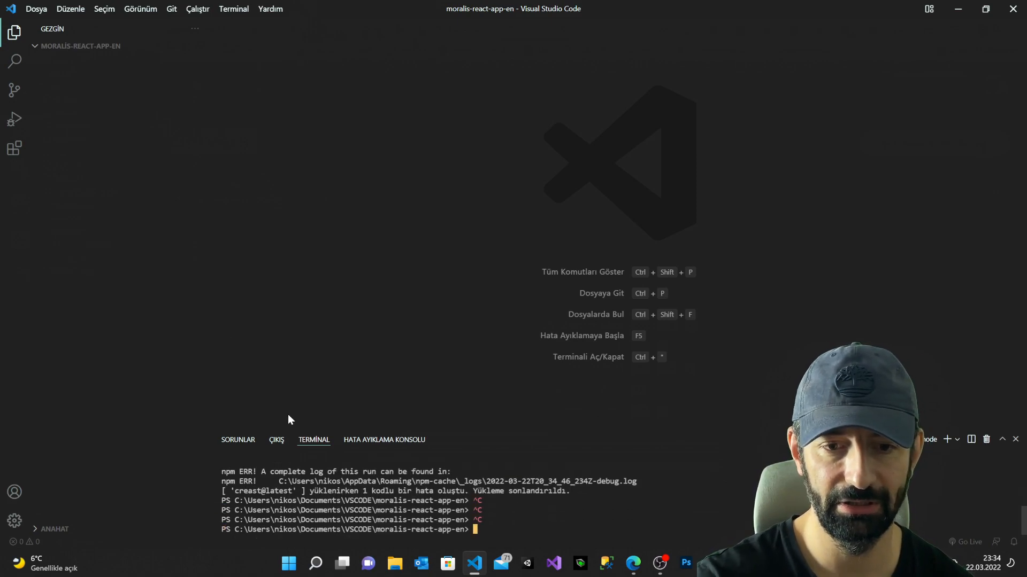
type("cls")
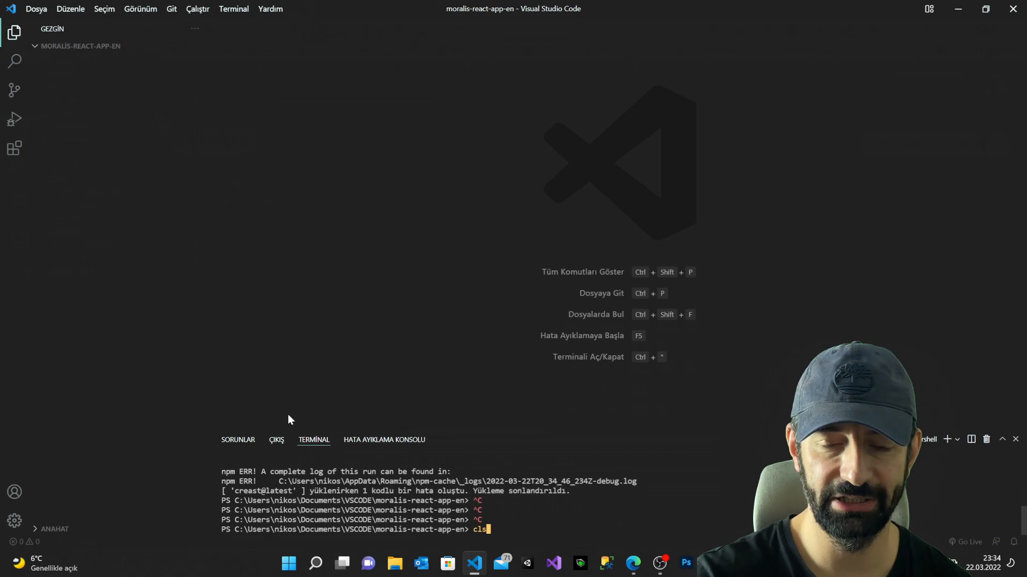
type("mnp")
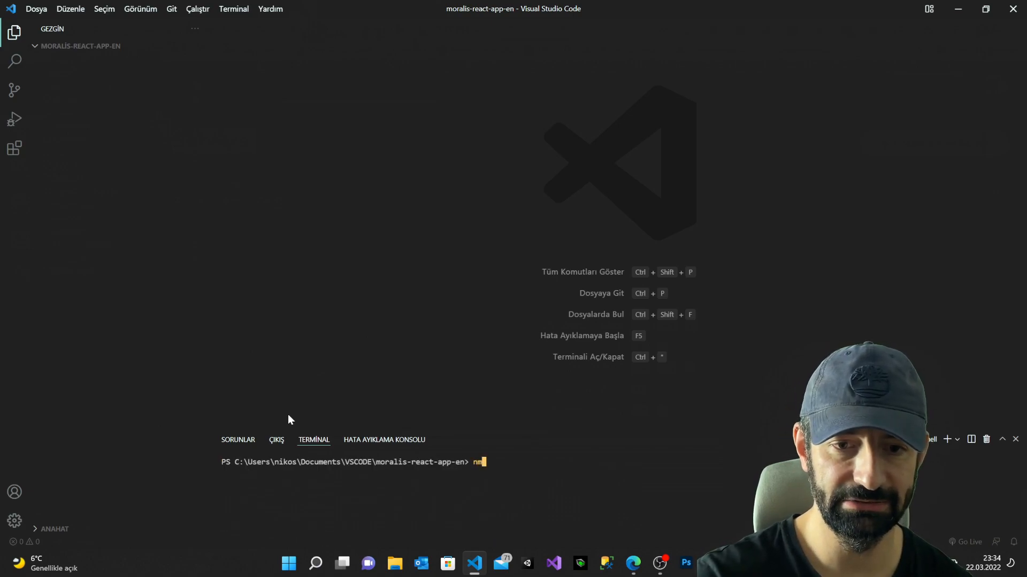
type("npx create-react-app")
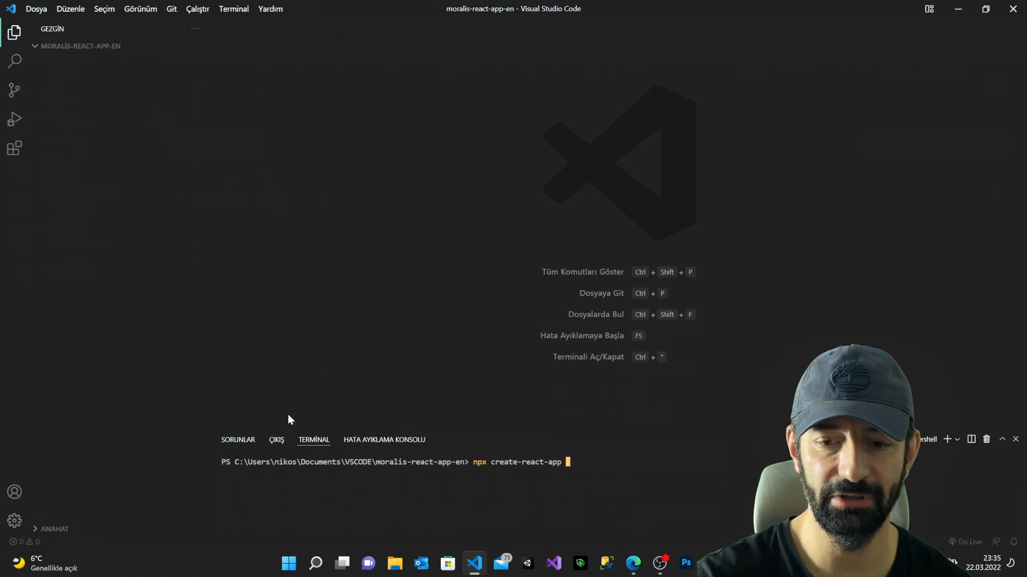
type(".")
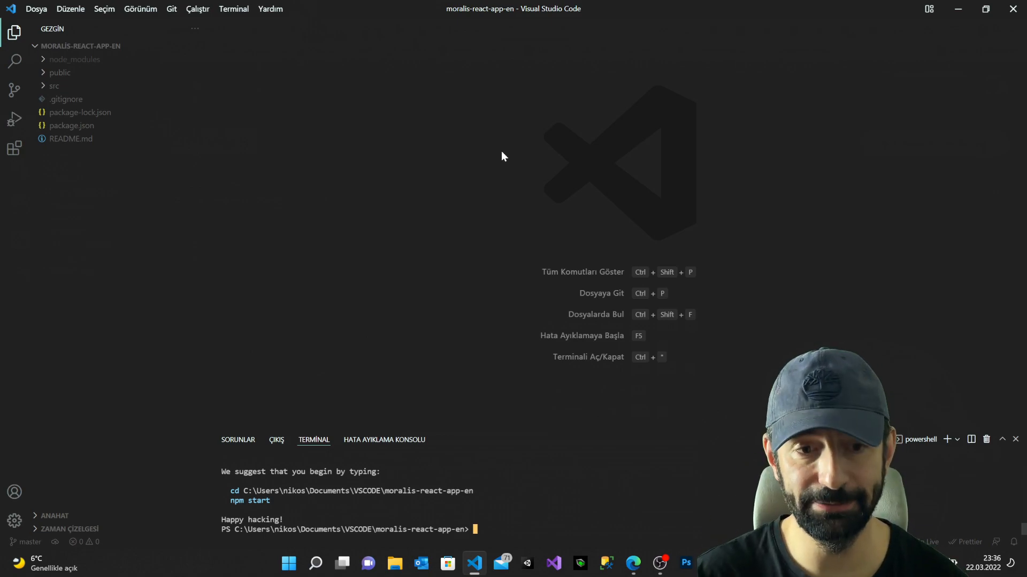
- Run npm start in the terminal until webpack compiles successfully
type("npm")
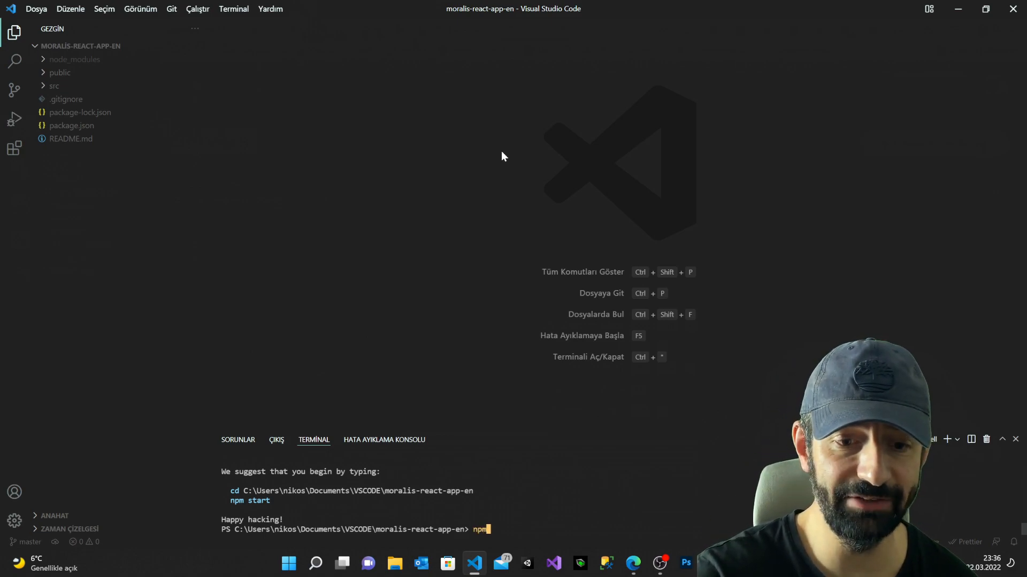
type("start")
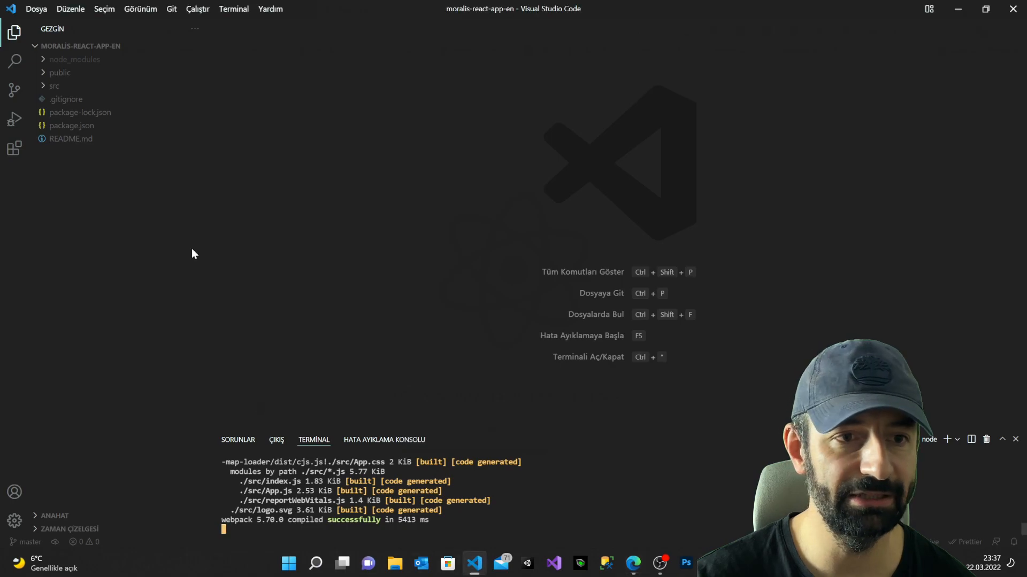
- Open src/App.js and expand a div with class main
left_click(54, 85)
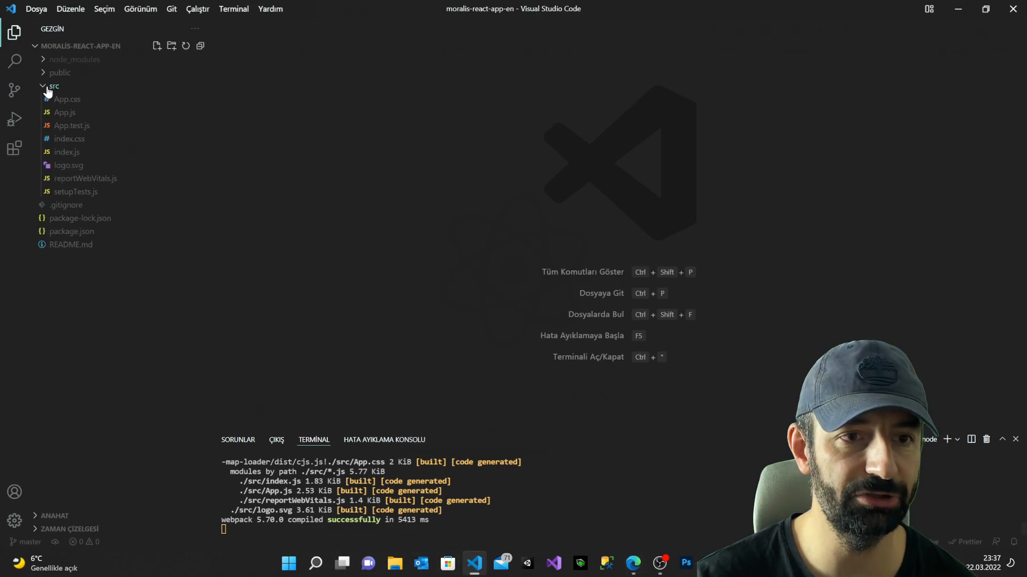
double_click(65, 112)
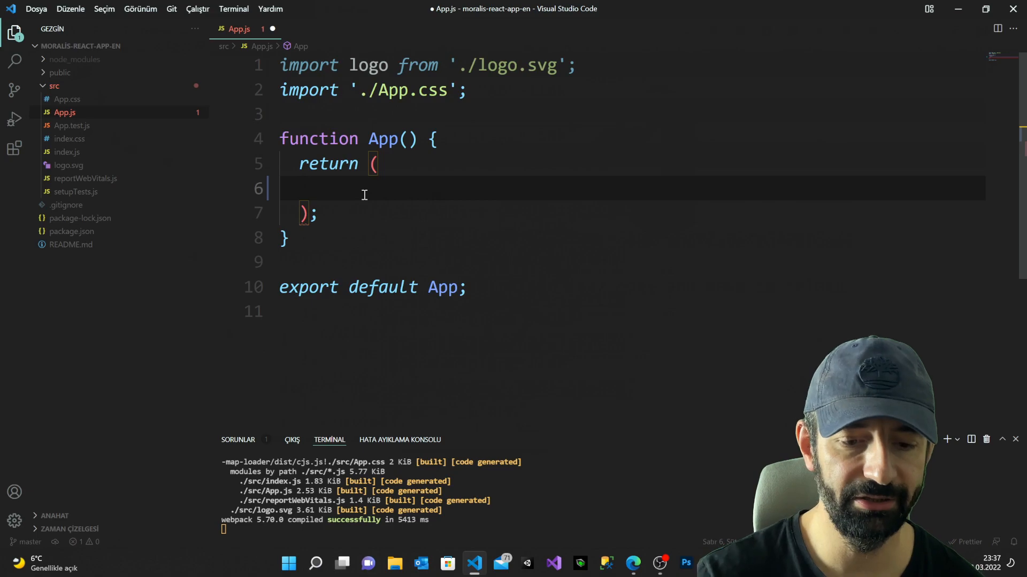
type("div")
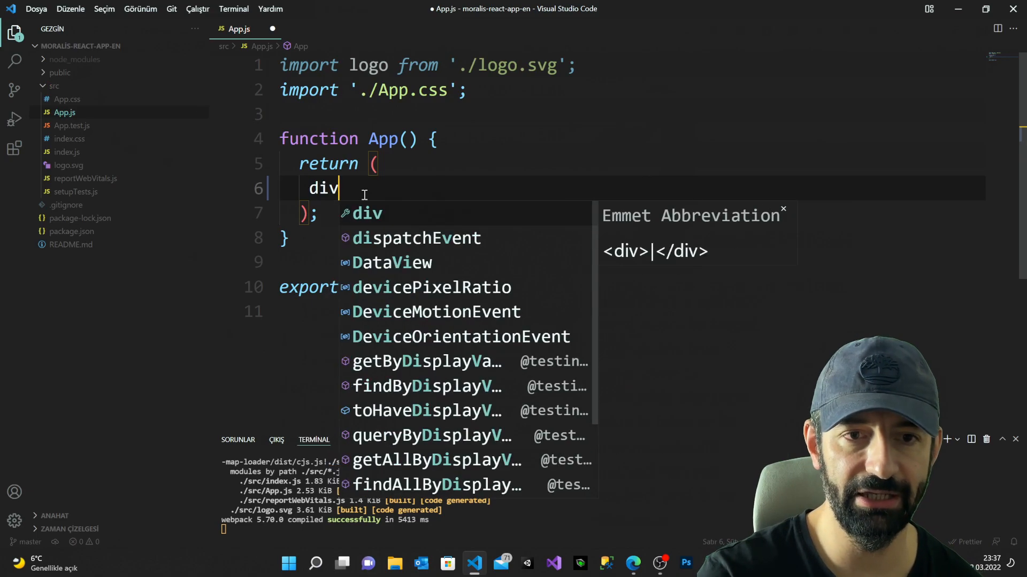
type(".m")
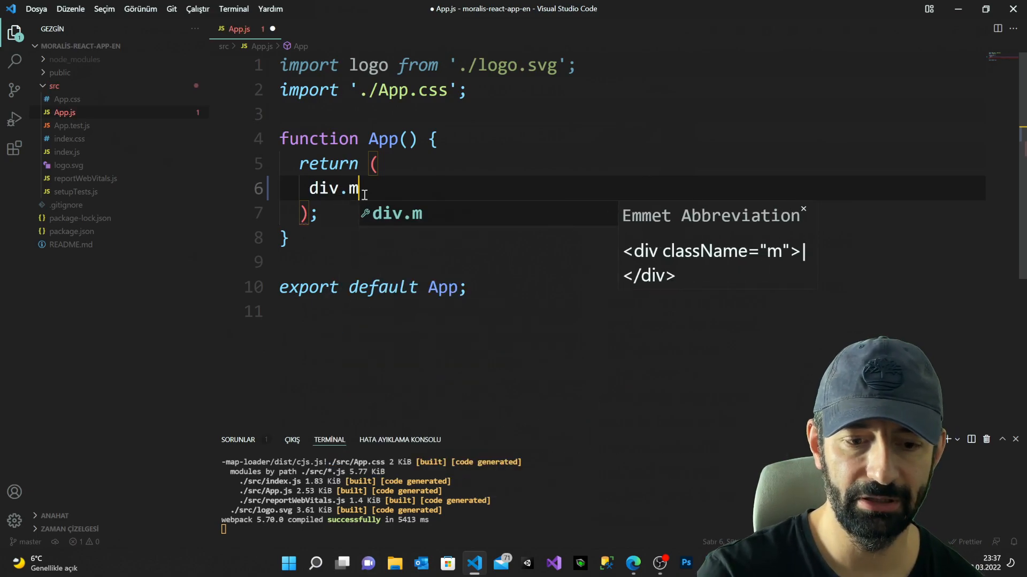
key("Tab")
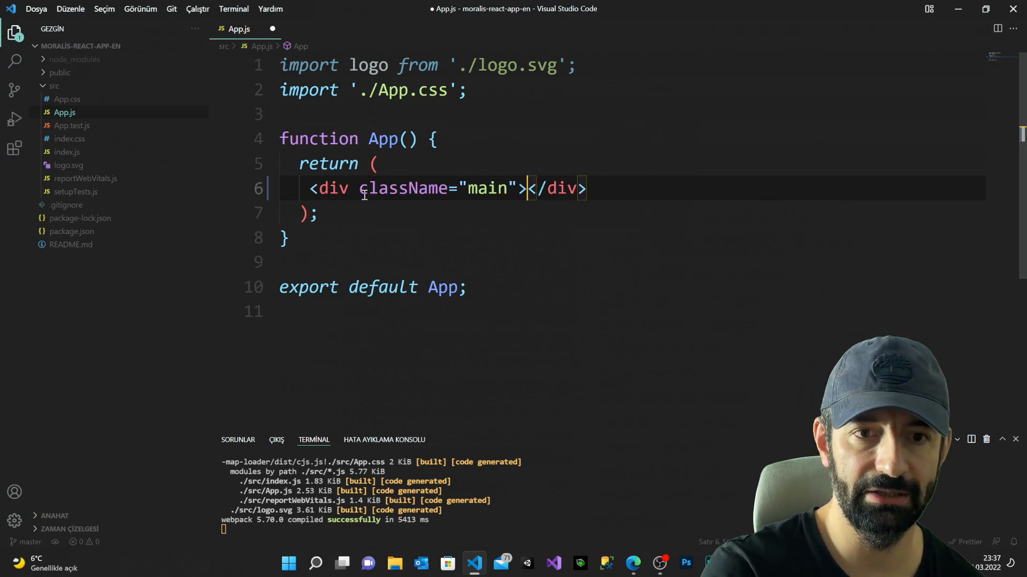
key("Enter")
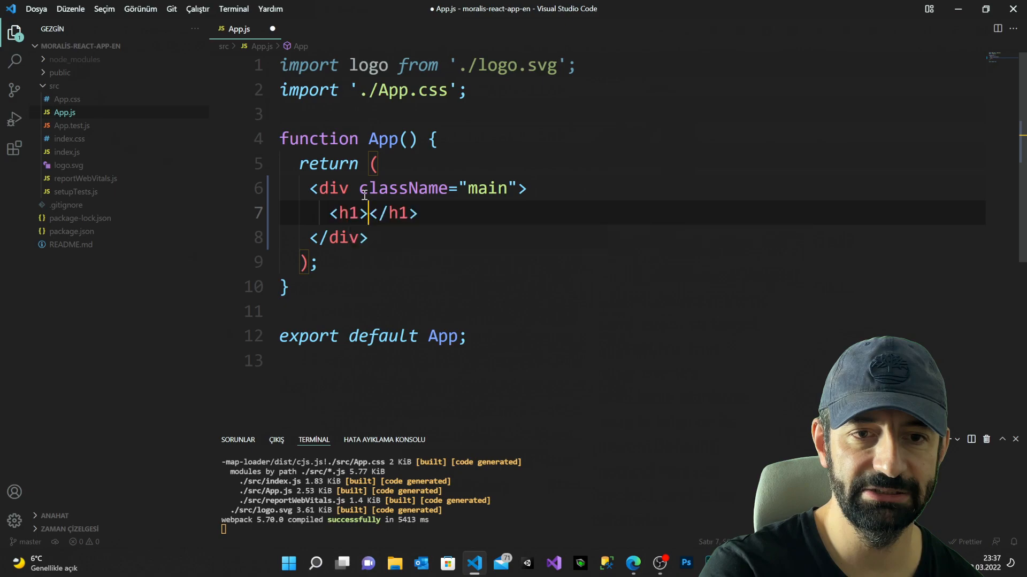
- Add the 'WELCOME TO METAVERSE WORLD USING MORALIS.IO' heading and a LOG OUT button
type("WE")
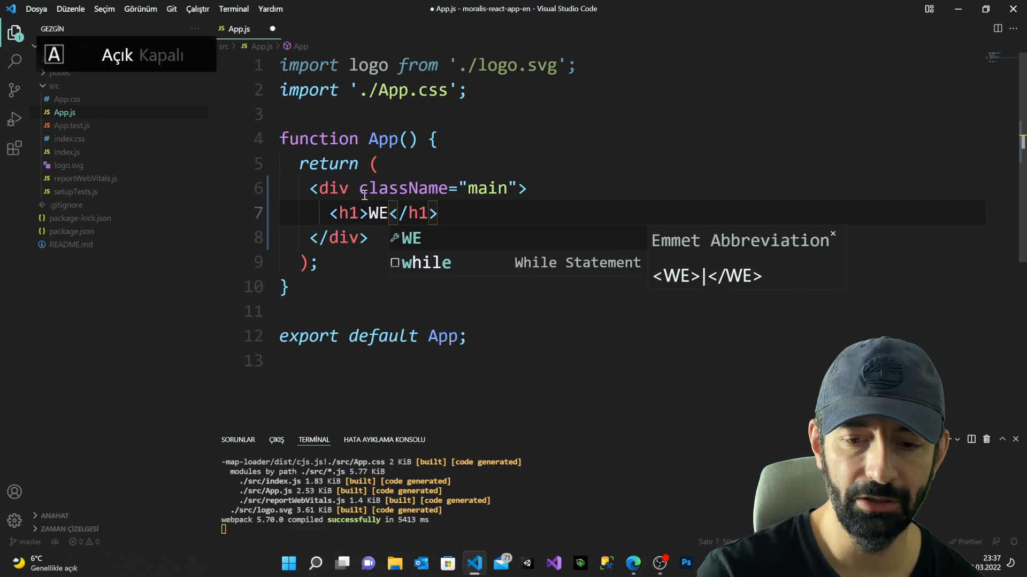
type("LCOME TO")
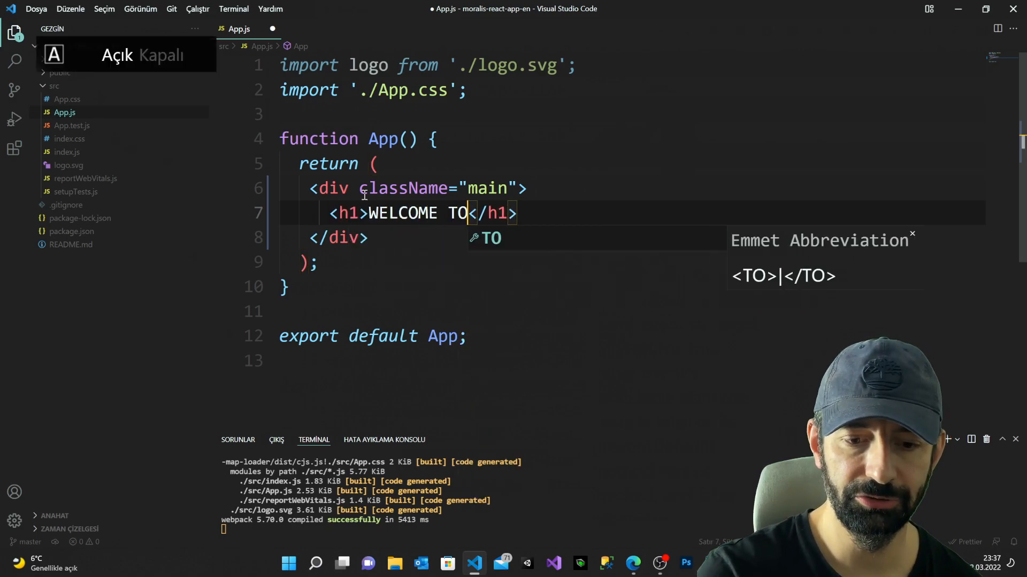
type("META")
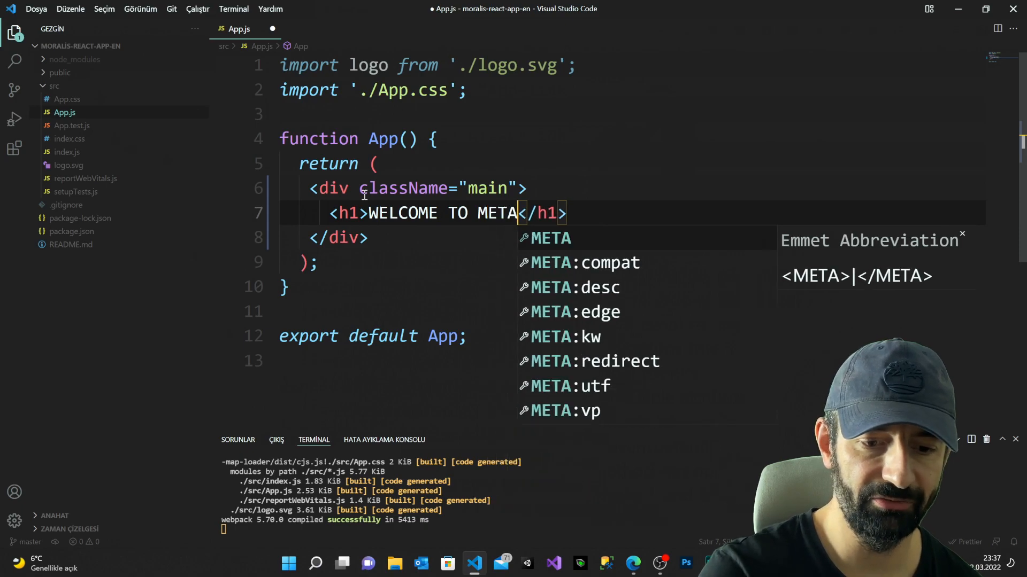
type("VERSE WO")
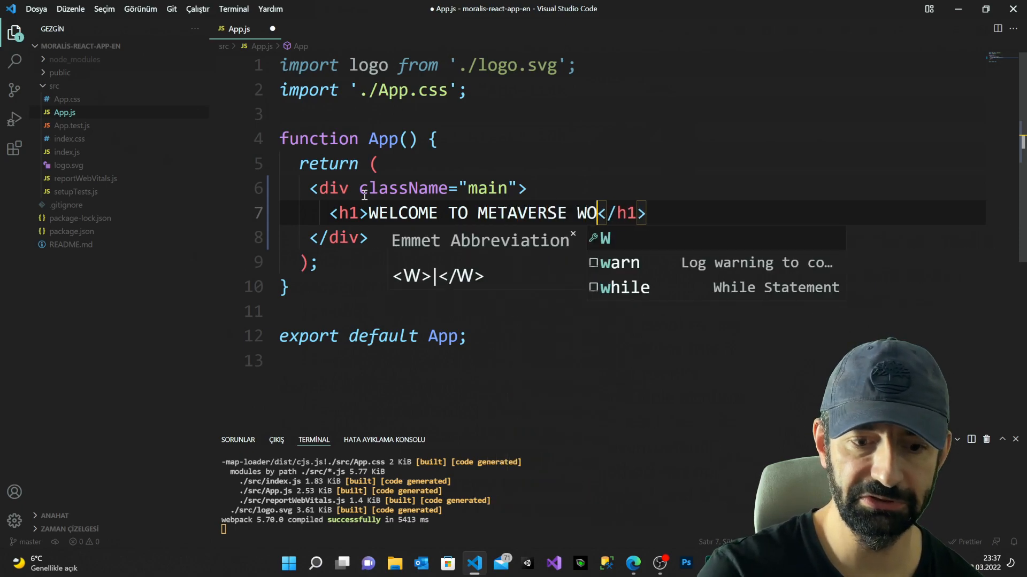
type("RLD")
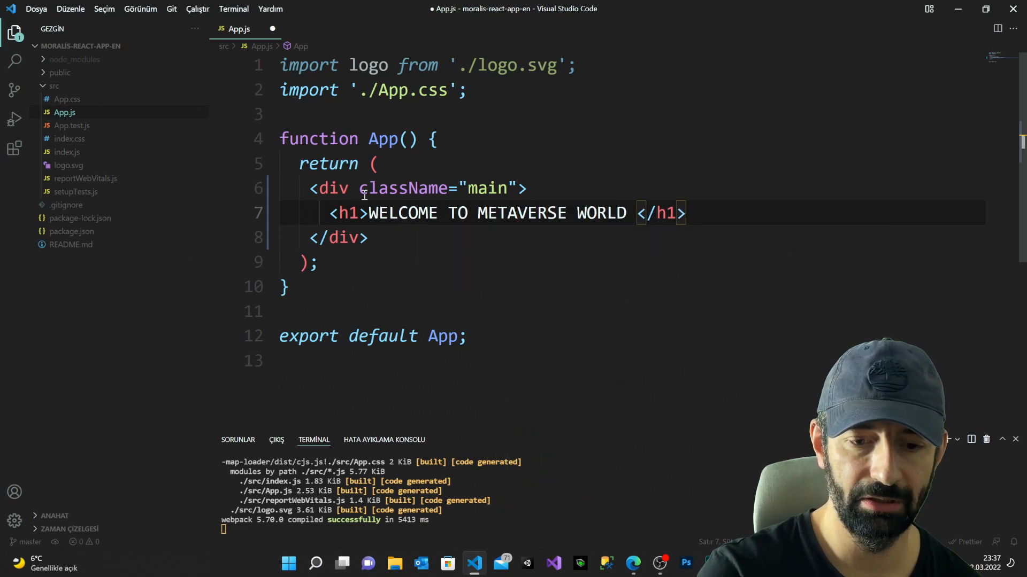
type("USING MO")
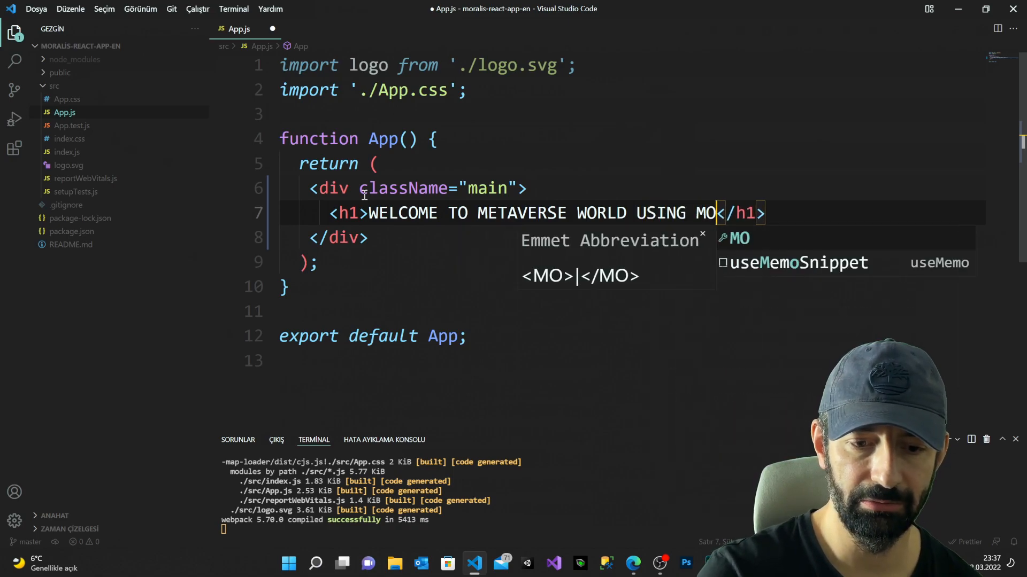
type("RALIS")
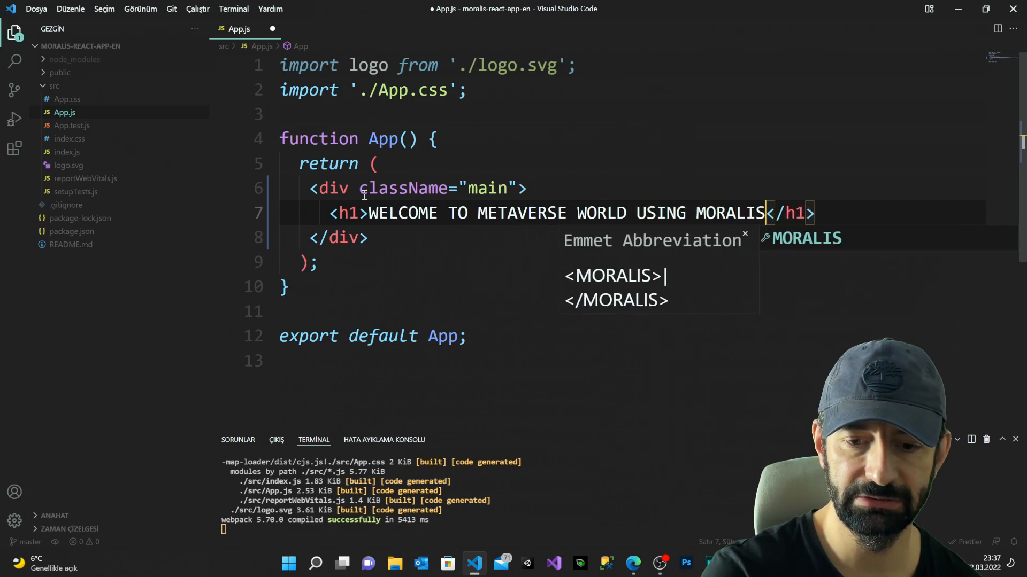
type(".IO")
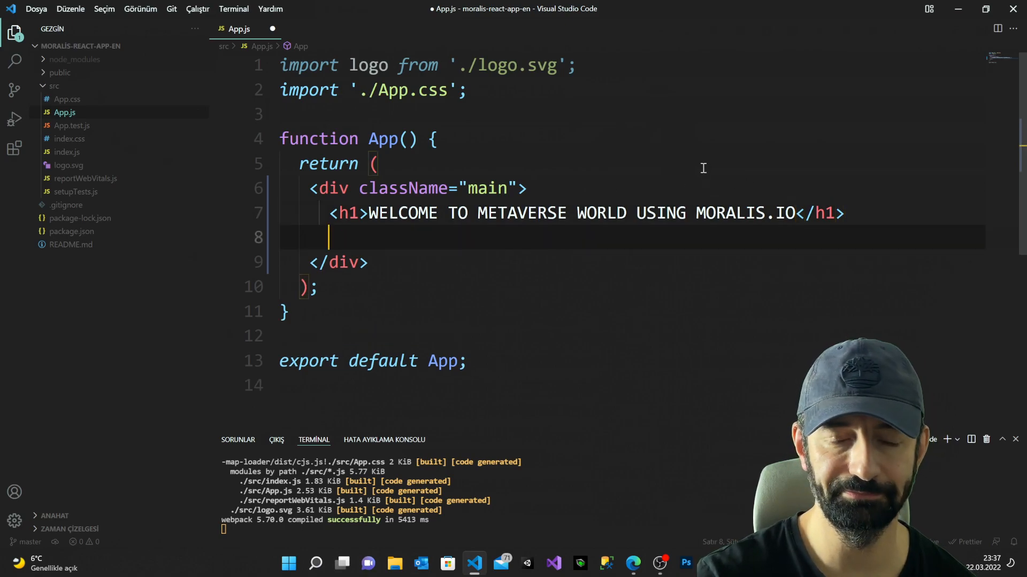
type("button>LOG OU</button>")
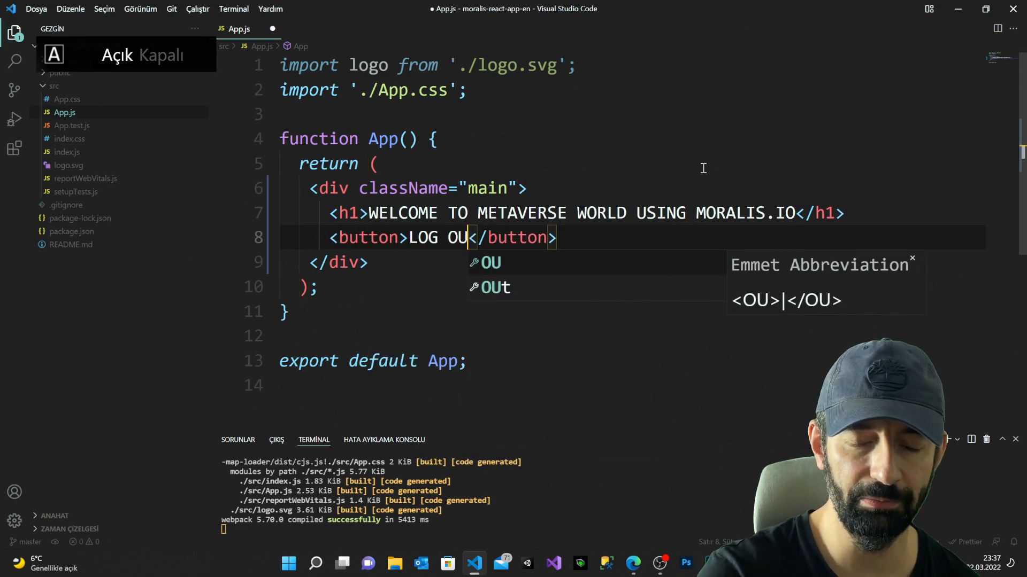
type("T")
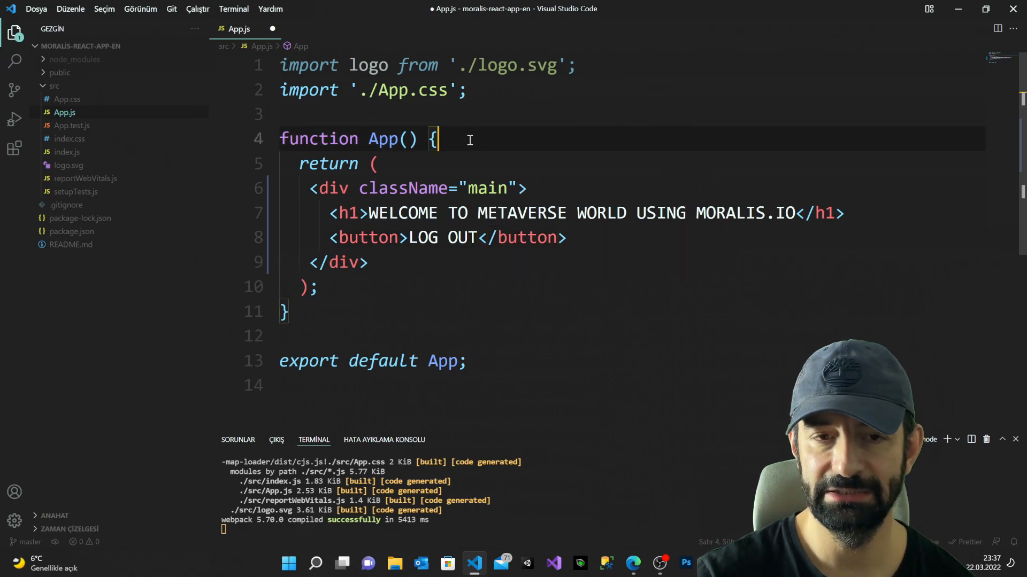
key("enter")
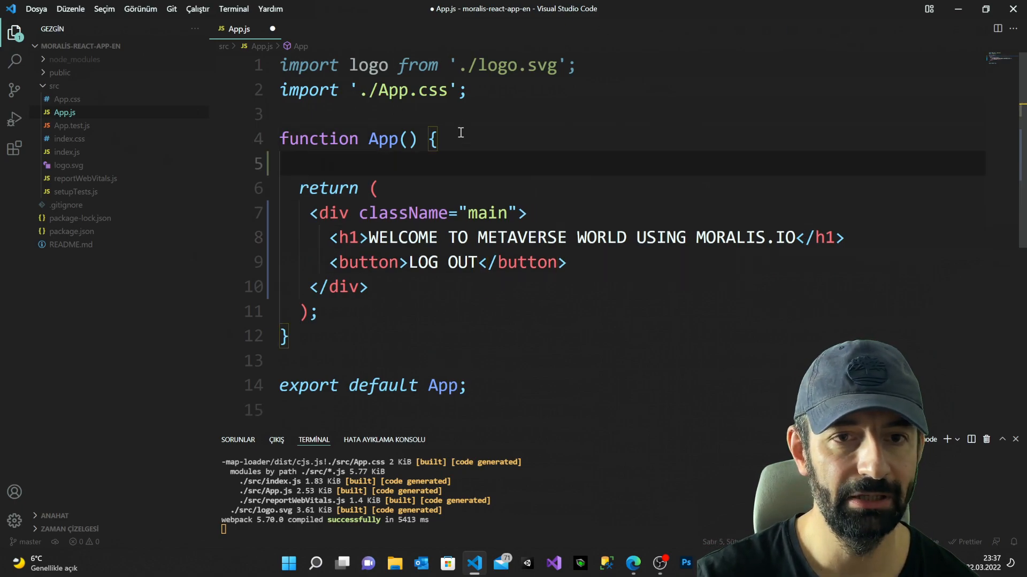
mouse_move(68, 165)
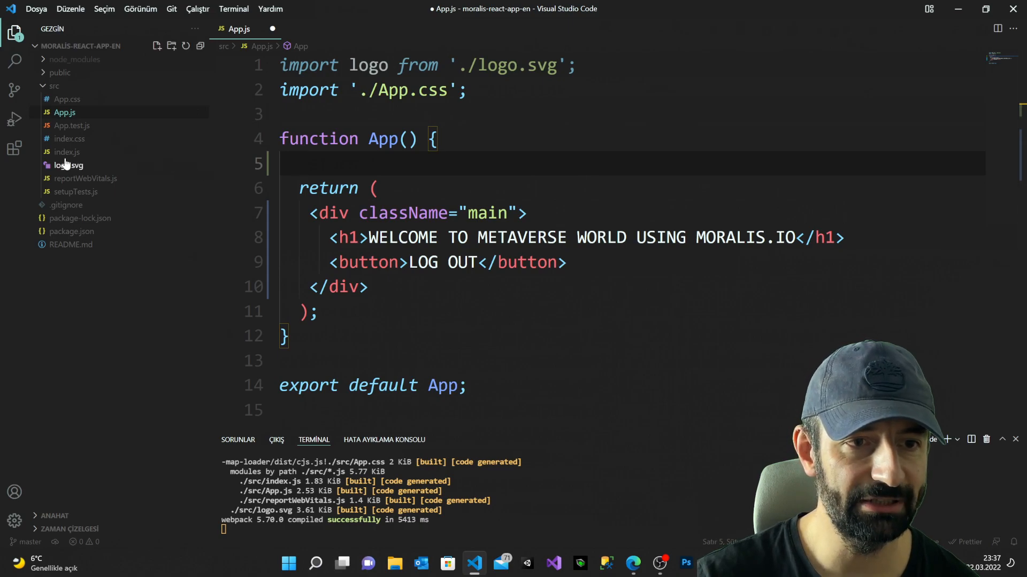
- Add import {} from 'react-moralis' to index.js, then install react-moralis and moralis
left_click(67, 152)
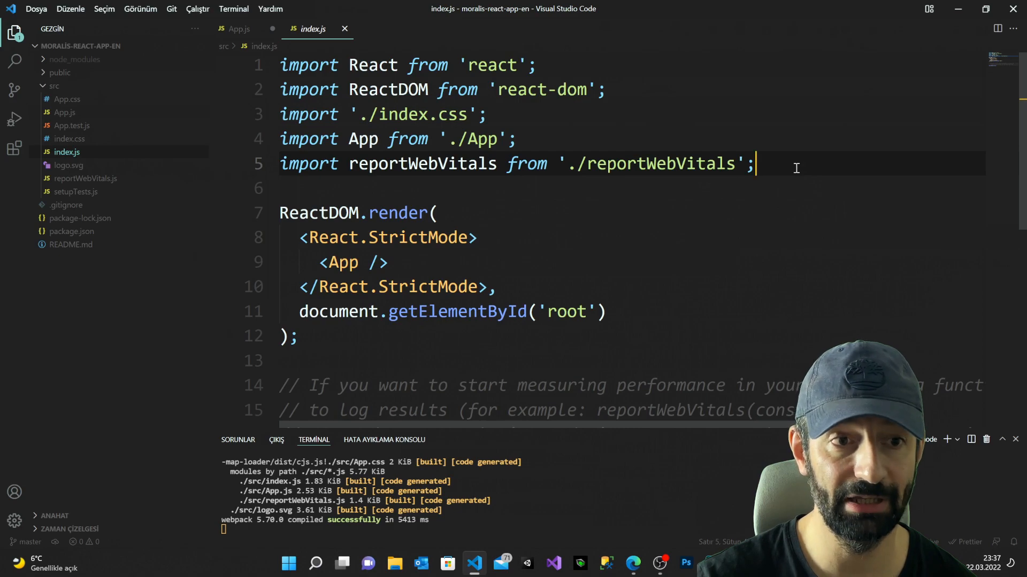
type("import {} from 'react-moralis'")
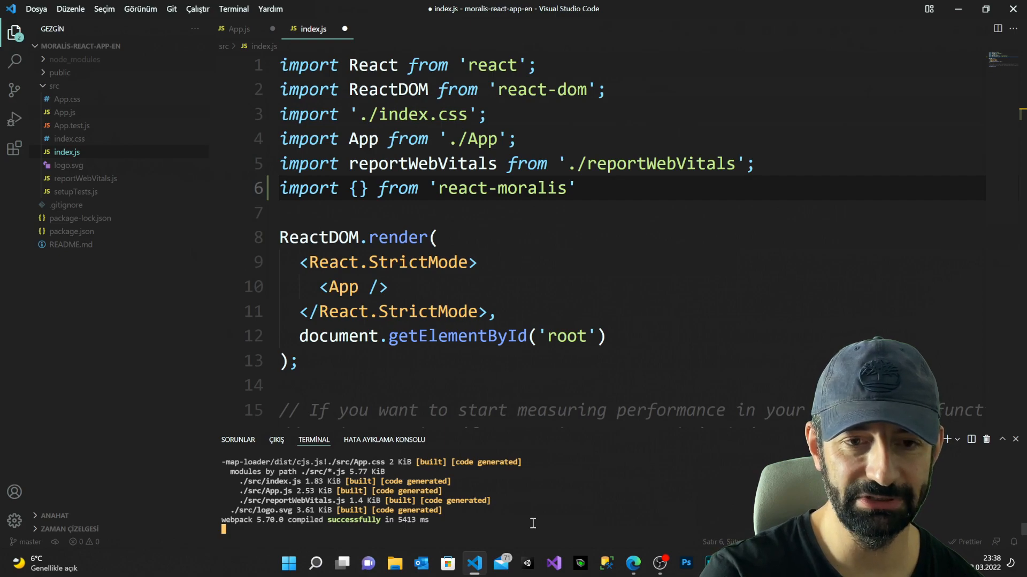
key("ctrl+c")
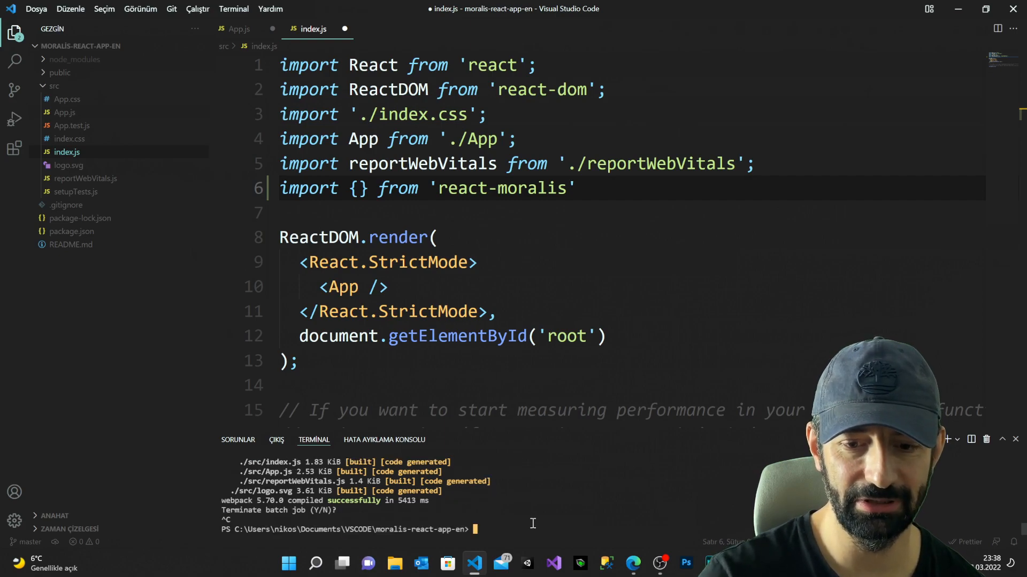
type("npm install react-moralis")
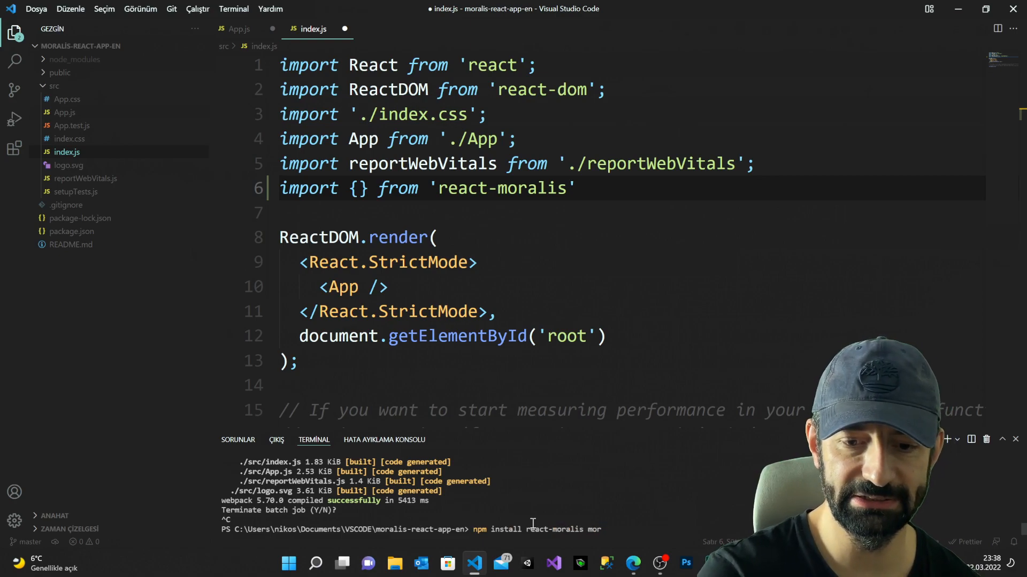
type("moralis")
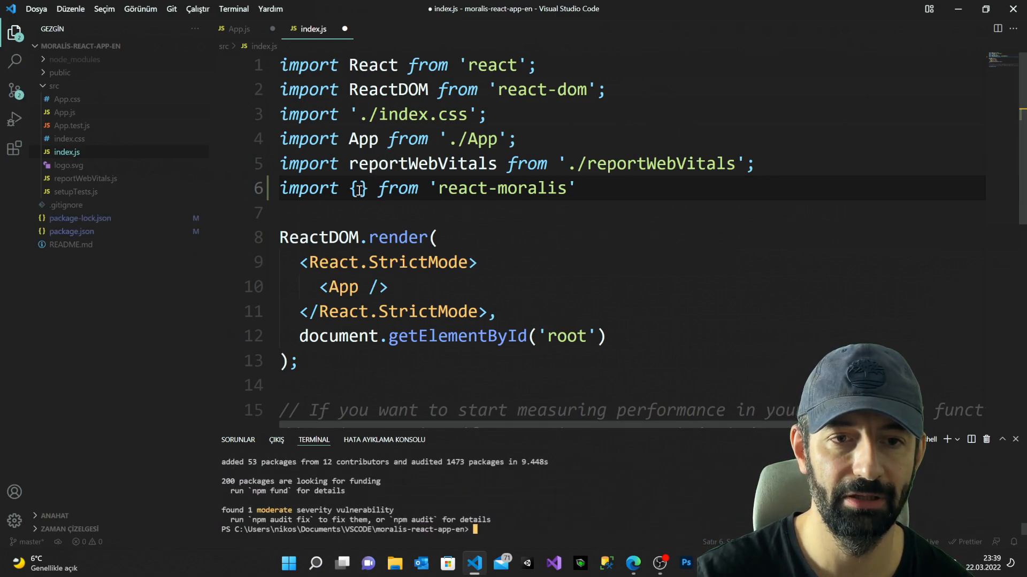
- Import MoralisProvider, swap both React.StrictMode tags for MoralisProvider, and save index.js
left_click(357, 188)
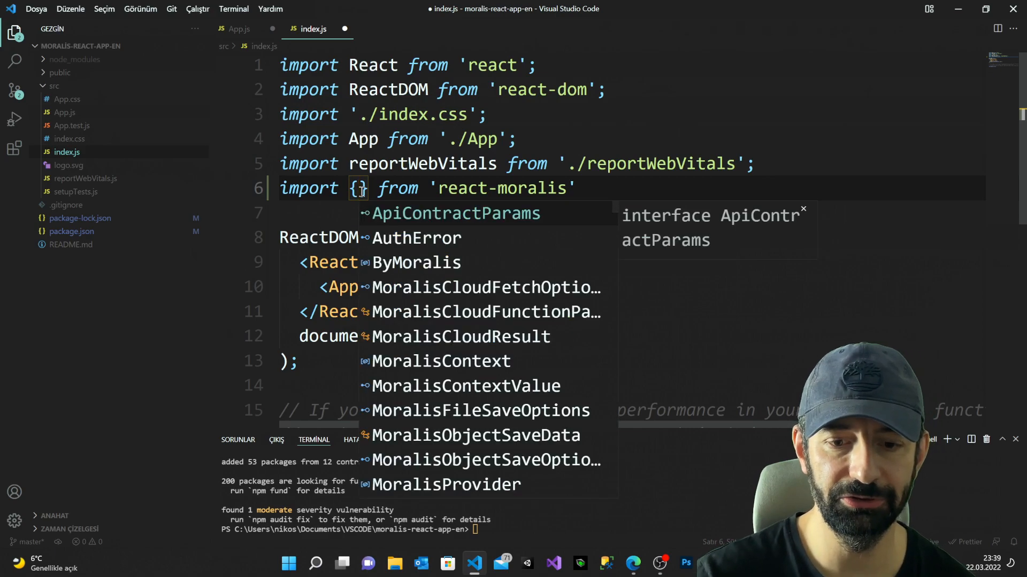
type("moralisP")
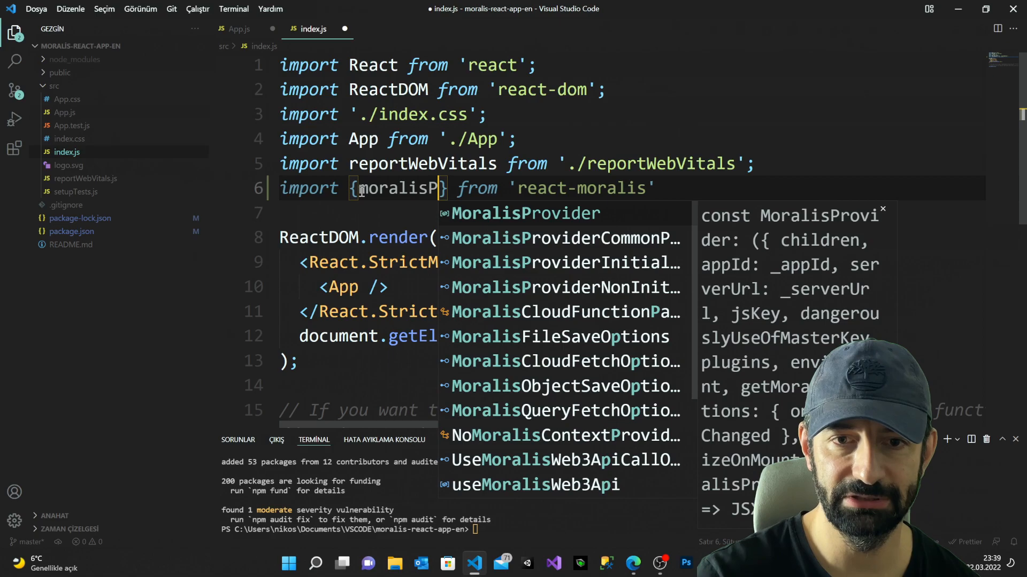
left_click(523, 213)
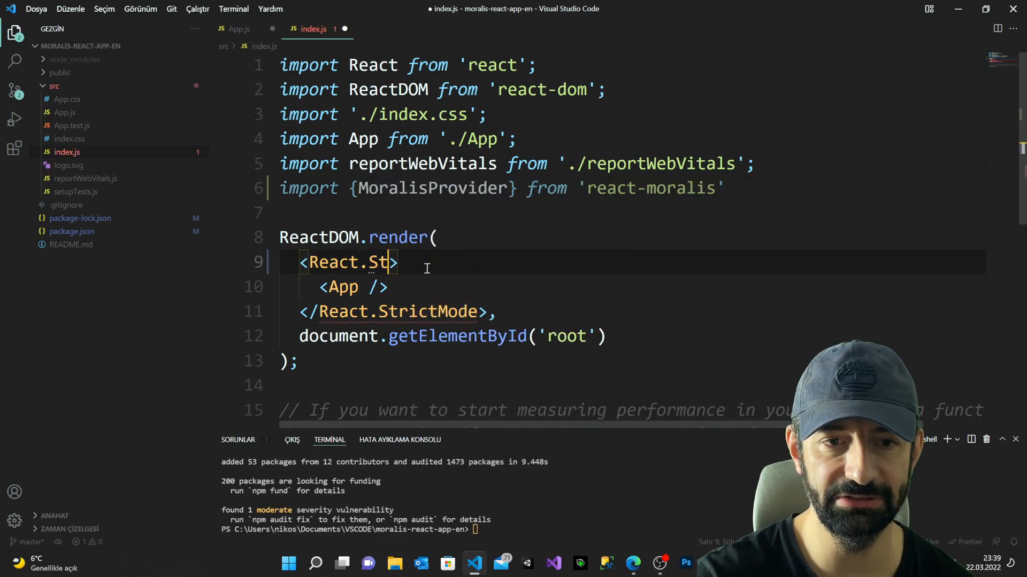
type("M>")
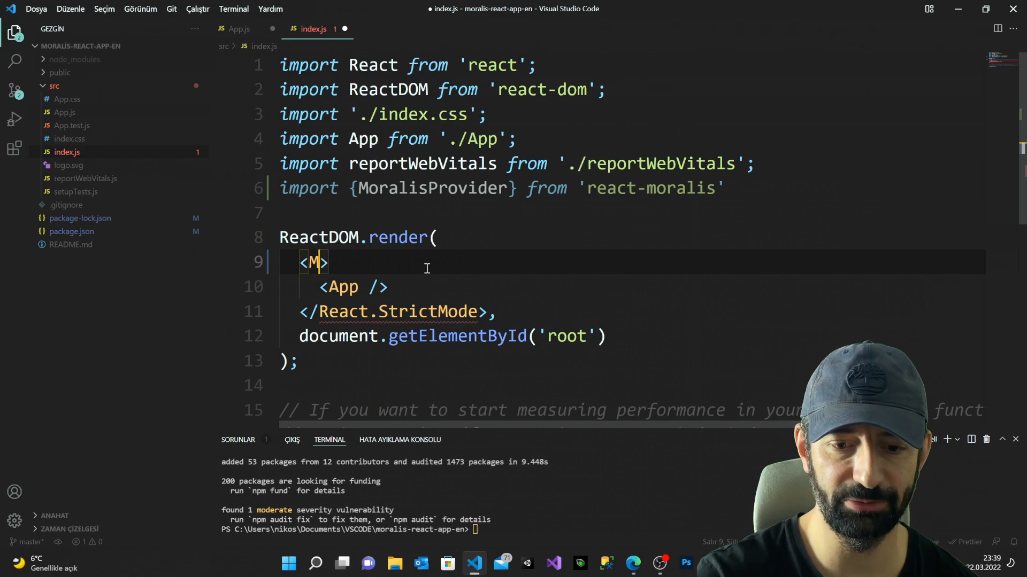
type("oralisProvider")
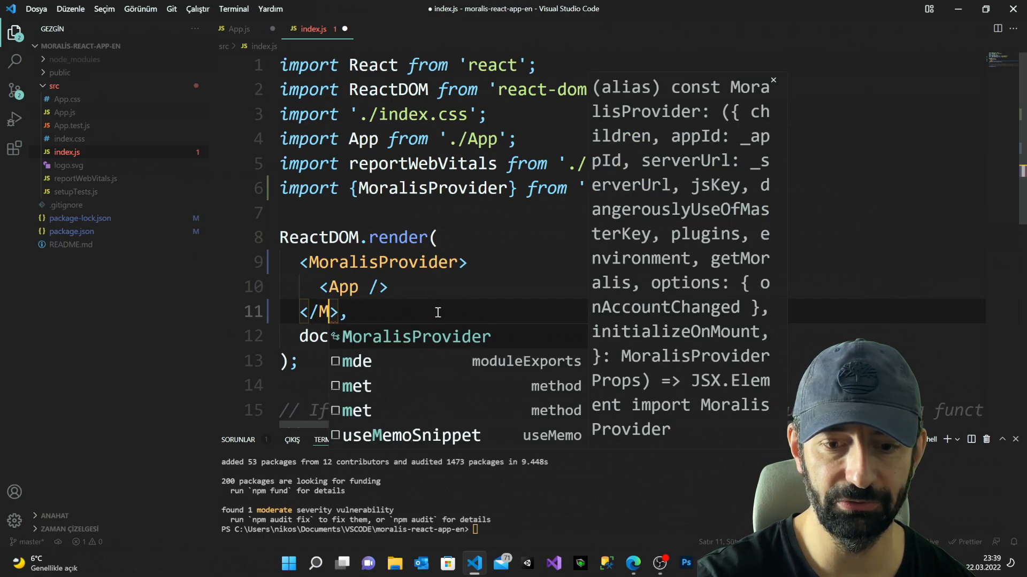
key("Tab")
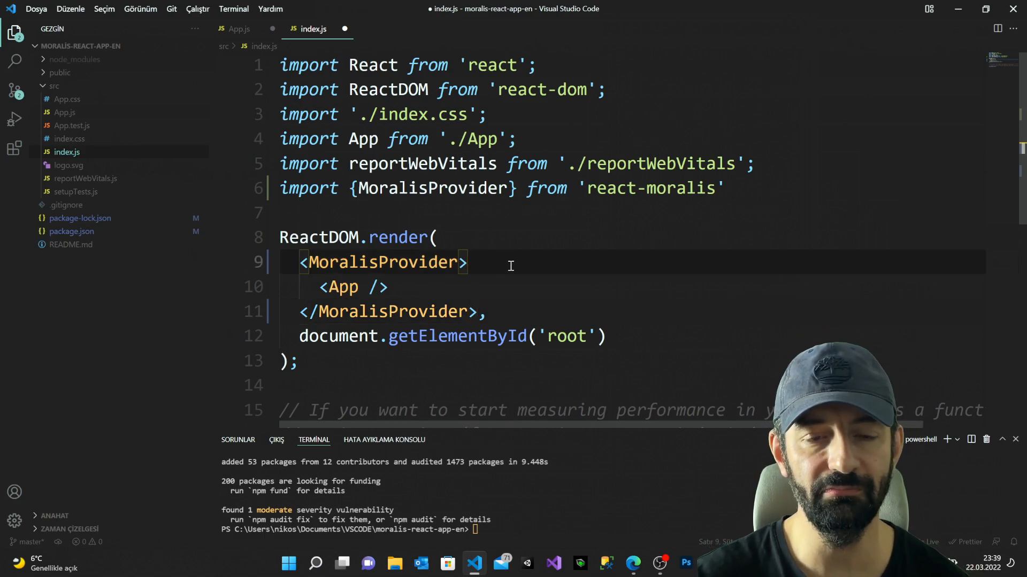
key("ctrl+s")
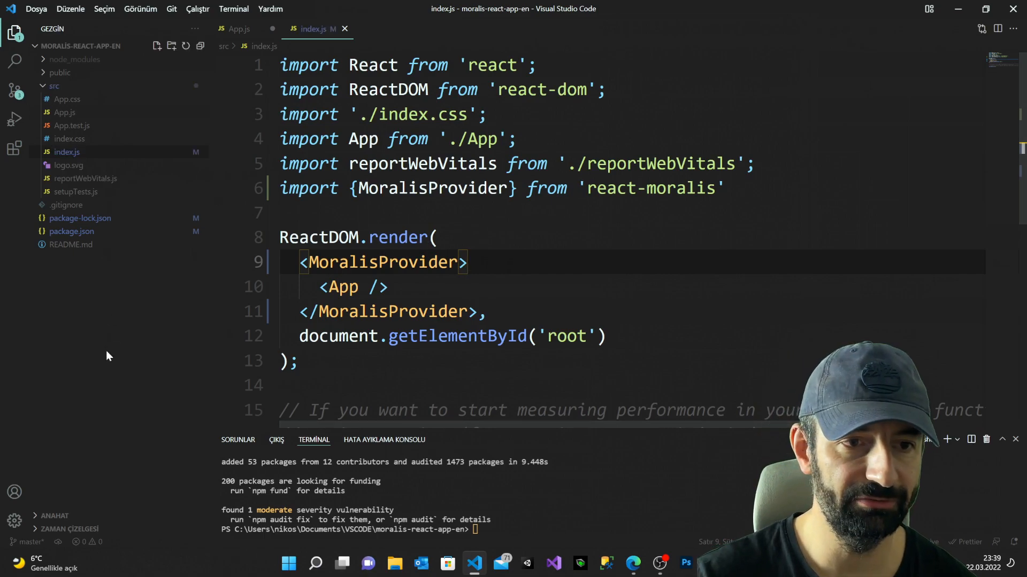
mouse_move(71, 231)
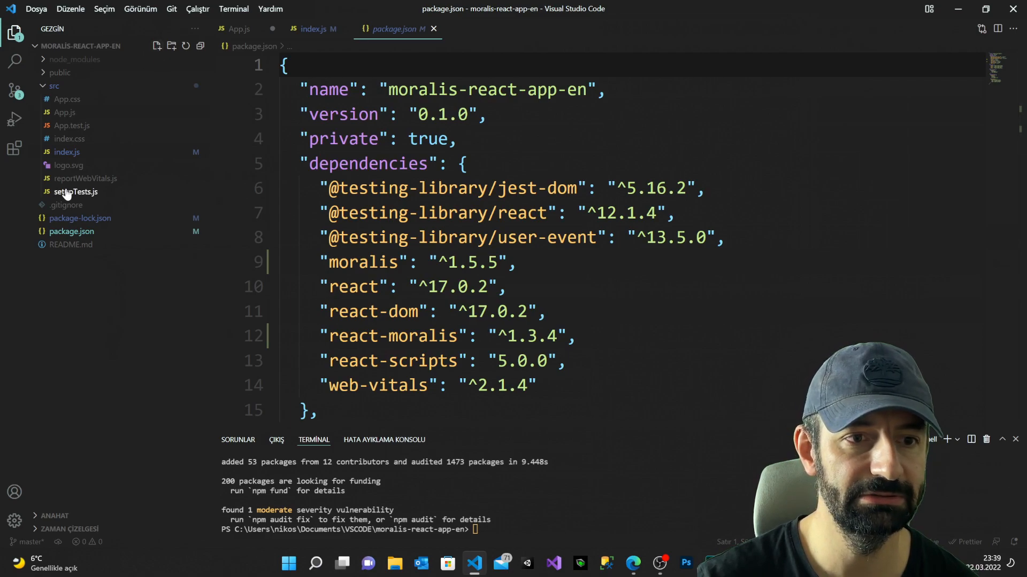
- Create .env.local with empty REACT_APP_SERVER_URL= and REACT_APP_APP_ID= lines
left_click(158, 46)
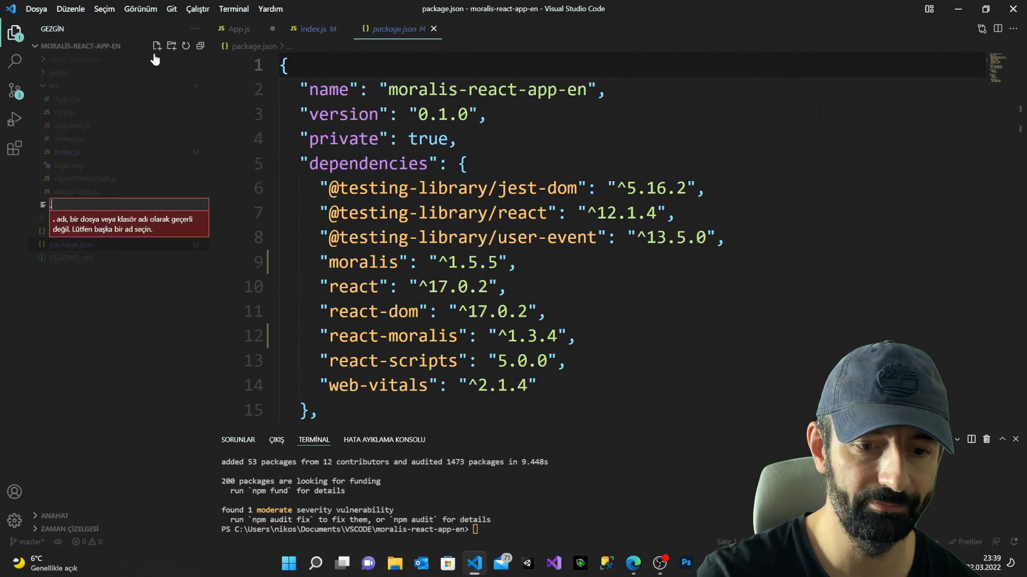
type(".env.lo")
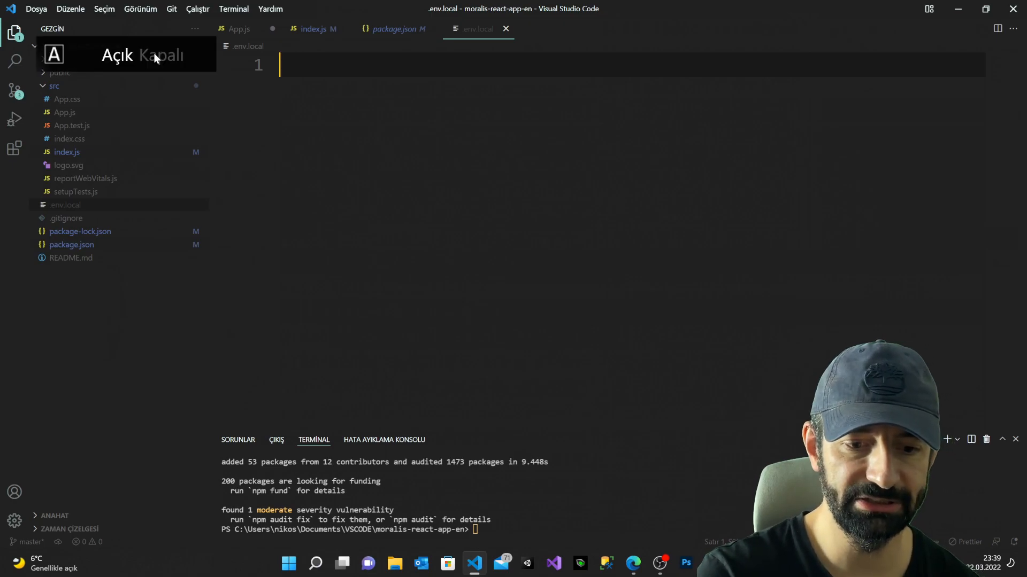
type("REACT_A")
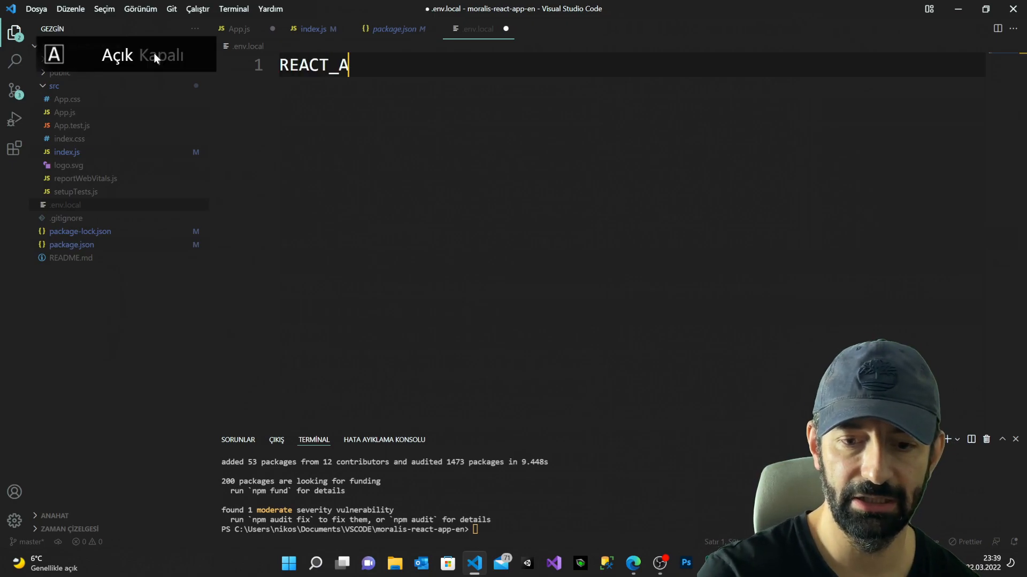
type("PP_")
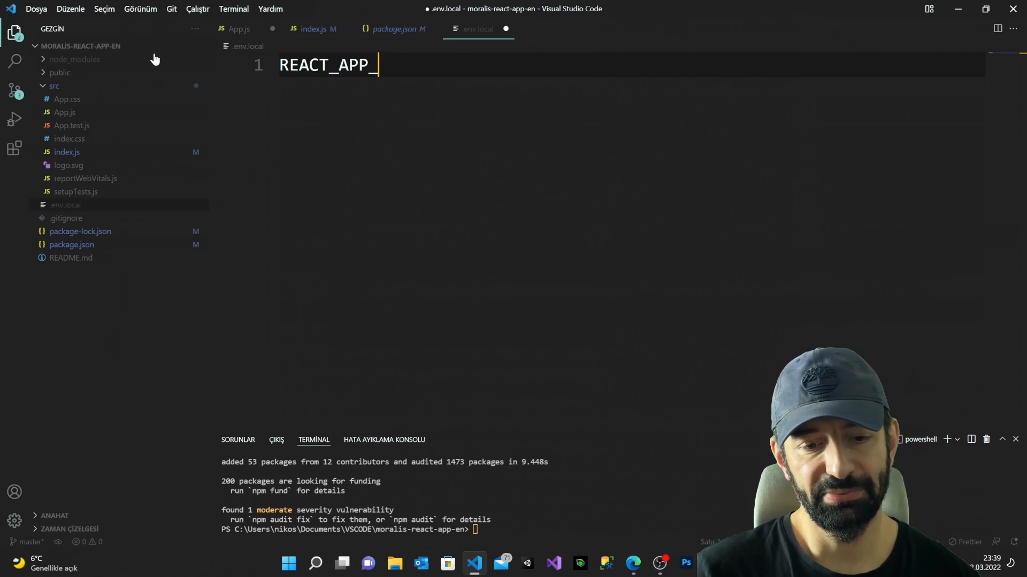
type("SERV")
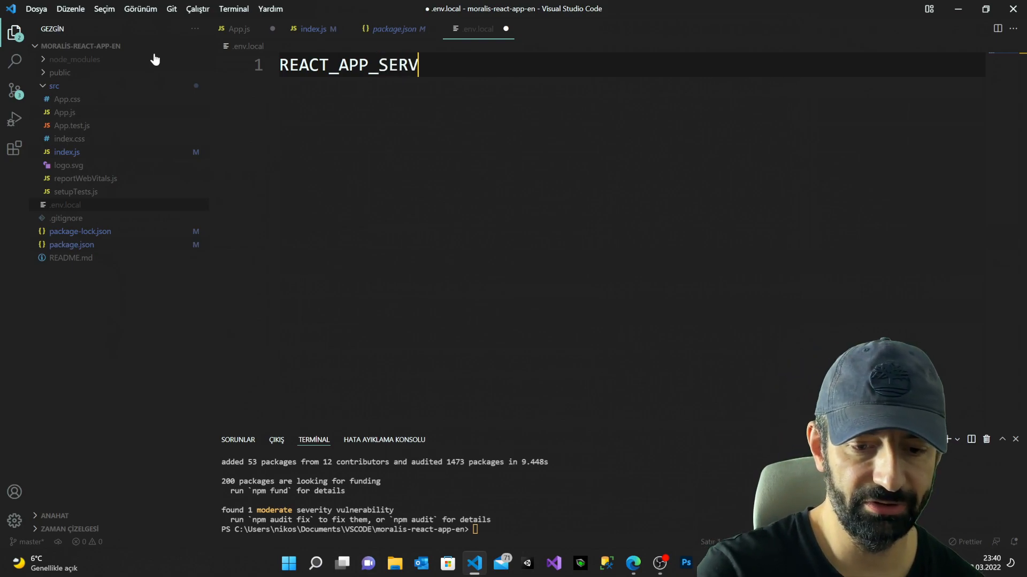
type("ER_UR")
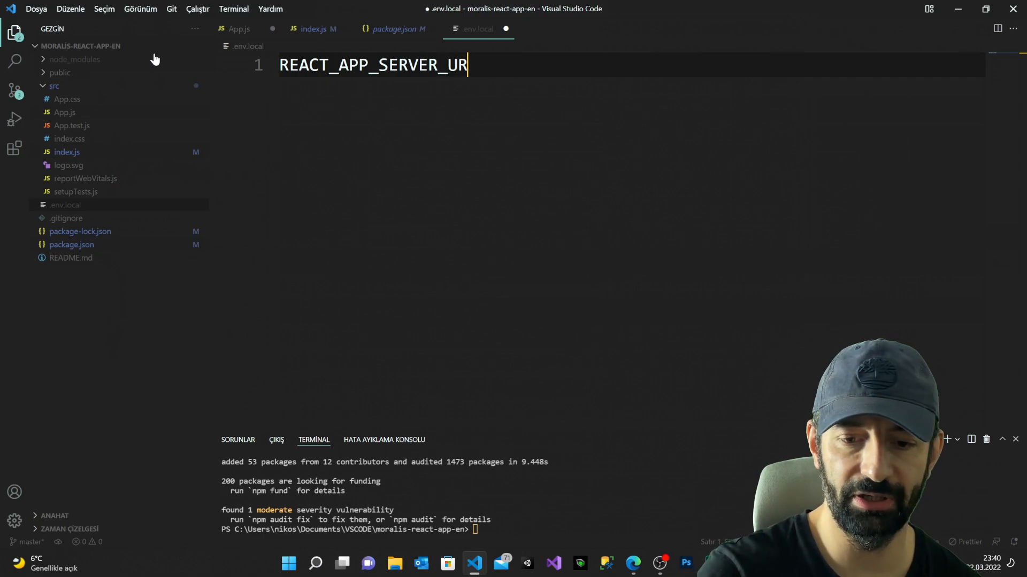
type("L=")
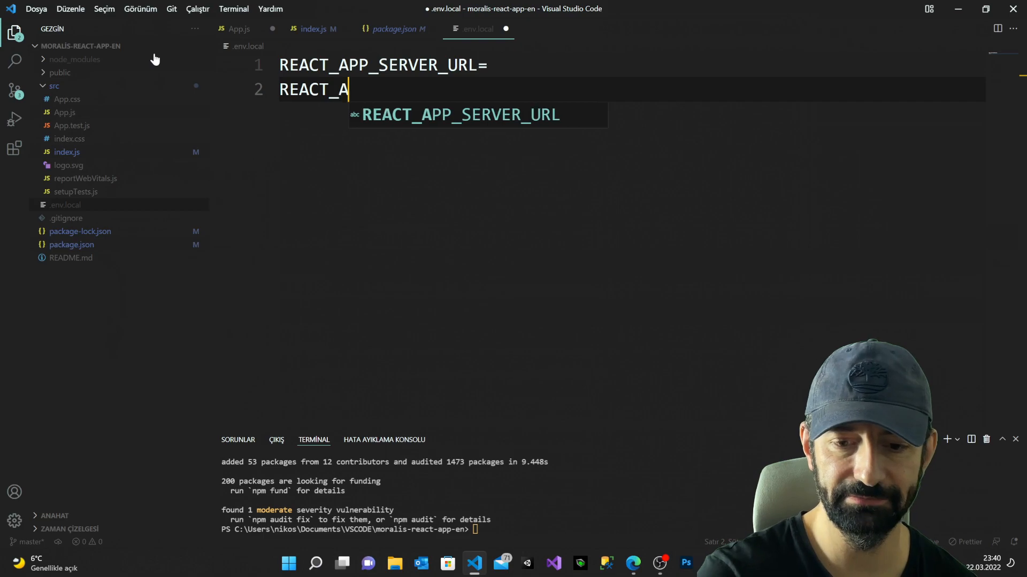
type("PP_")
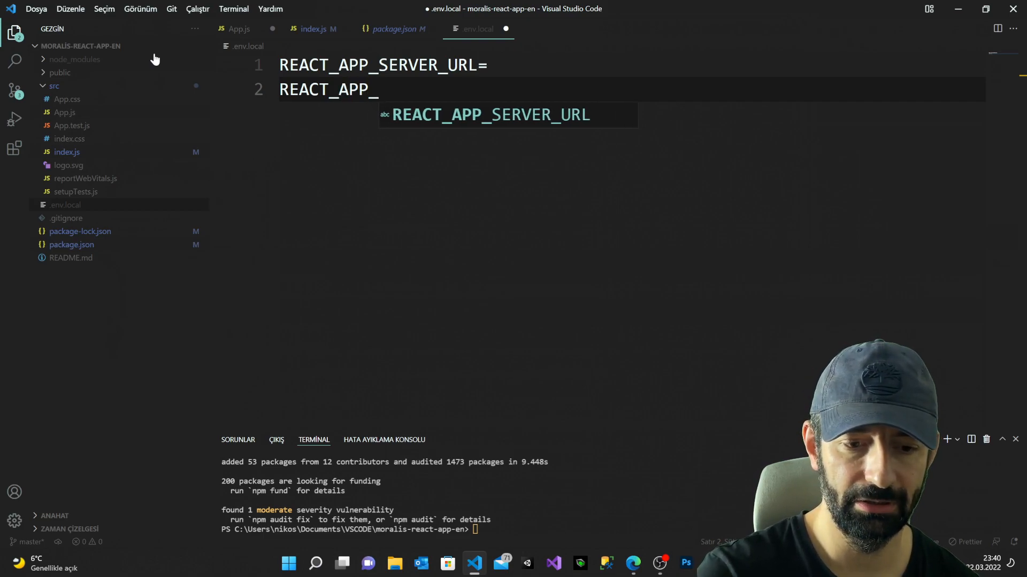
type("APP_ID")
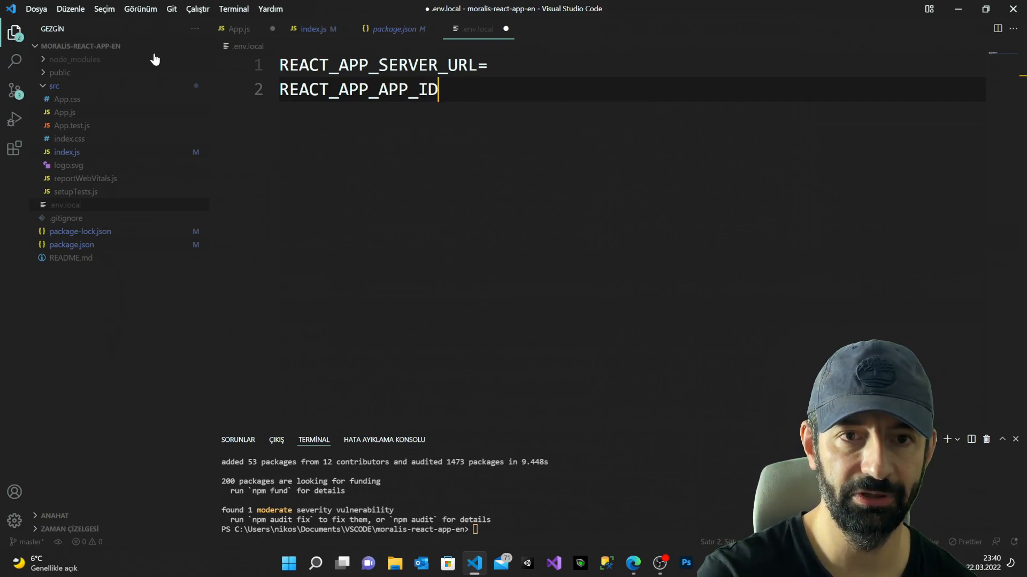
type("=")
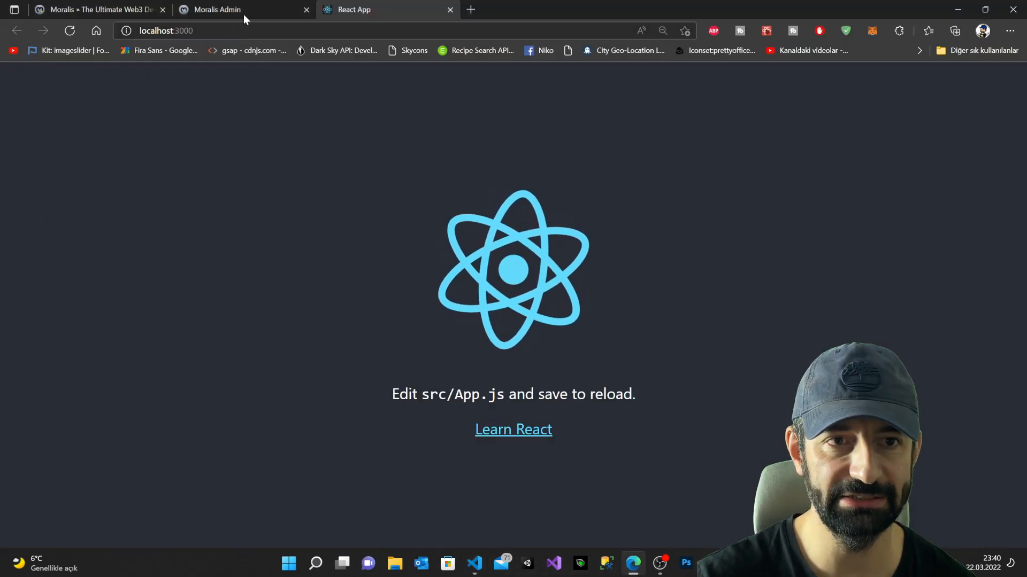
left_click(243, 9)
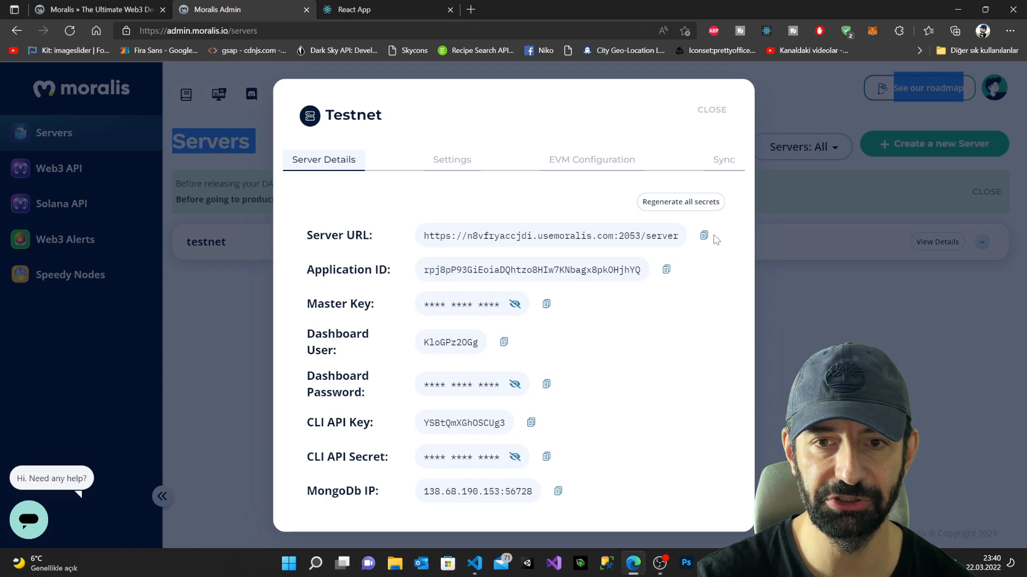
left_click(703, 235)
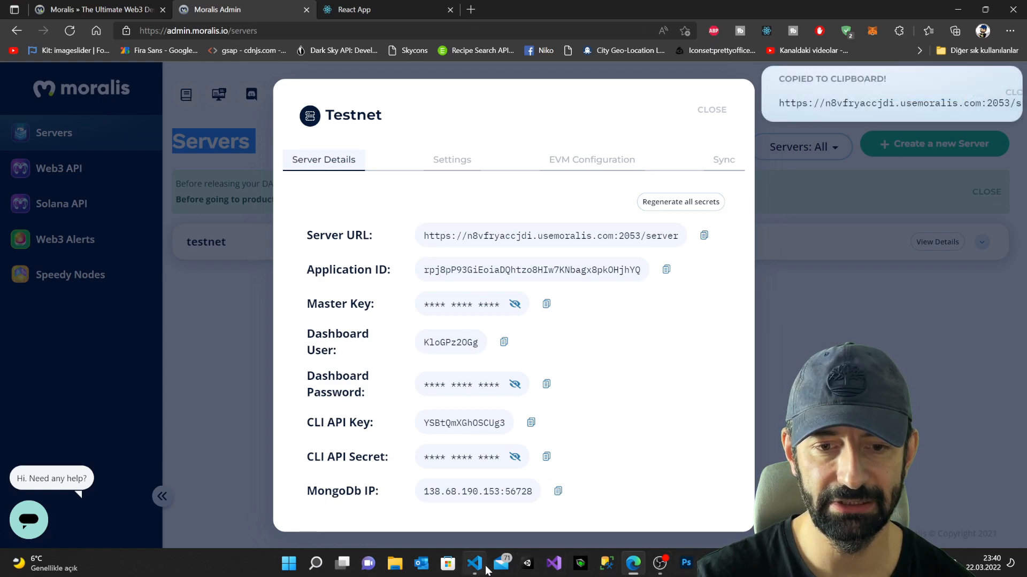
left_click(475, 563)
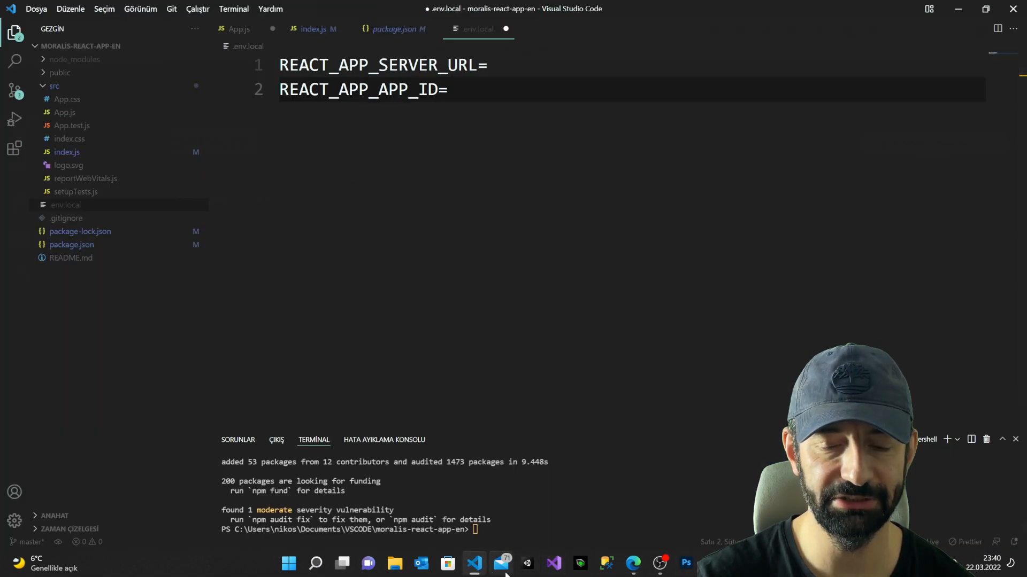
right_click(501, 563)
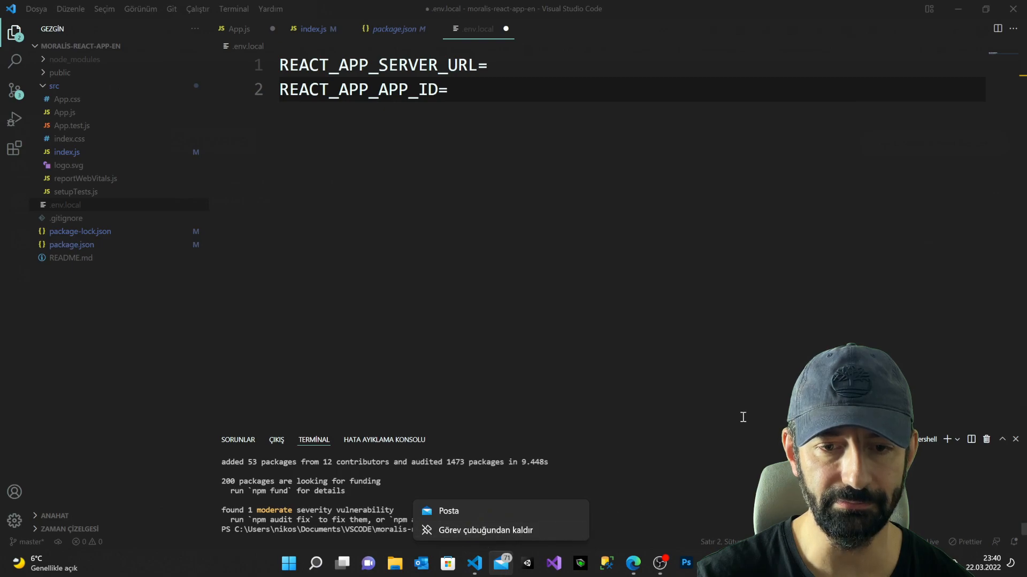
left_click(487, 64)
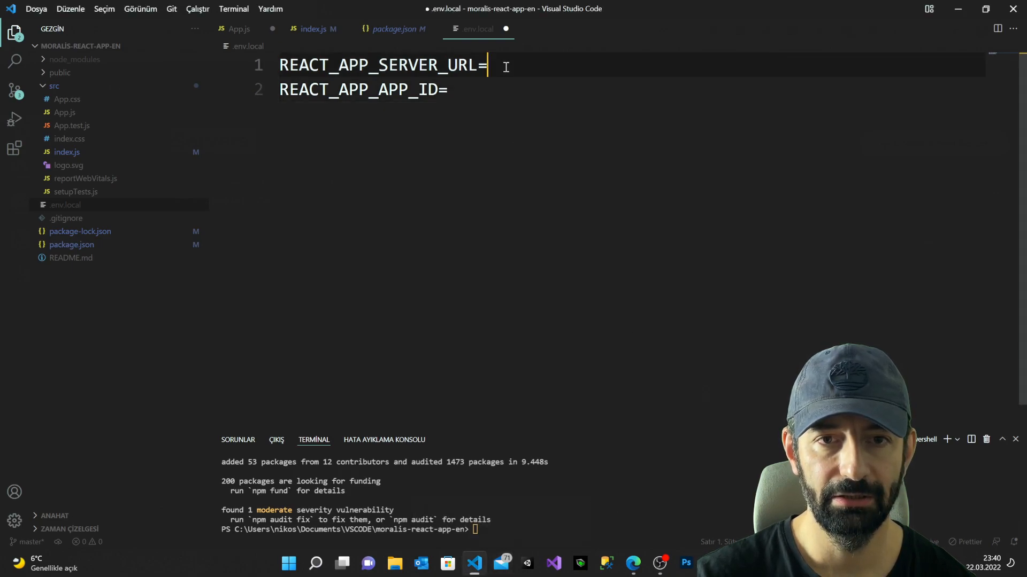
type("https://n8vfryaccjdi.usemoralis.com:2053/server")
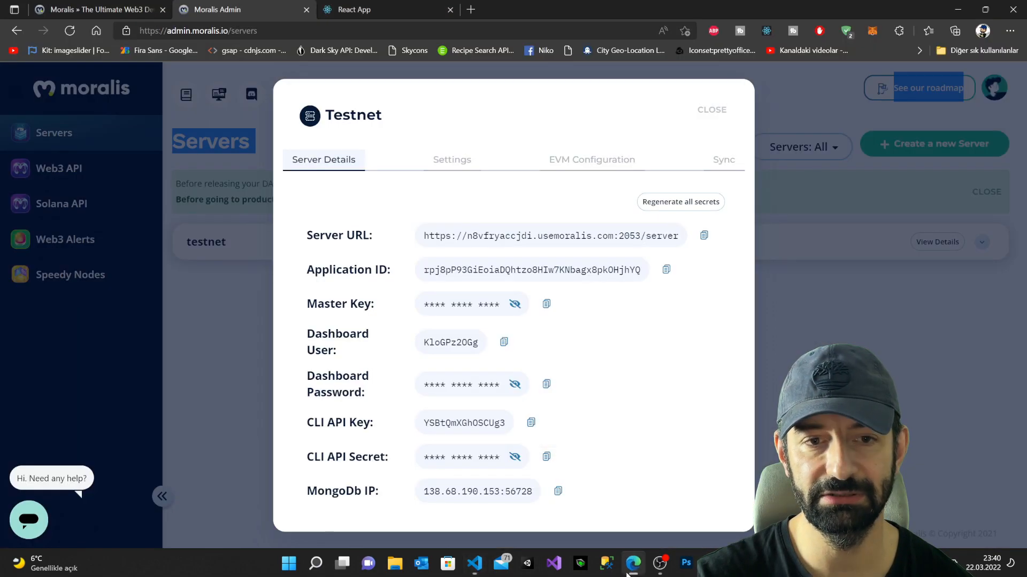
left_click(666, 269)
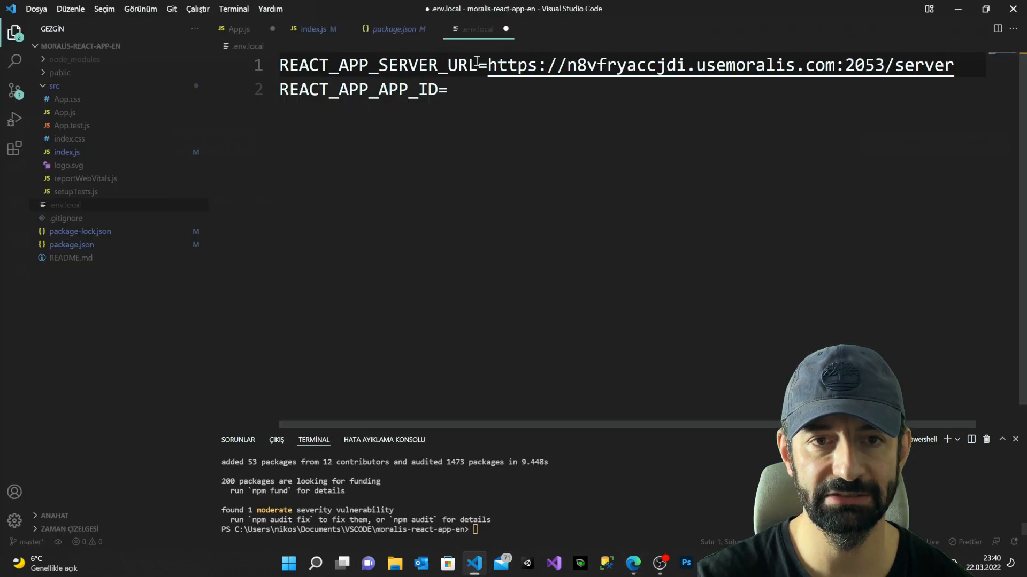
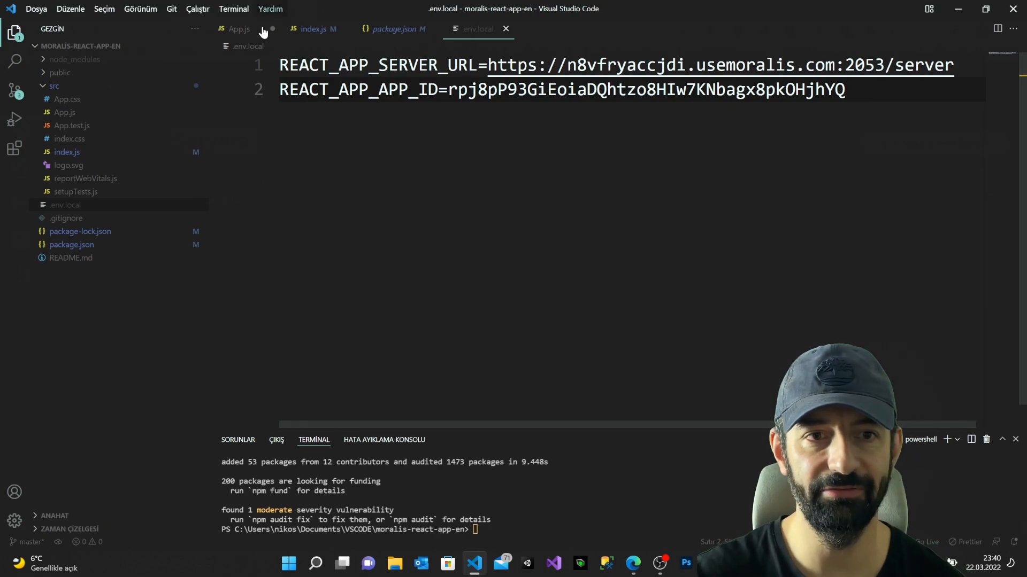
- In index.js, pass serverUrl={process.env.REACT_APP_SERVER_URL} to MoralisProvider
left_click(239, 29)
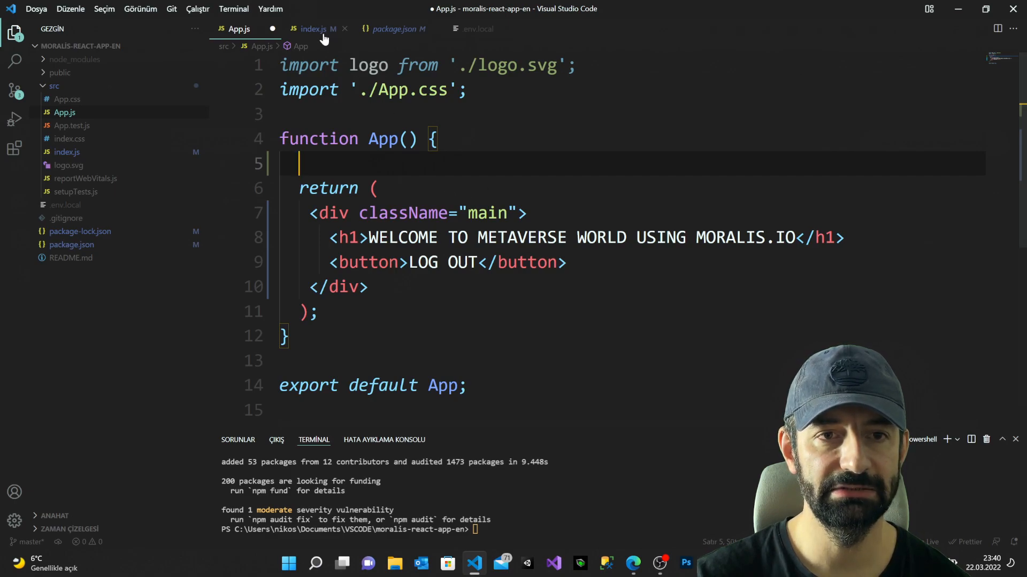
left_click(314, 29)
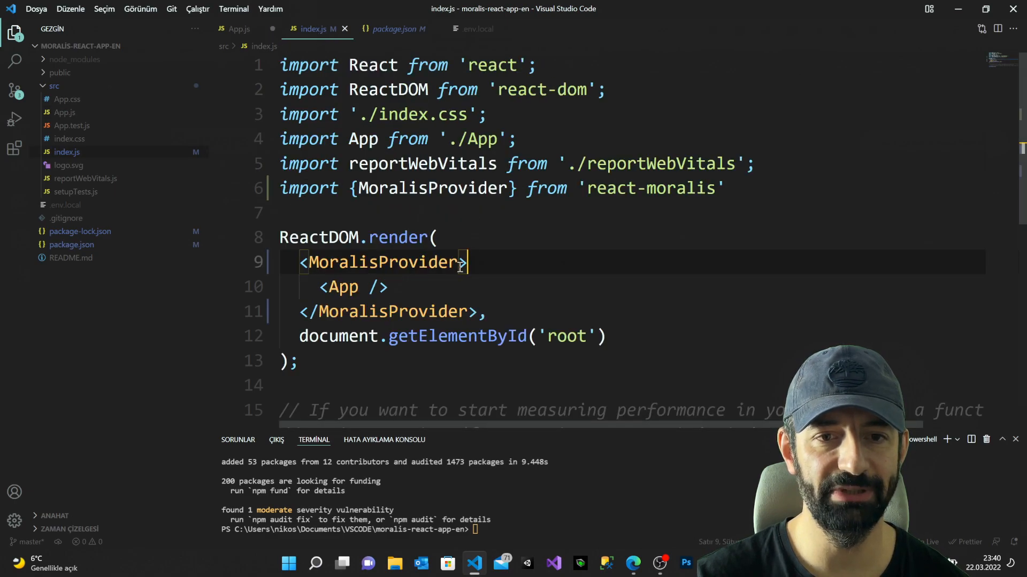
type("SER")
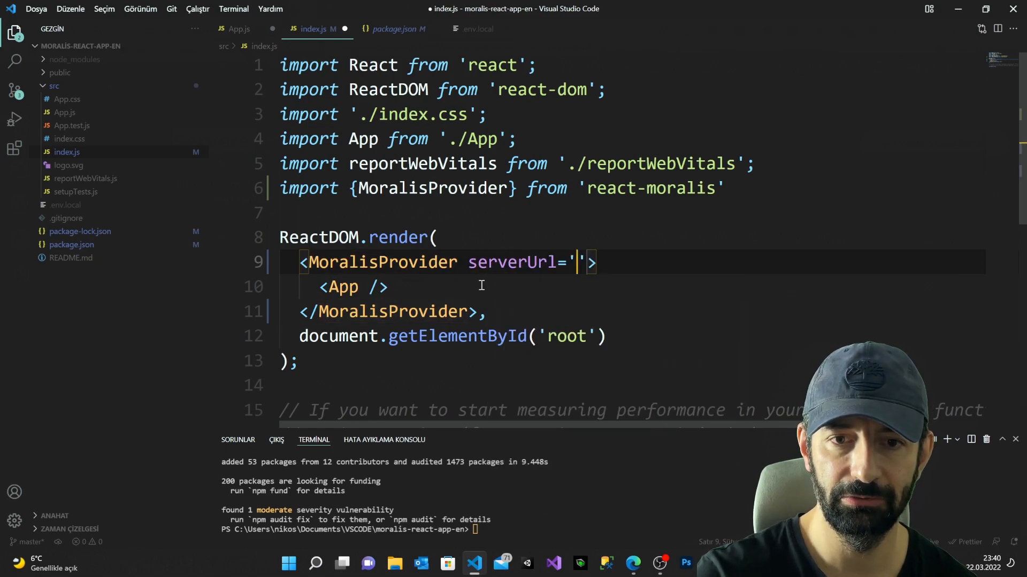
type("{}")
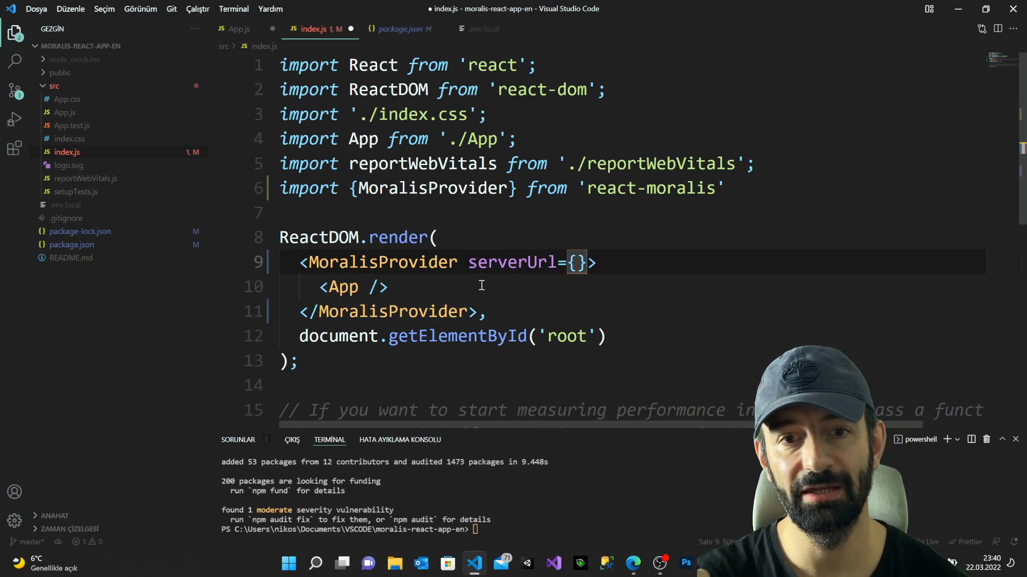
type("pr")
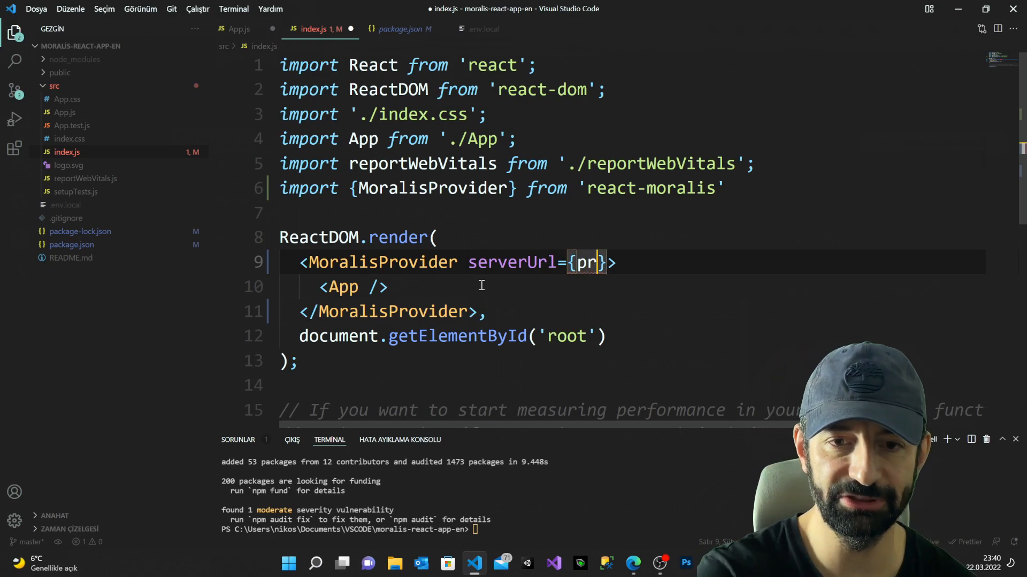
type("ocess.env.")
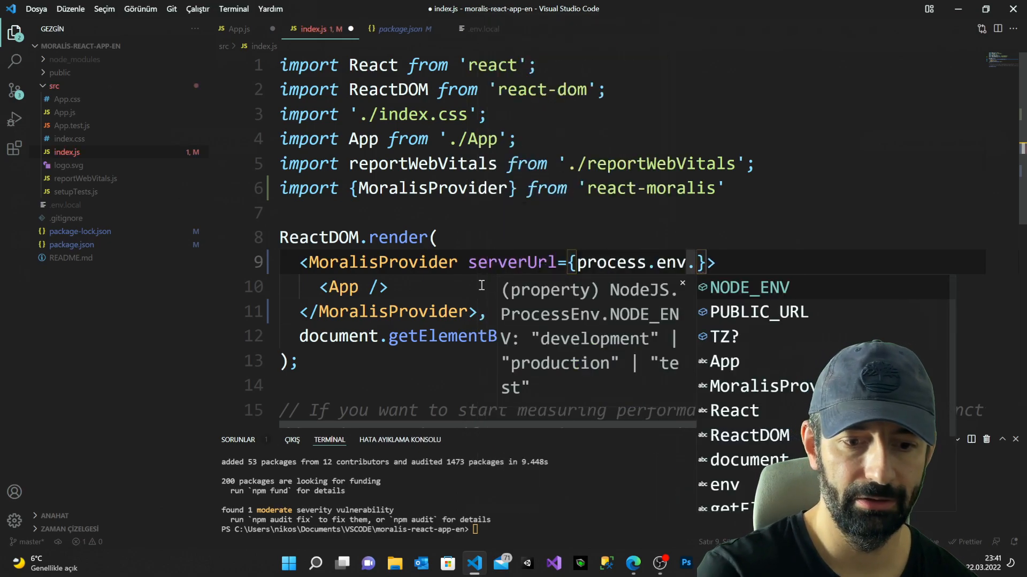
type("REACT_")
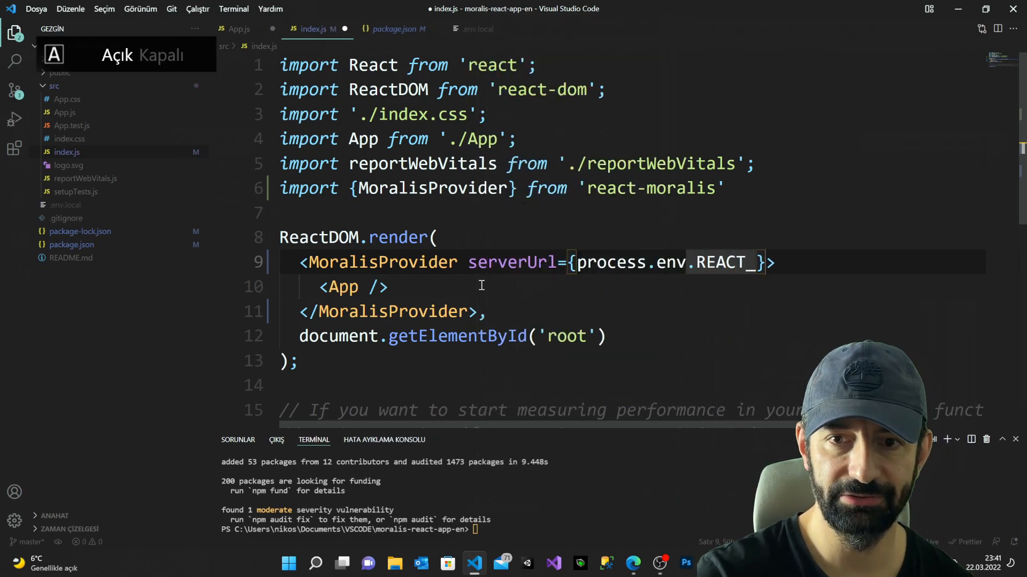
type("APP_")
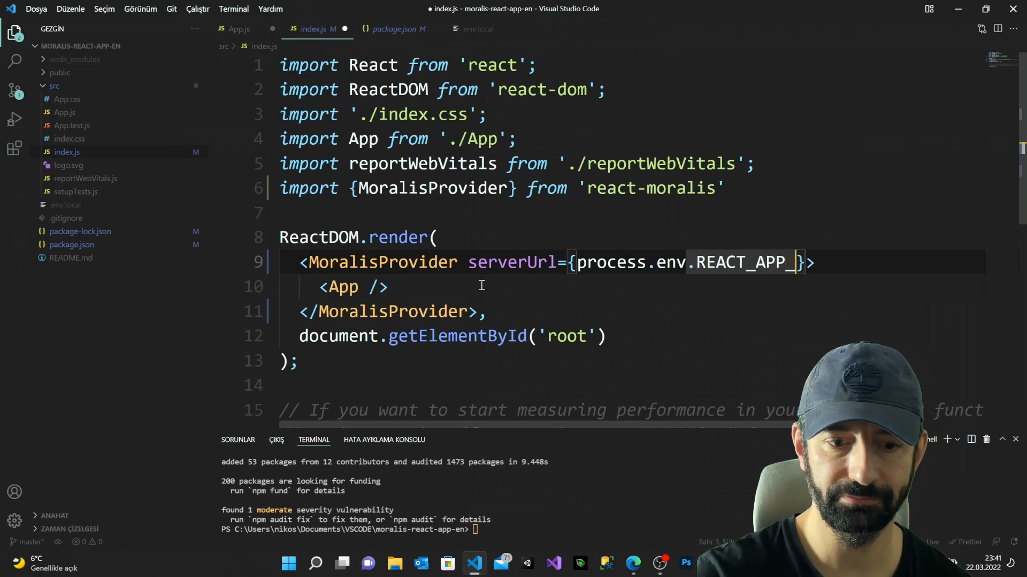
type("SERVER_")
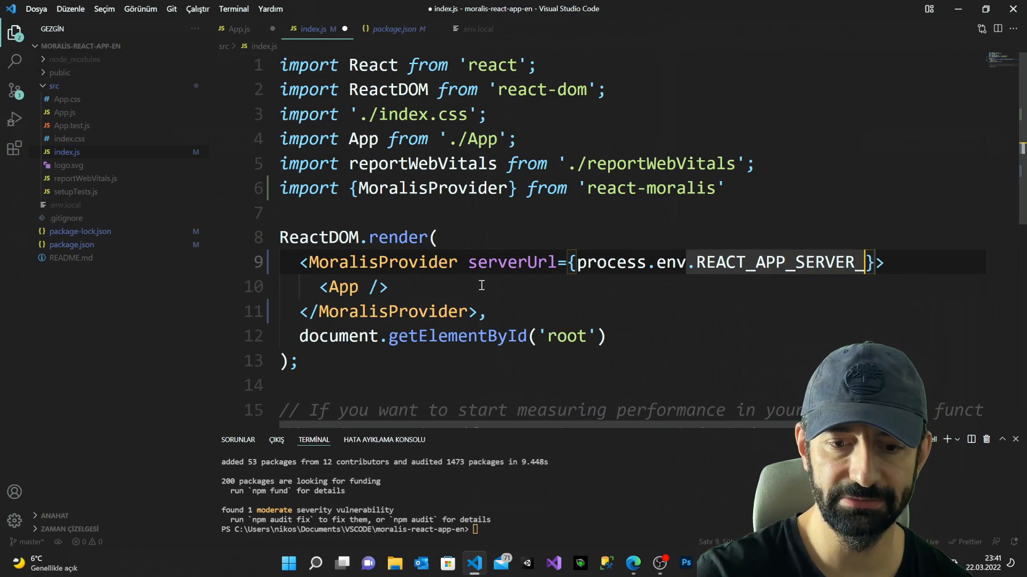
type("UR")
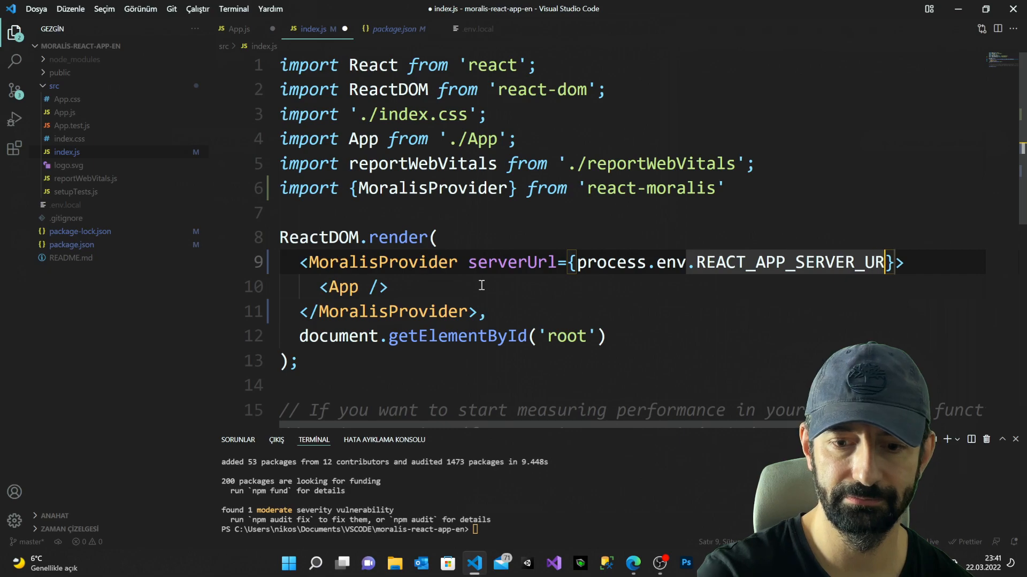
type("L}")
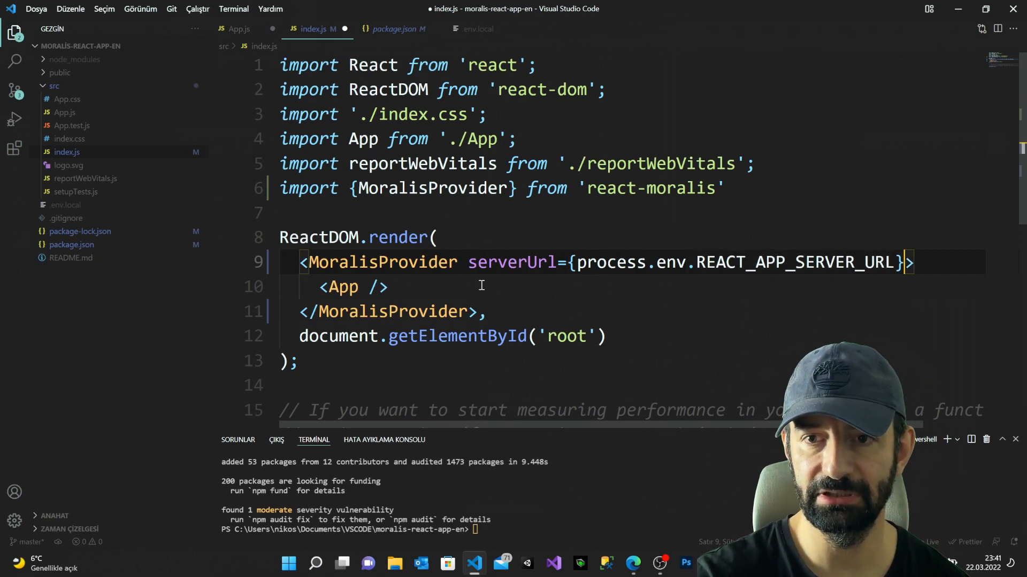
- Add appId={REACT_APP_APP_ID} to the MoralisProvider tag
type("A")
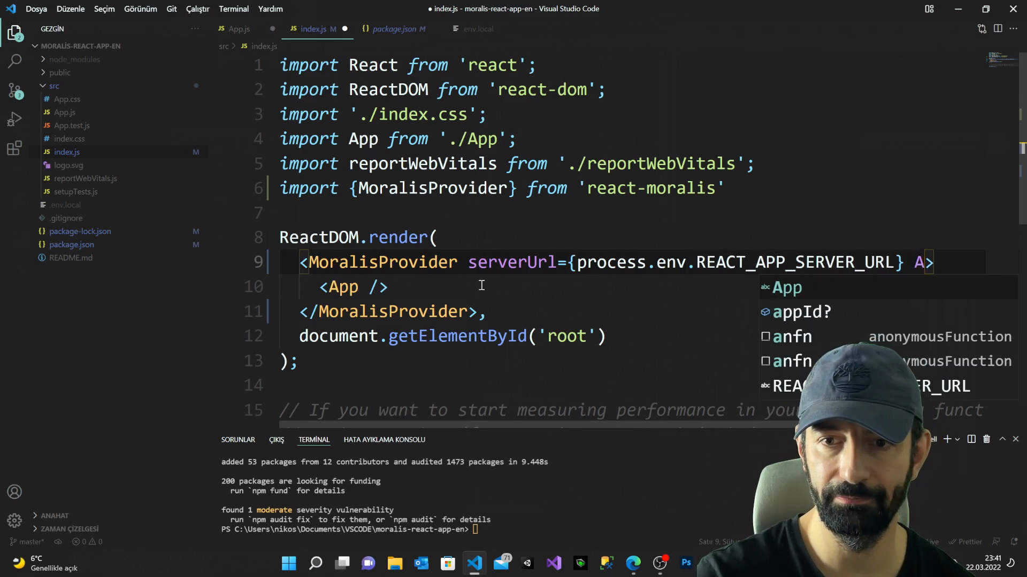
type("appId=")
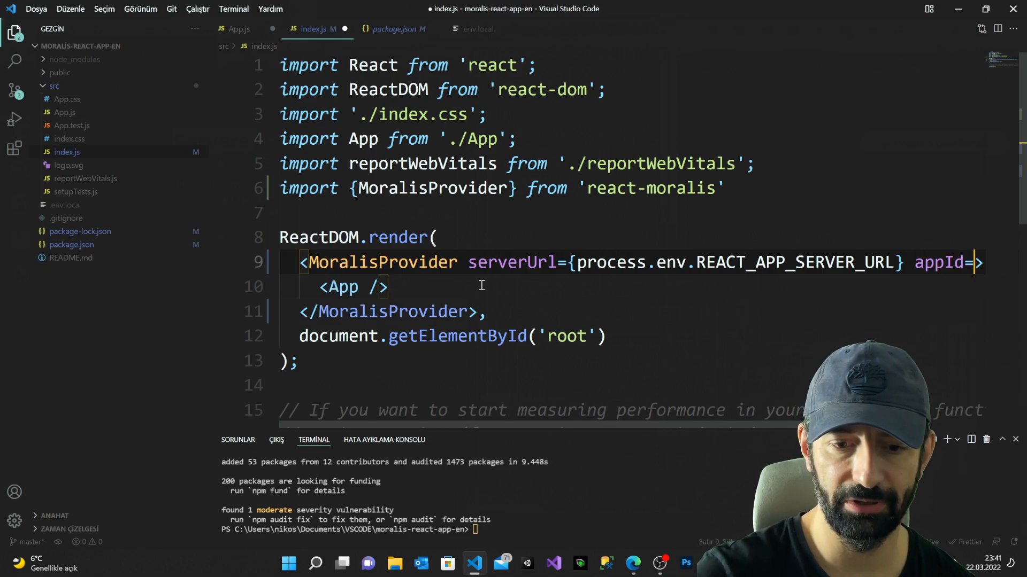
type("{}")
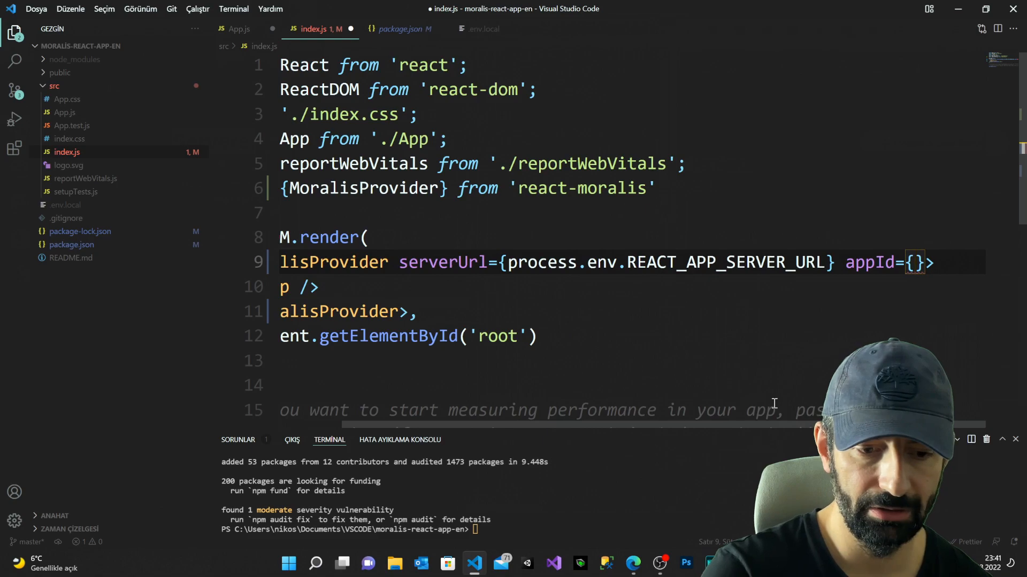
type("REACT")
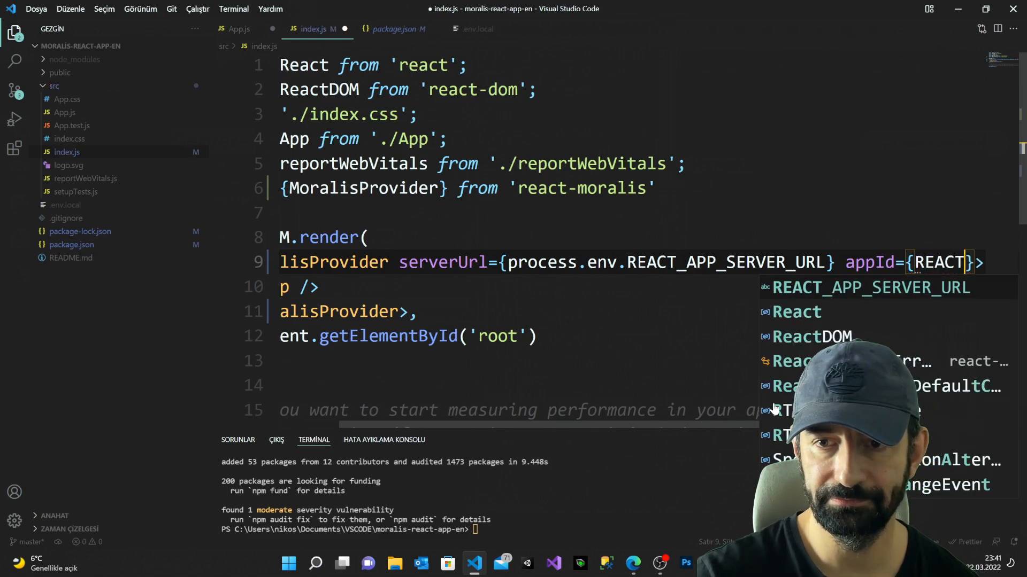
type("_APP_APP_ID")
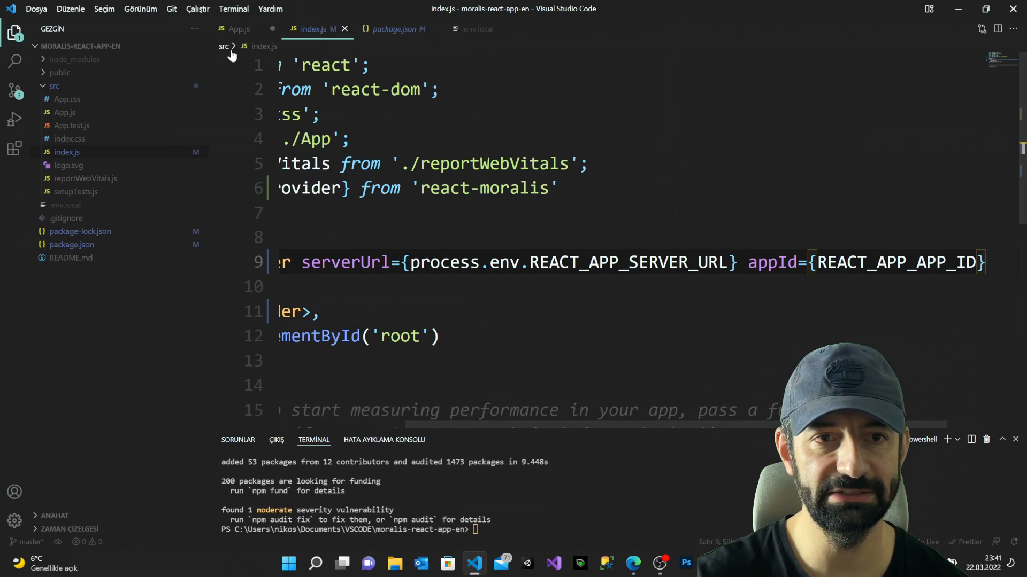
- Import useMoralis from react-moralis below the App.css import in App.js
left_click(237, 29)
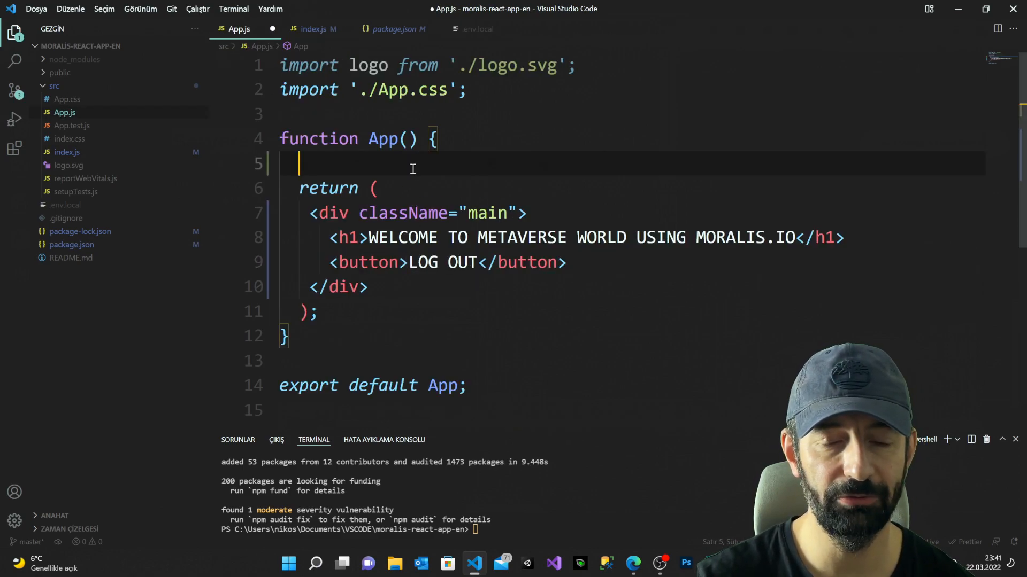
left_click(469, 90)
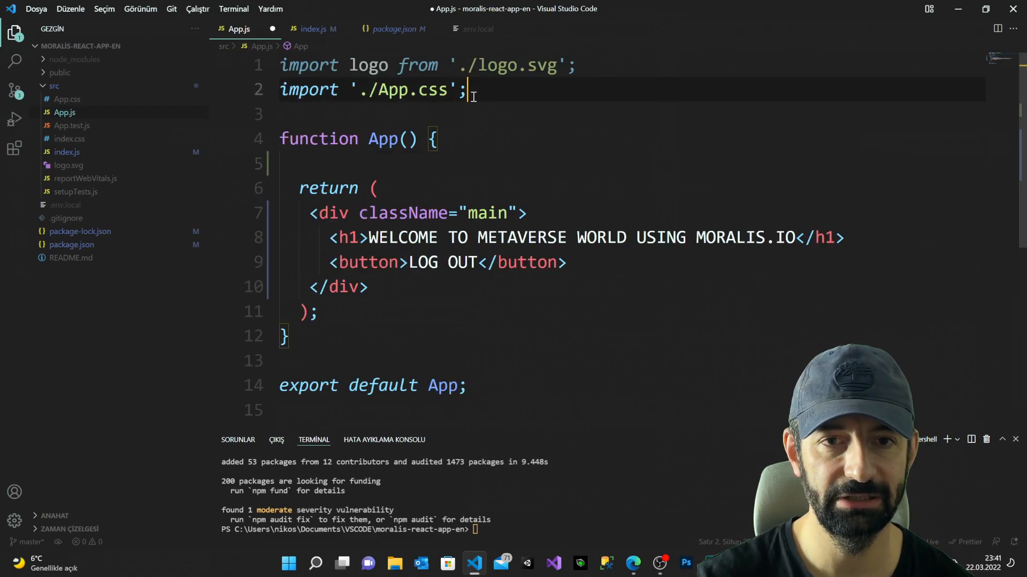
type("import use")
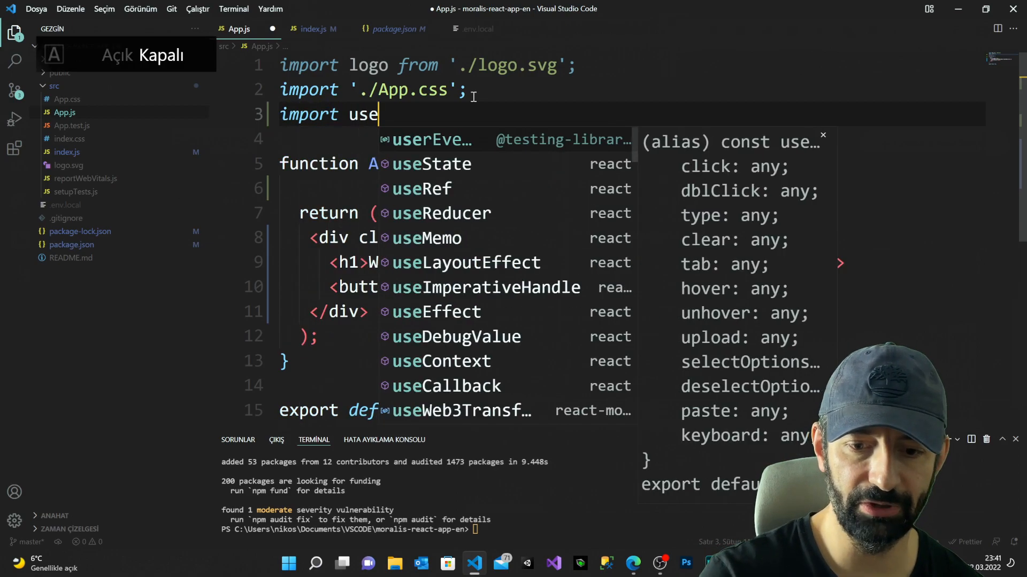
type("mo")
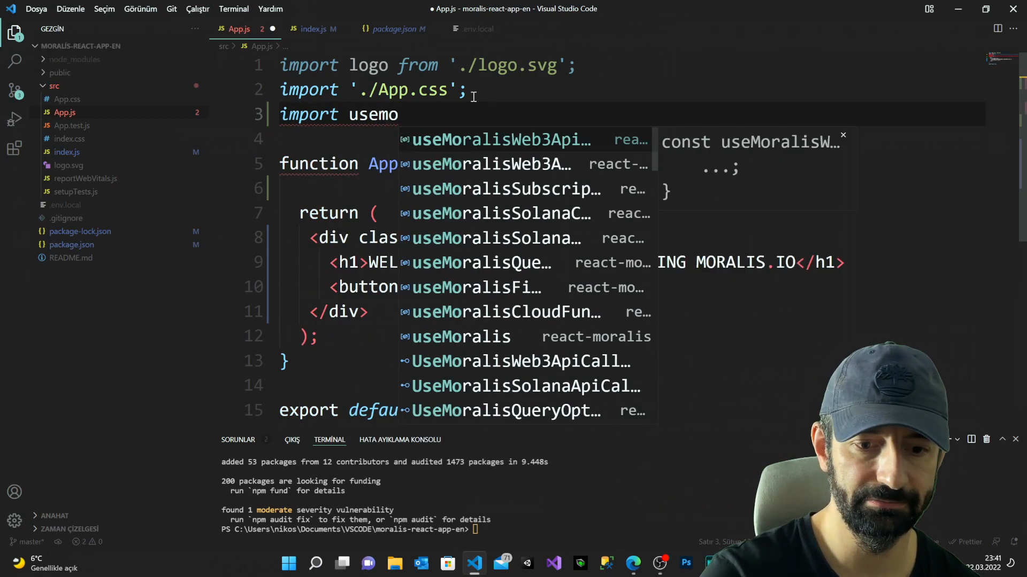
type("ralis } from 'react-moralis';")
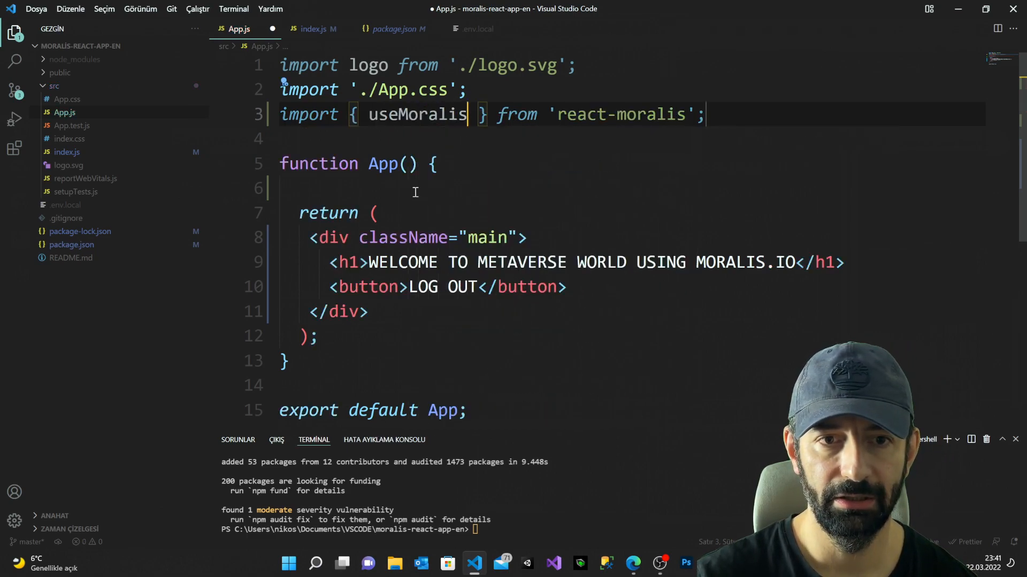
- Destructure isAuthenticated and logout from useMoralis(), and set onClick={logout} on LOG OUT
left_click(413, 187)
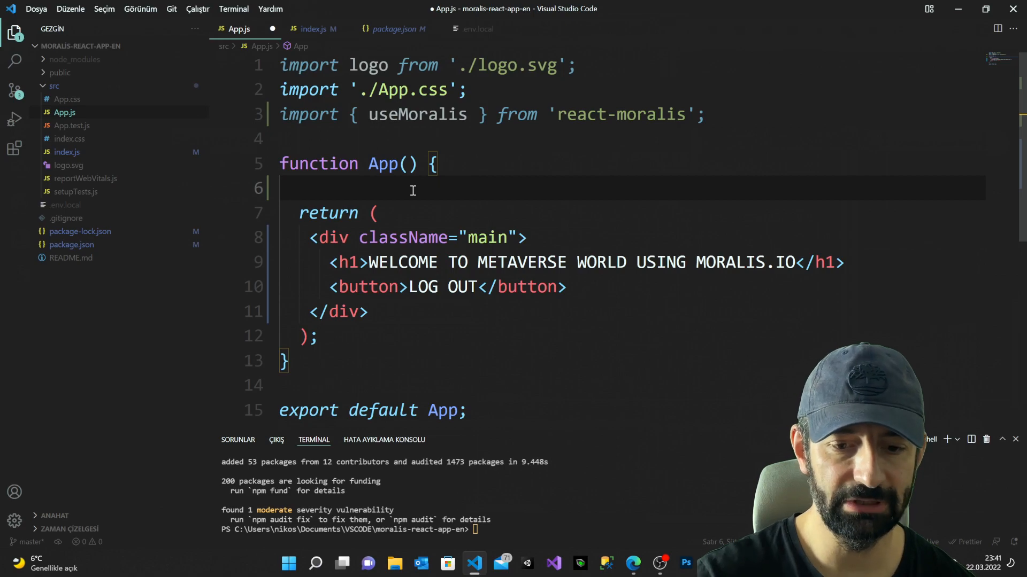
type("const")
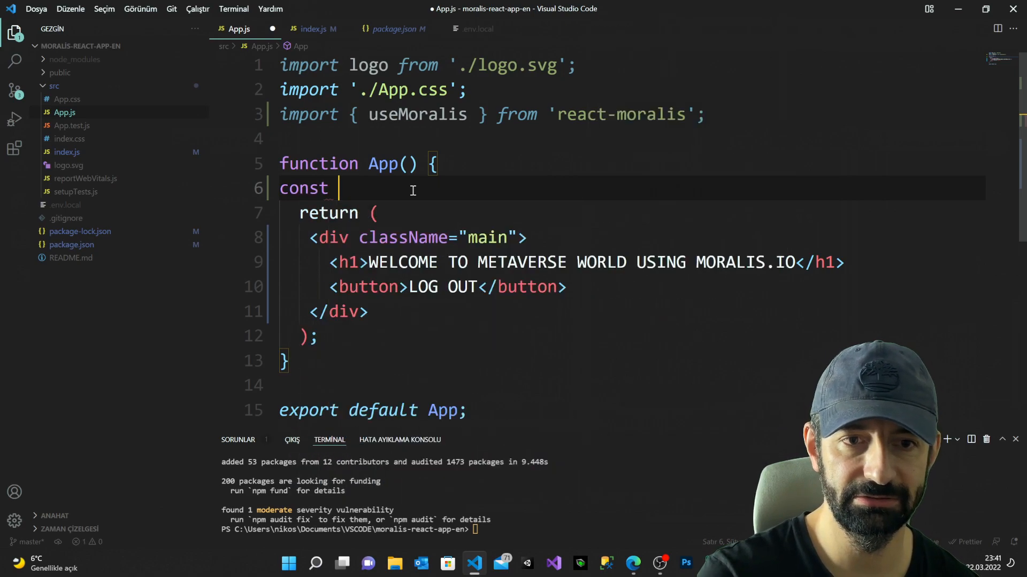
type("{}=")
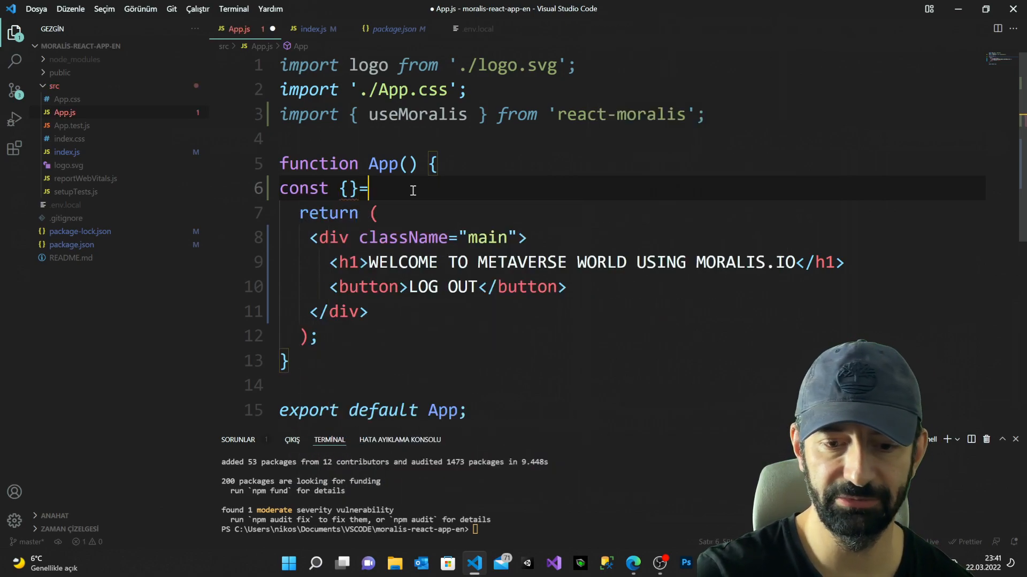
type("useMoralis")
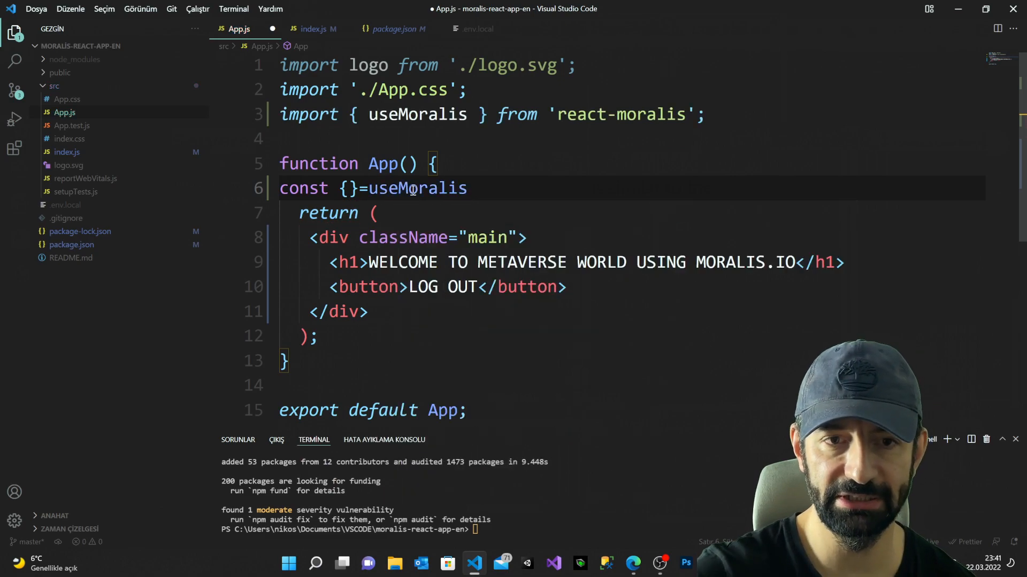
type("()")
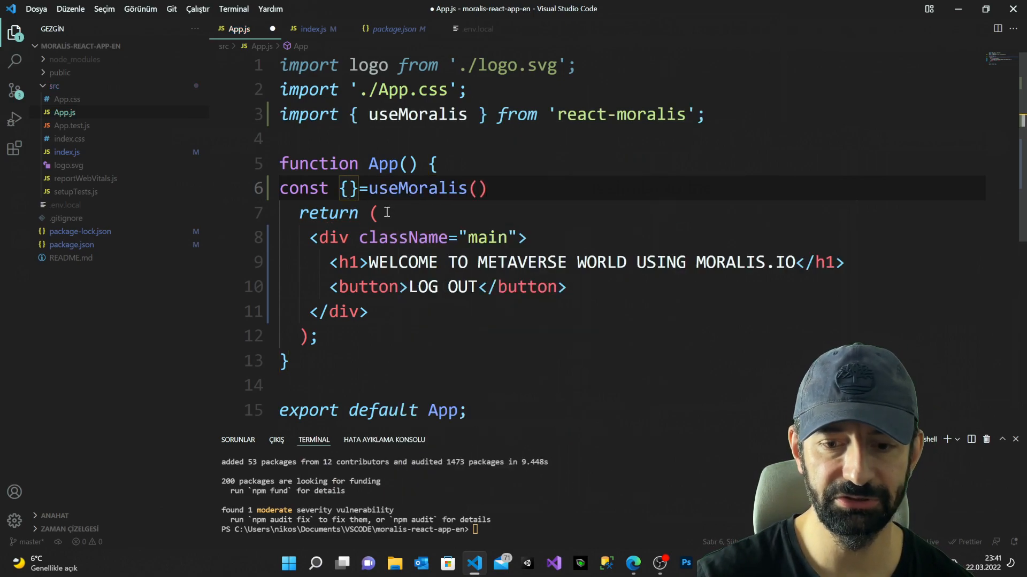
type("isAuthenticated")
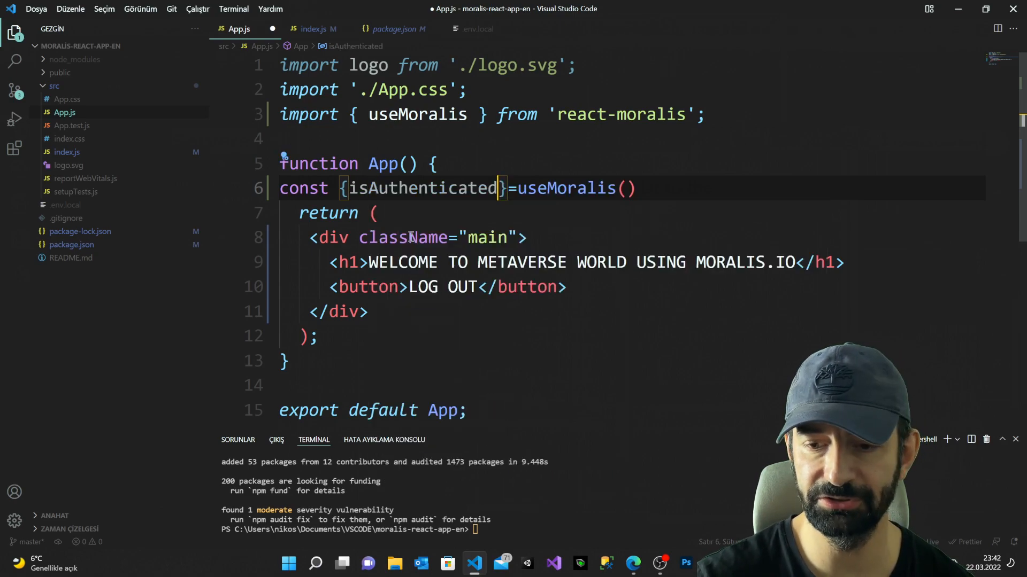
type(",logout")
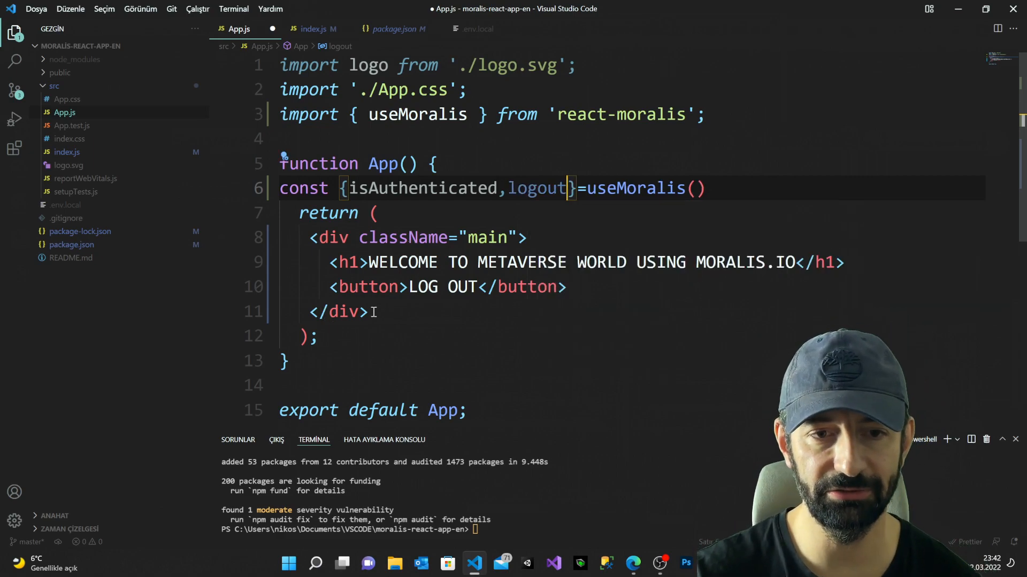
type("o")
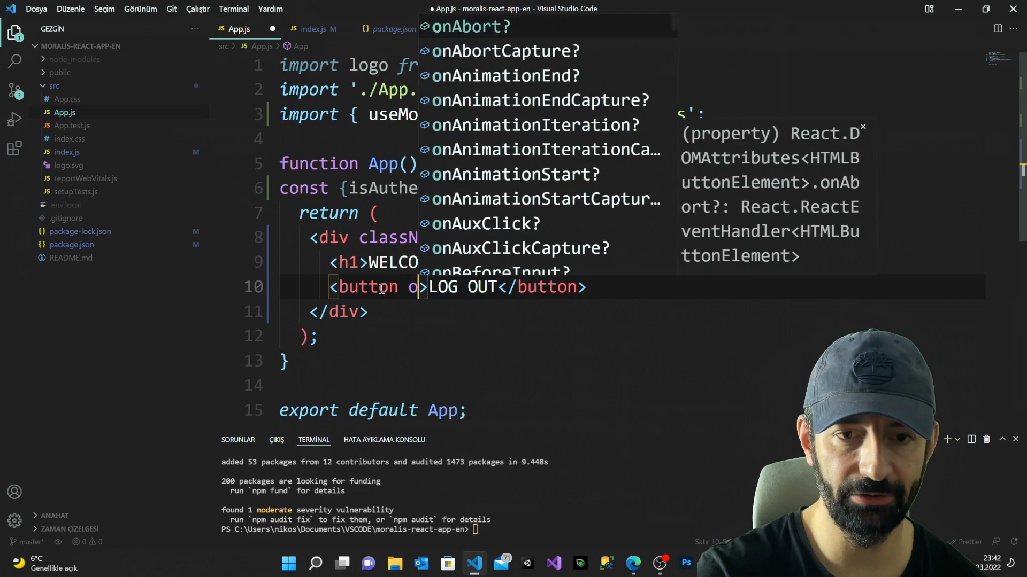
type("cl")
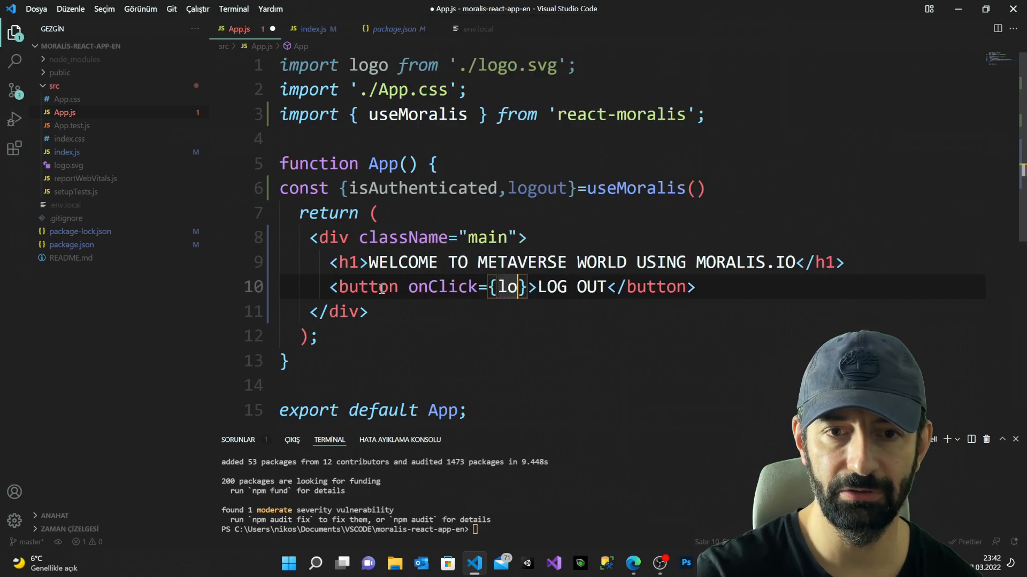
type("gout")
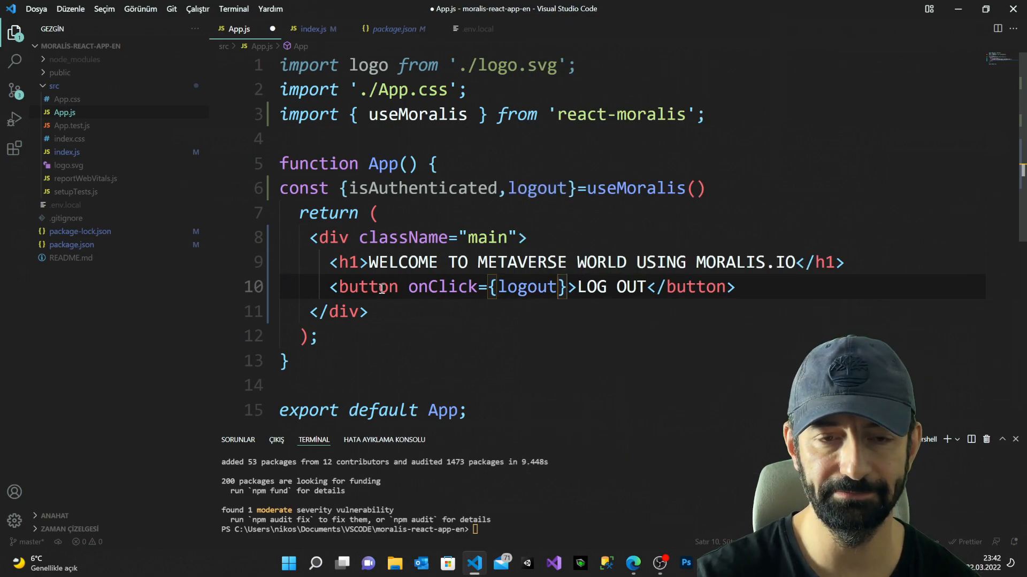
- Insert an empty if (!isAuthenticated) { } block after the useMoralis line in App.js
left_click(706, 188)
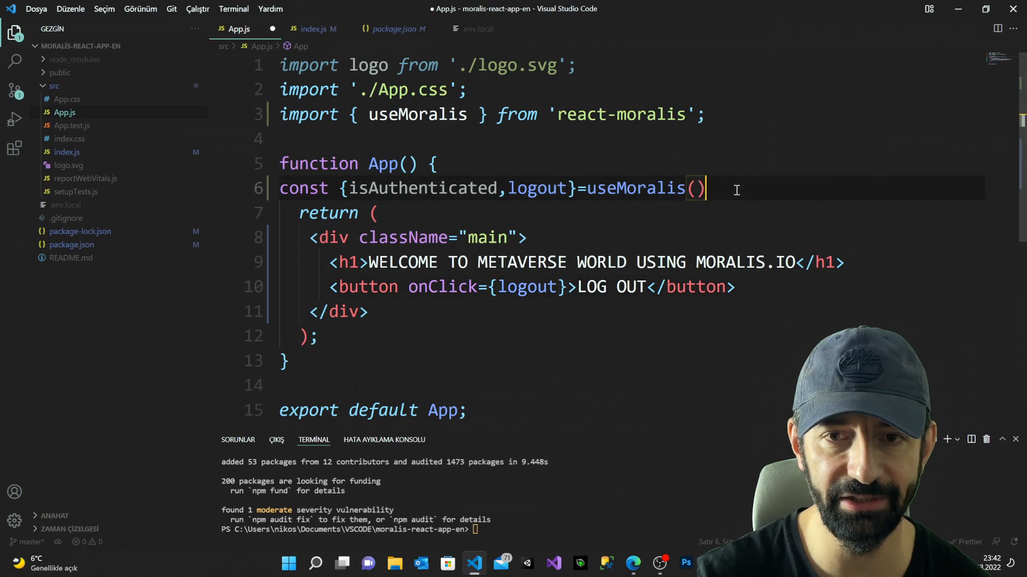
key("Enter")
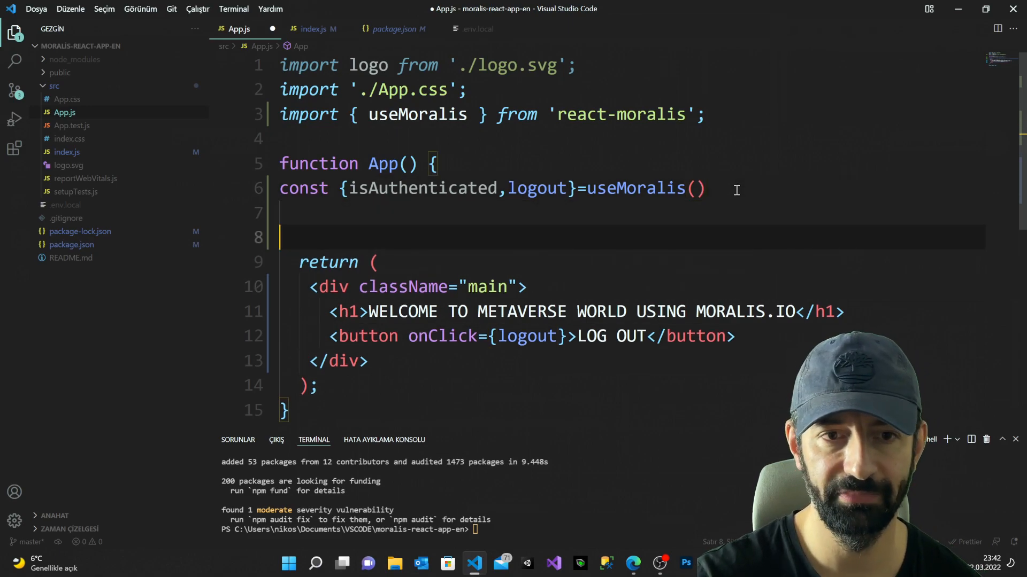
type("i")
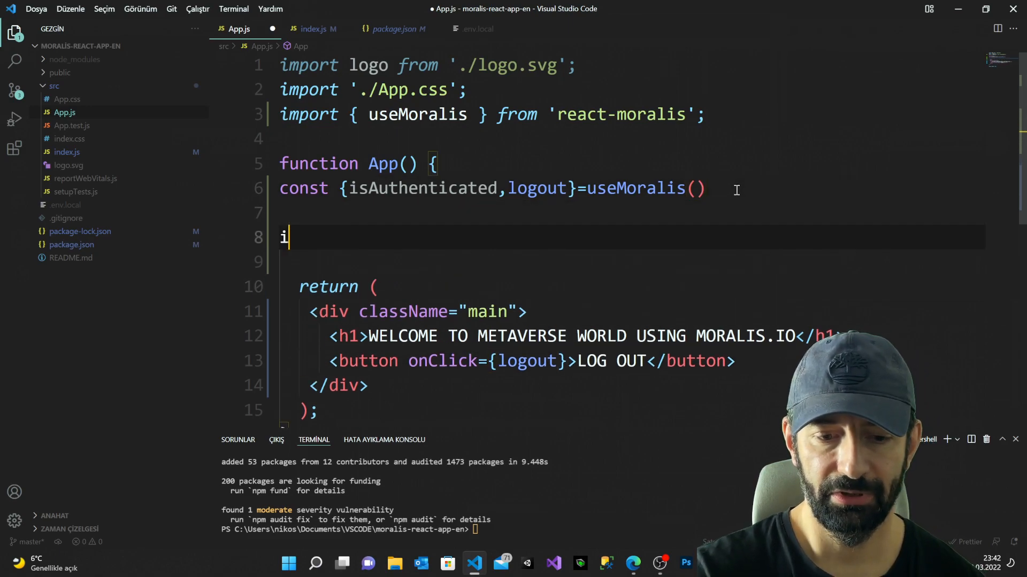
type("f ()")
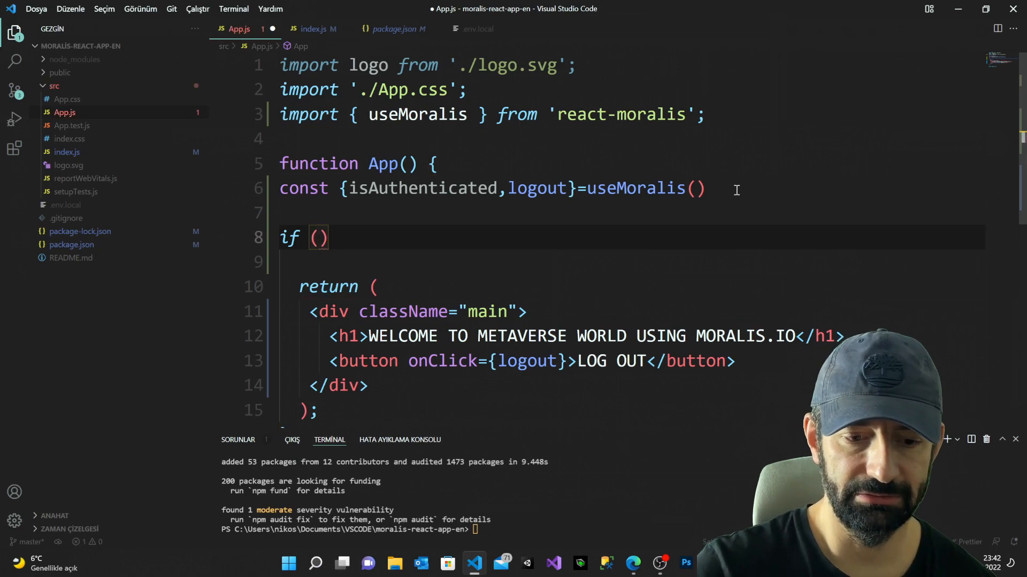
type("!")
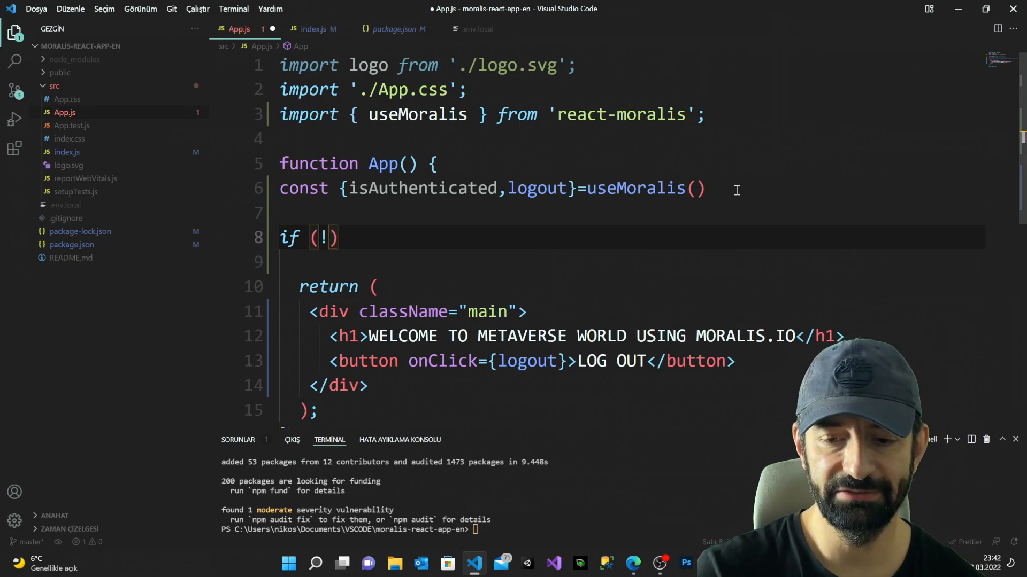
type("isAuthenticated")
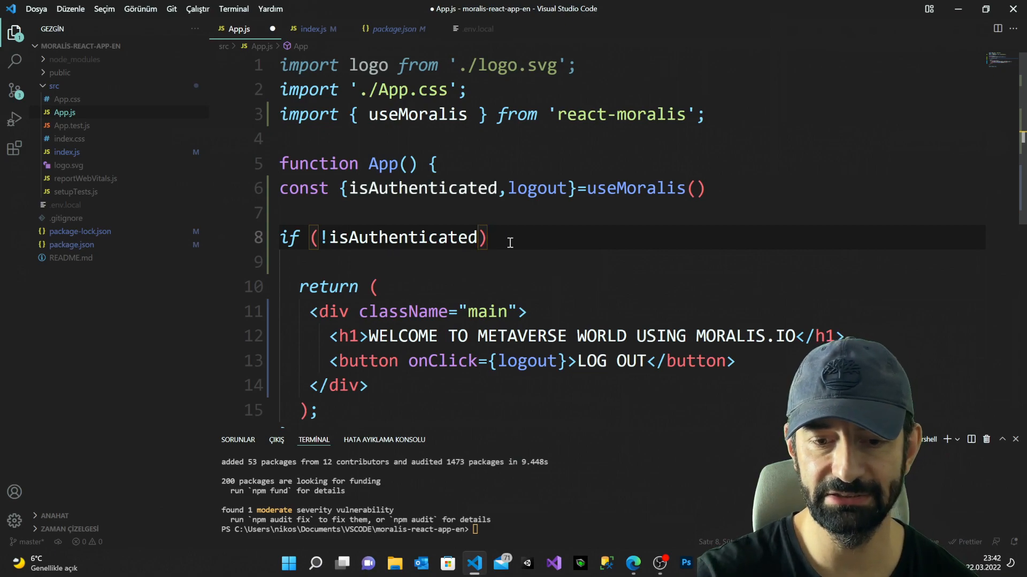
type("{")
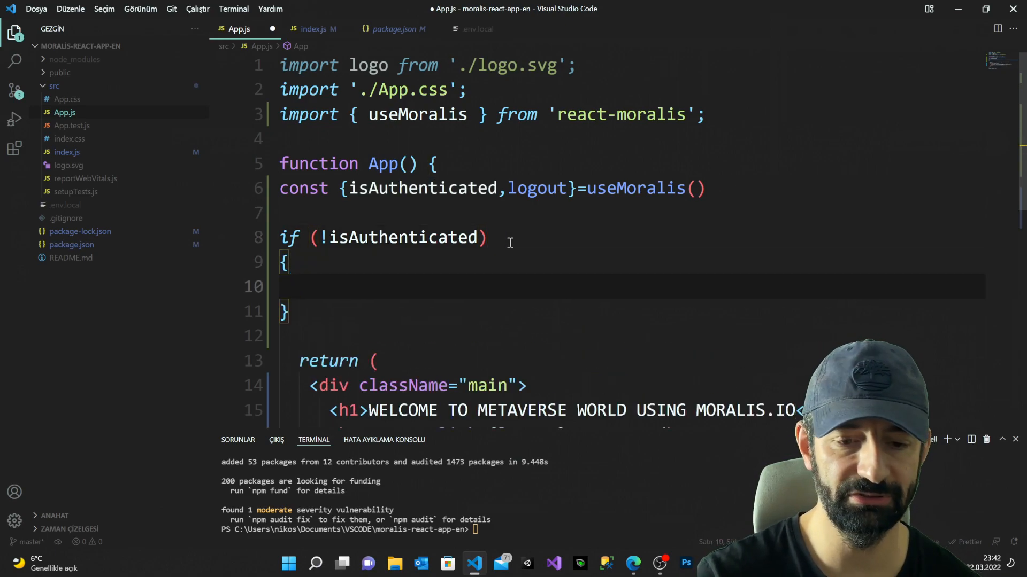
type("retu")
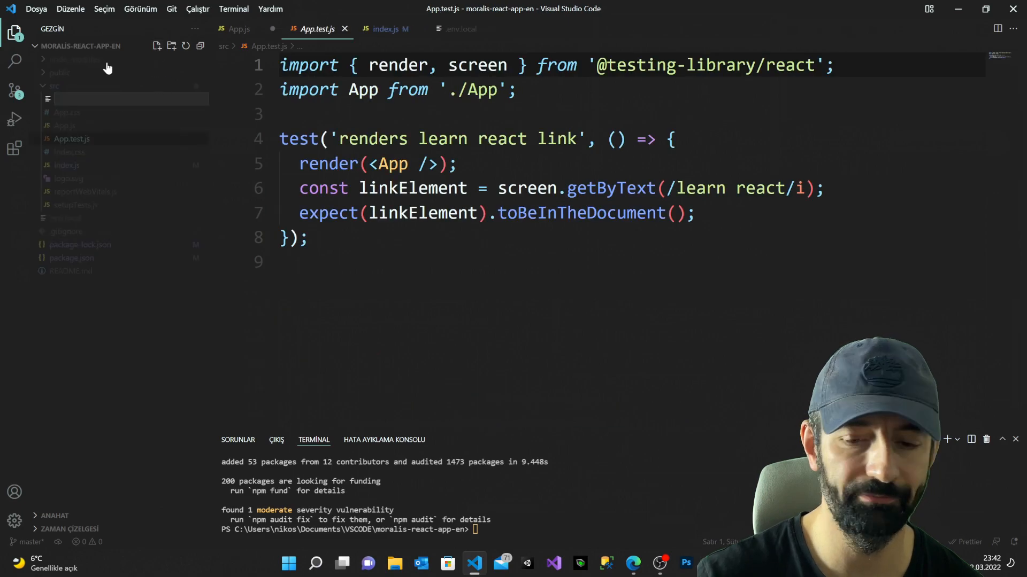
- Create the Login component with a div.main and a first instructional h1 heading
type("Login</div>")
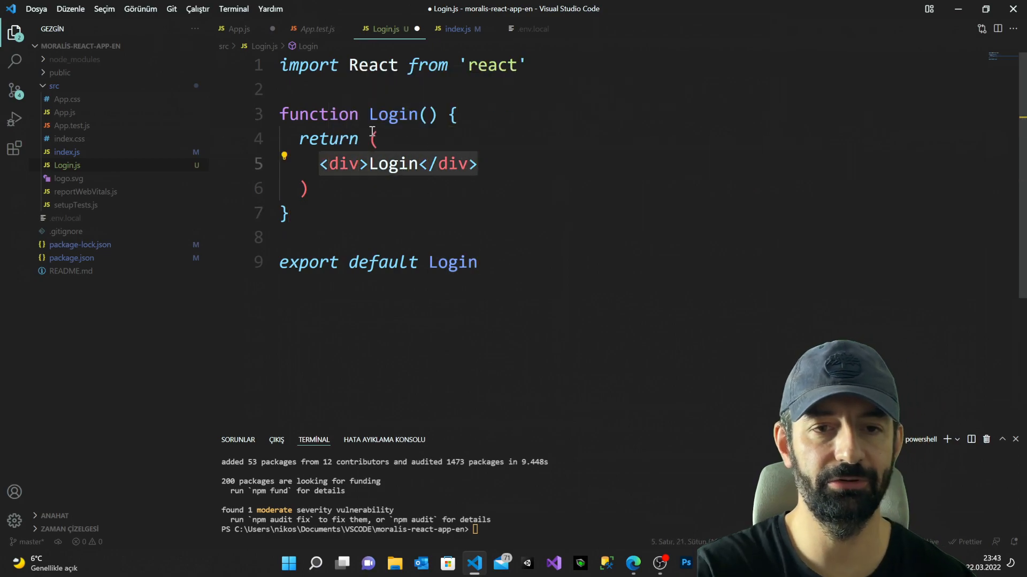
type("di")
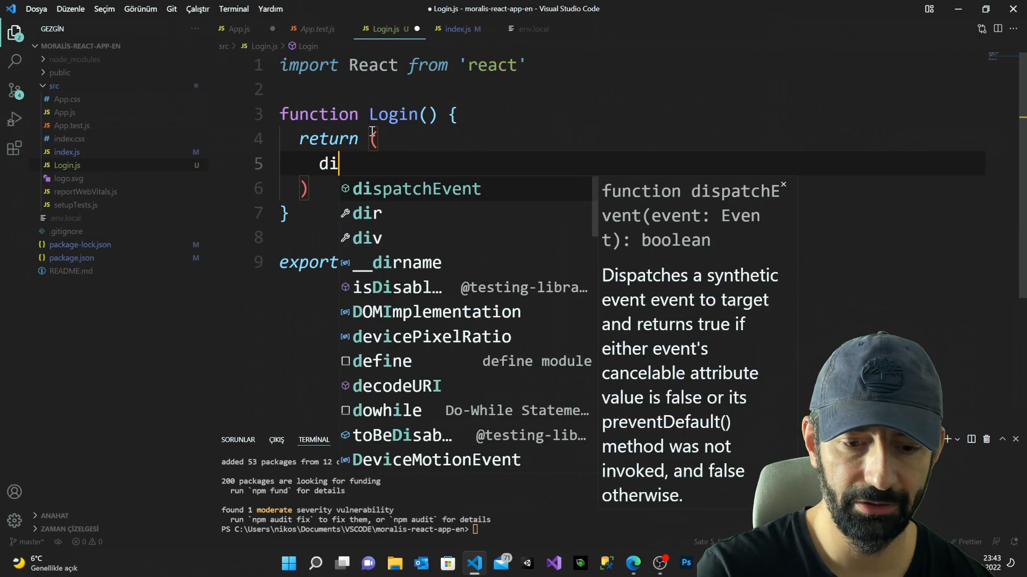
type("v.m")
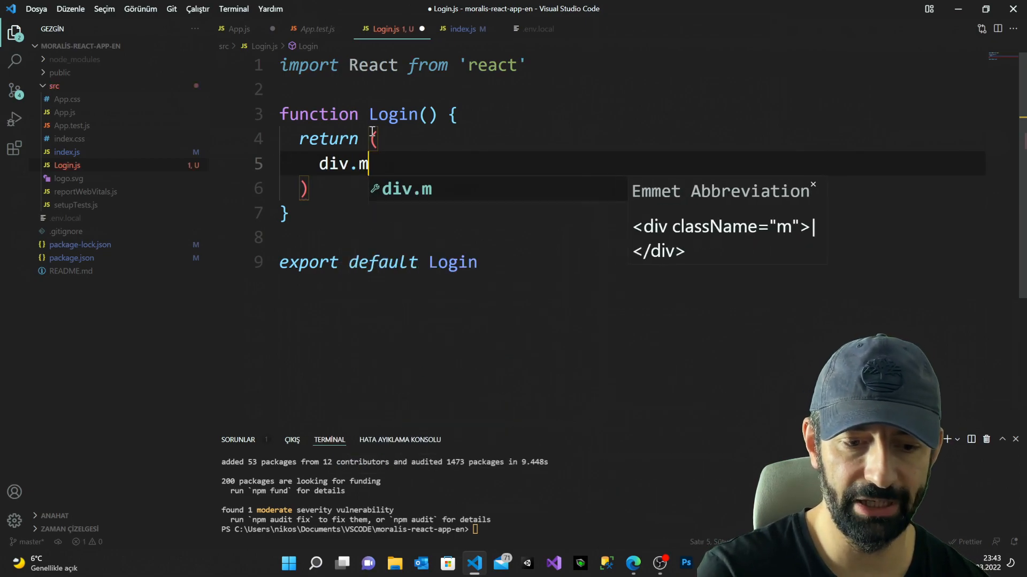
type("ain\">")
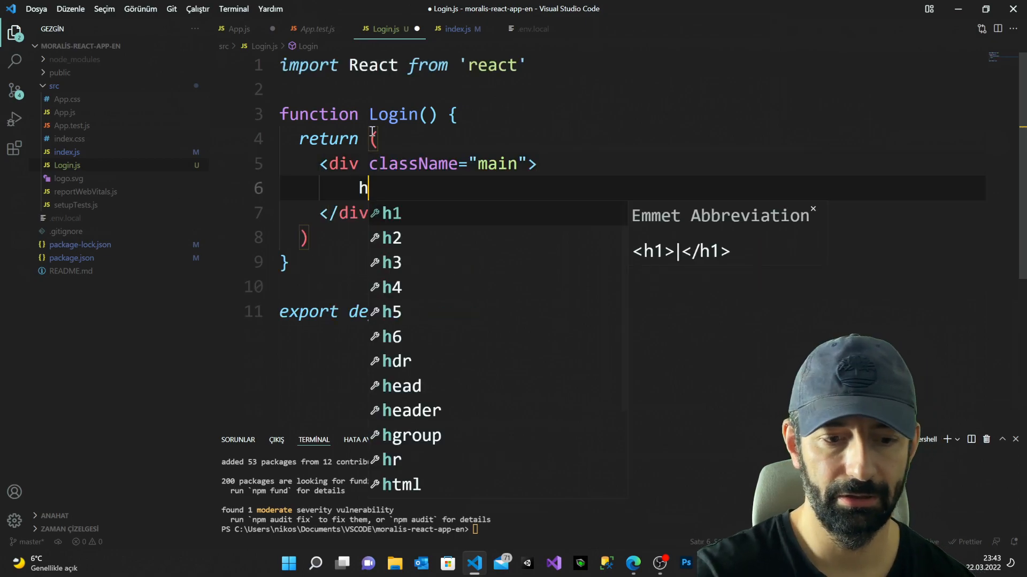
key("Tab")
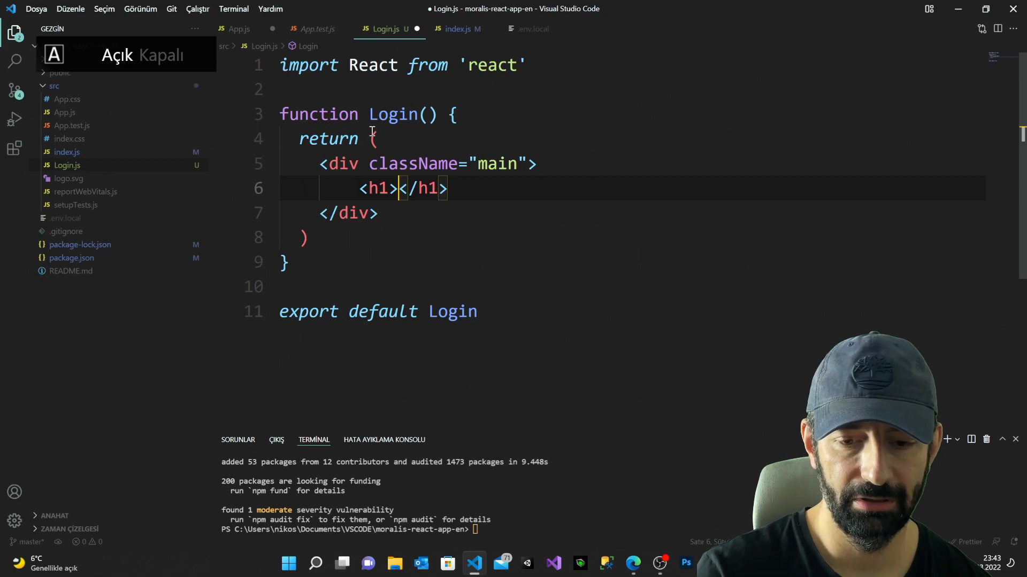
type("PLS PRESS")
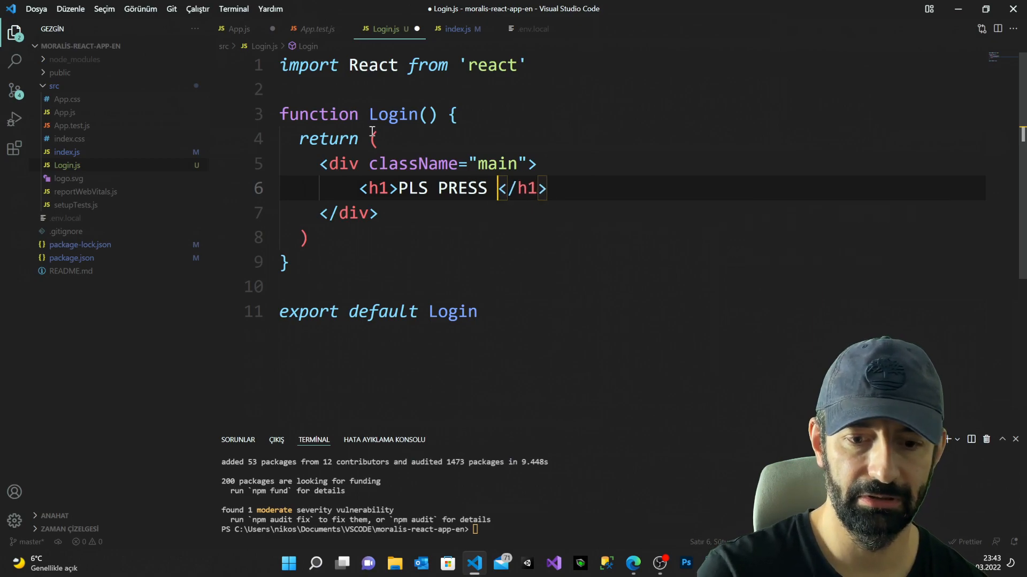
type("BUTTON IN")
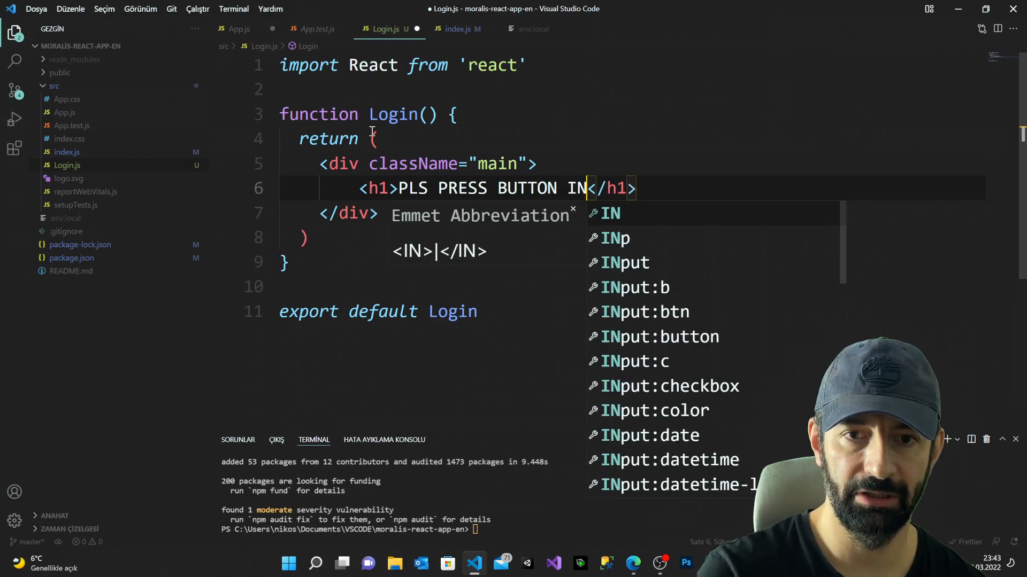
type("ORDER TO ENTER INTO")
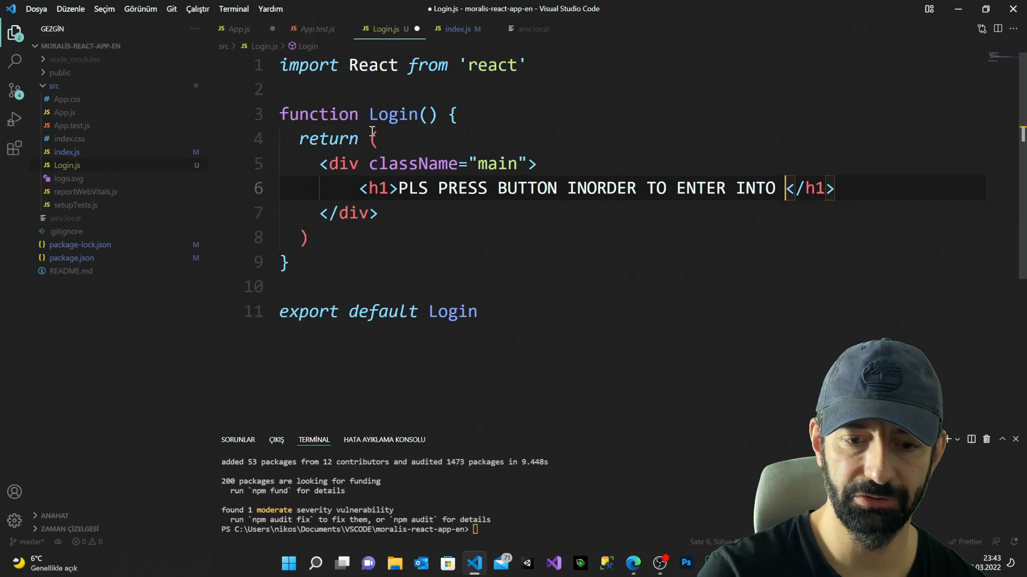
type("METAS")
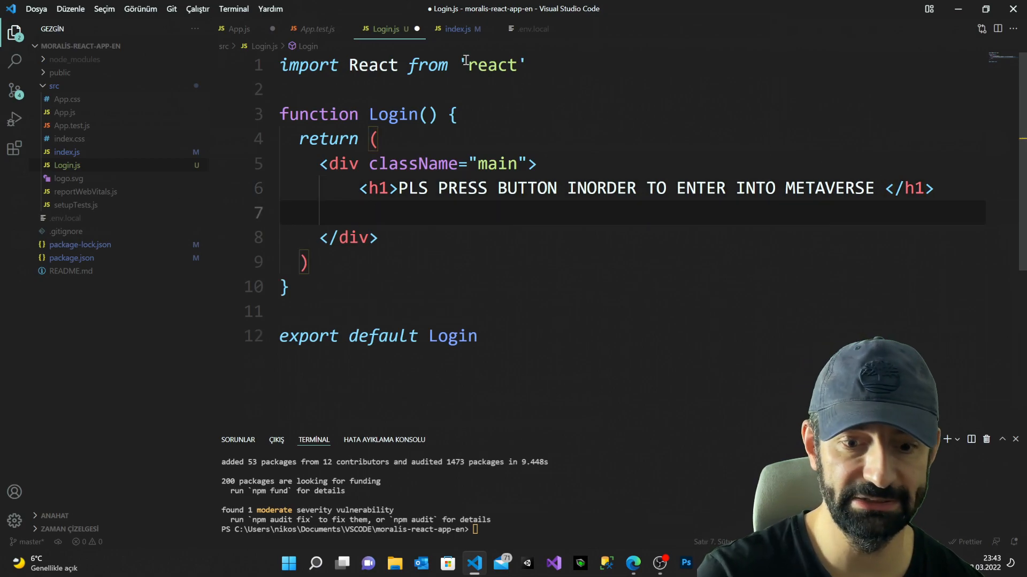
- Add a 'BUILD WITH MORALIS.IO' h1 and a LOG IN button below it
type("<h1></h1>")
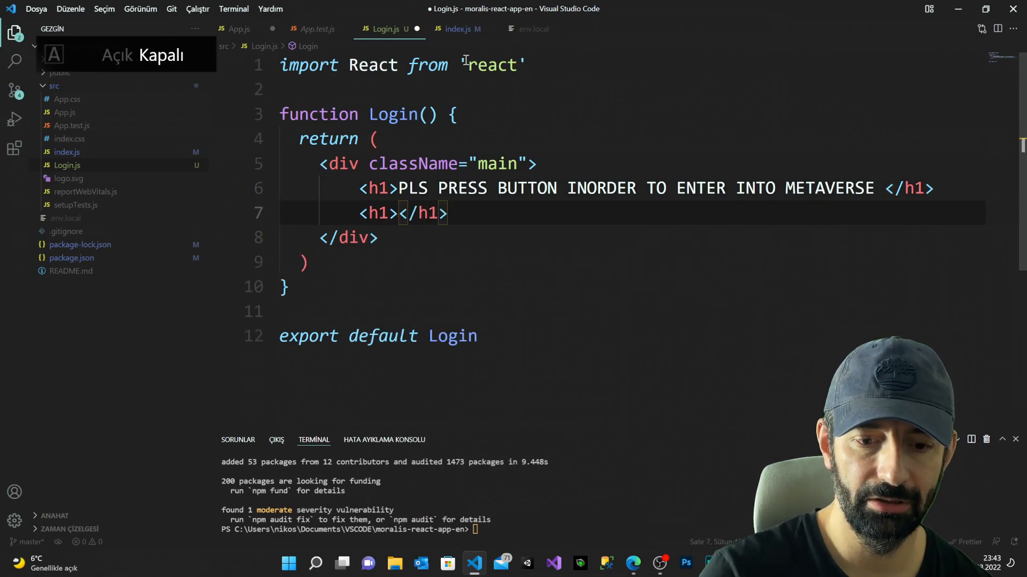
type("BUIL")
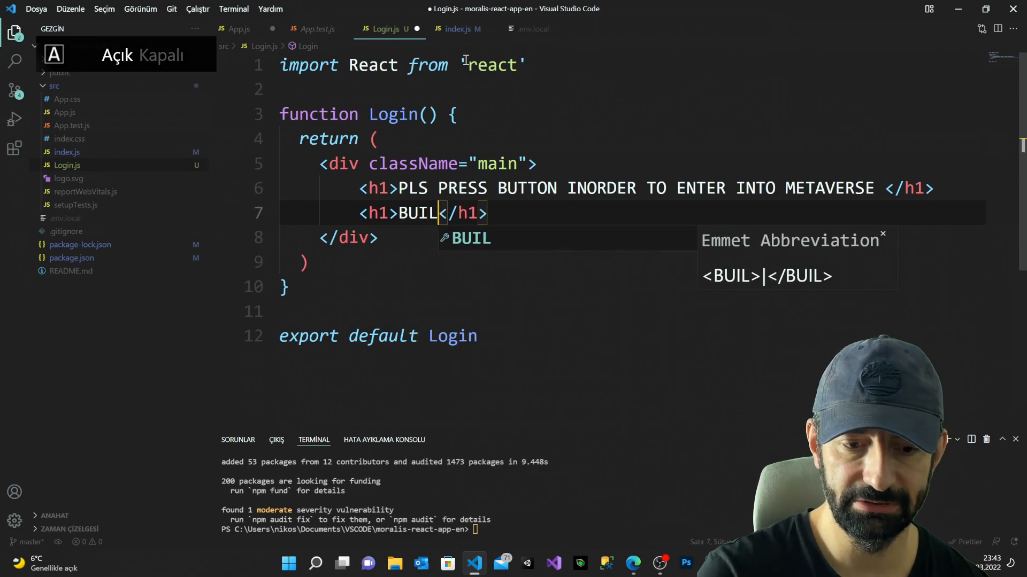
type("D WITH MO")
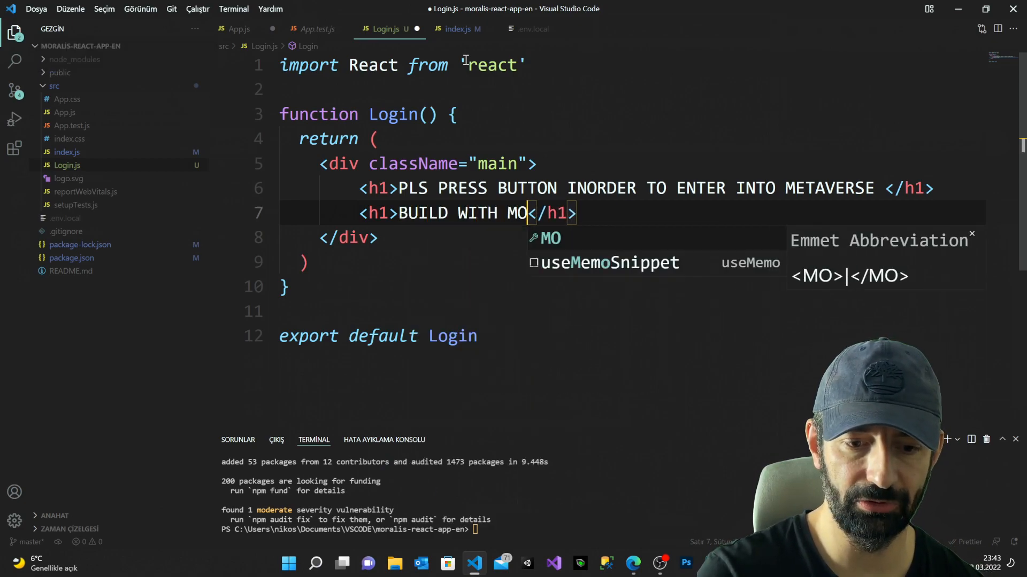
type("RALIS.I")
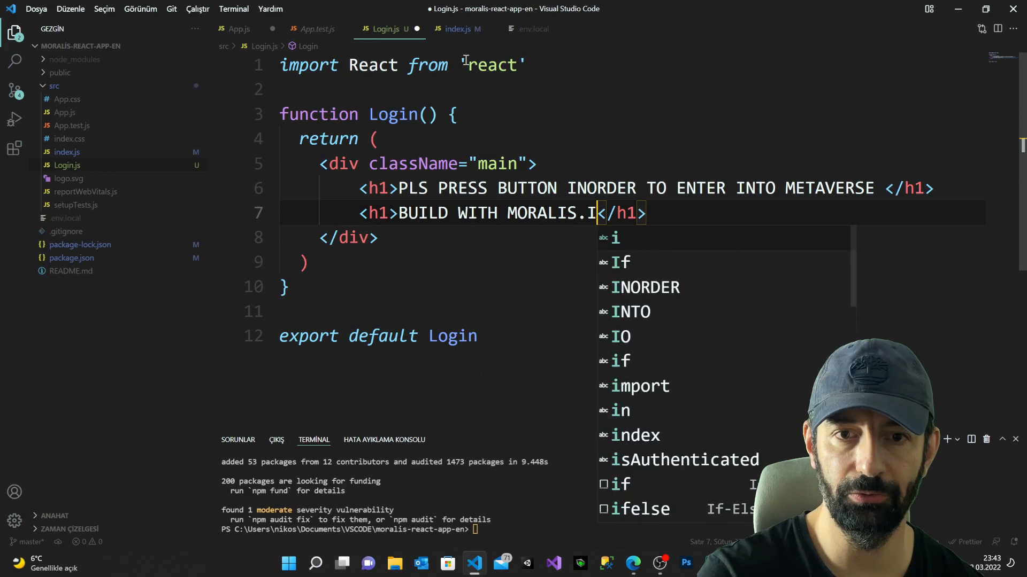
type("O")
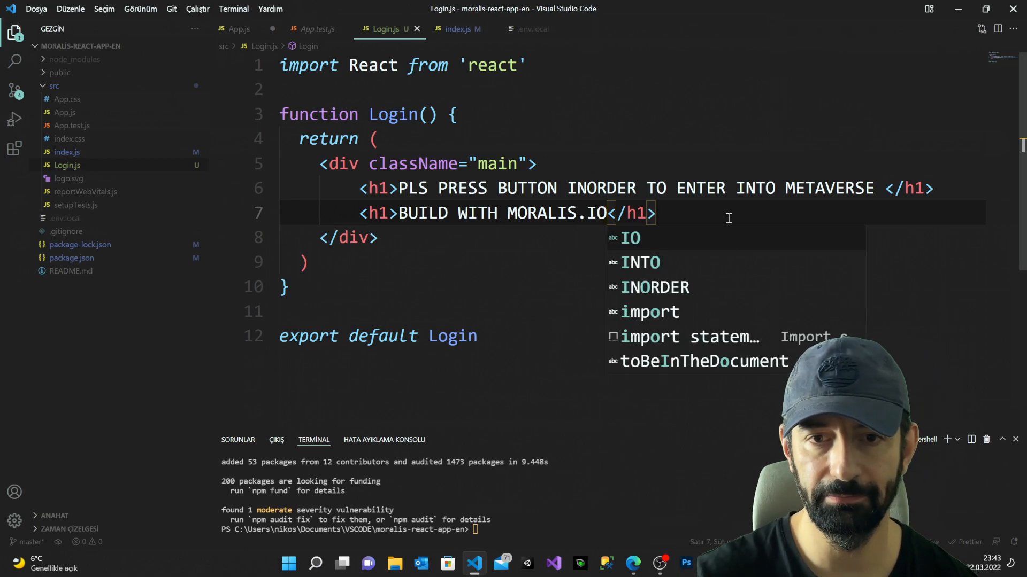
key("Enter")
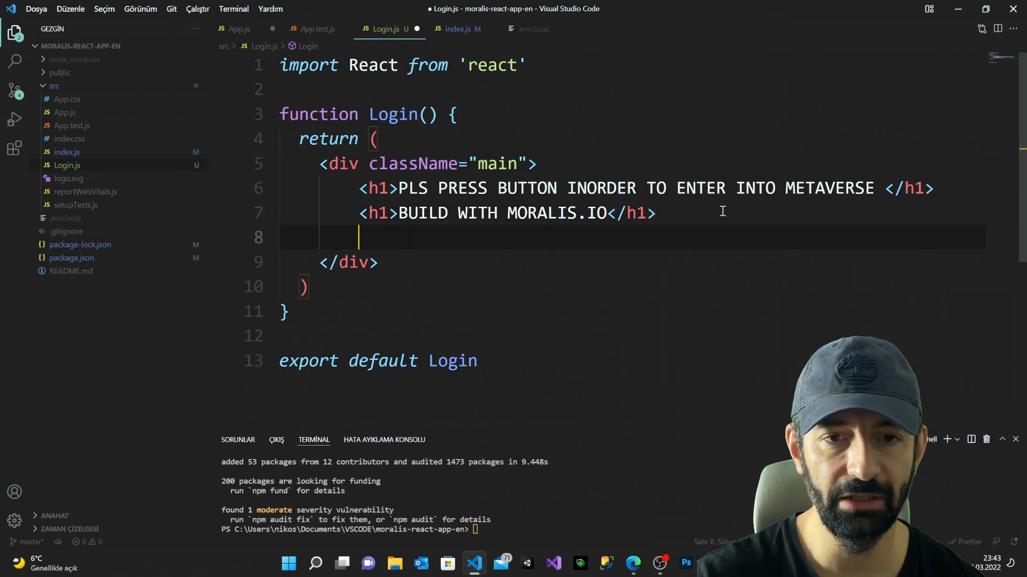
type("button>LO</button>")
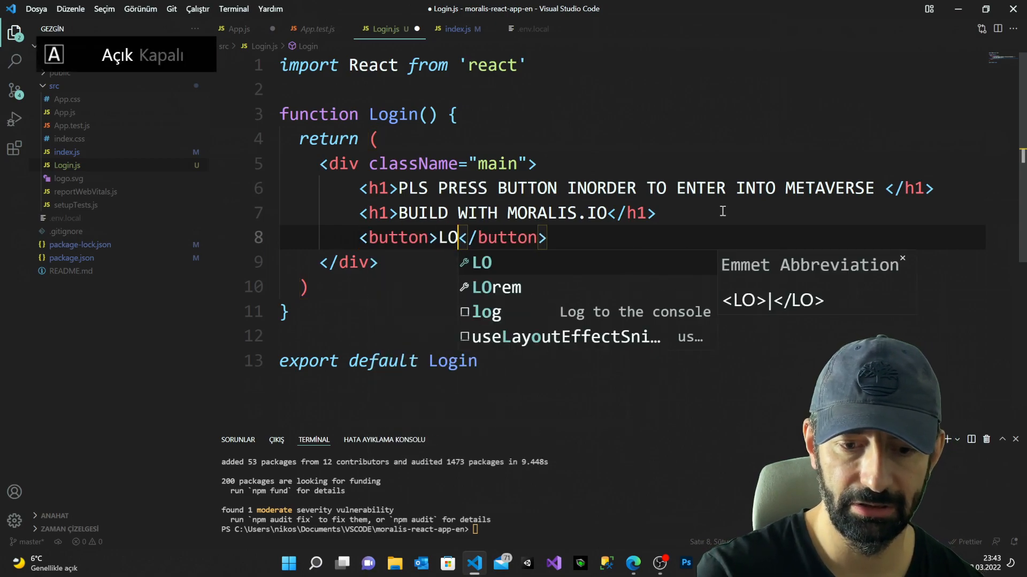
type("GON IN")
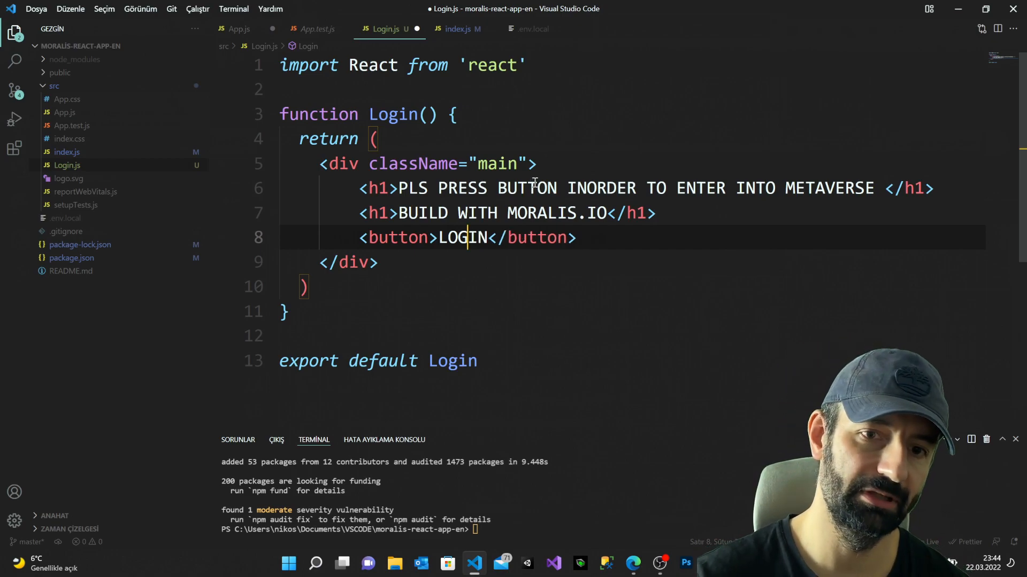
type("\" \"")
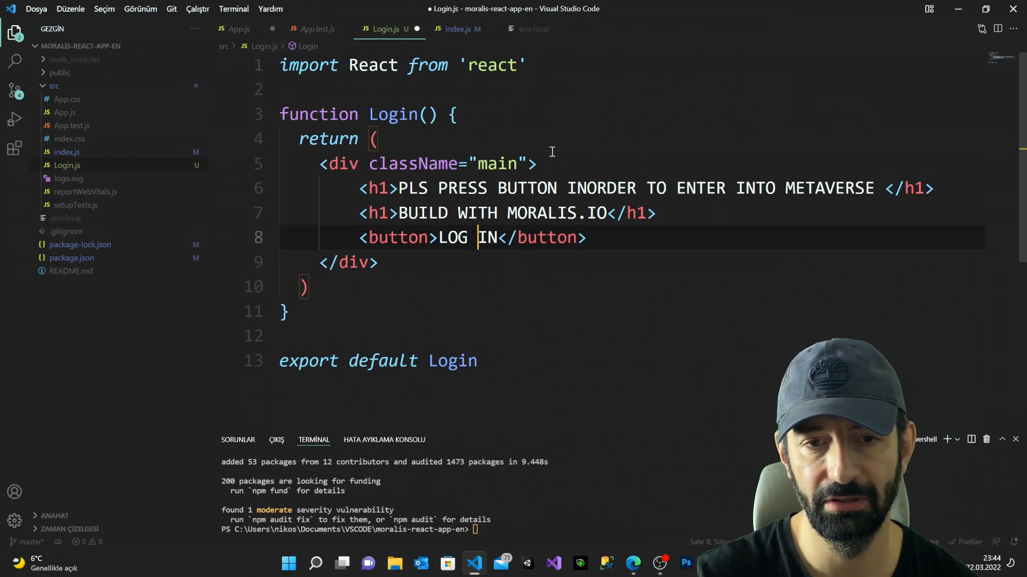
mouse_move(411, 164)
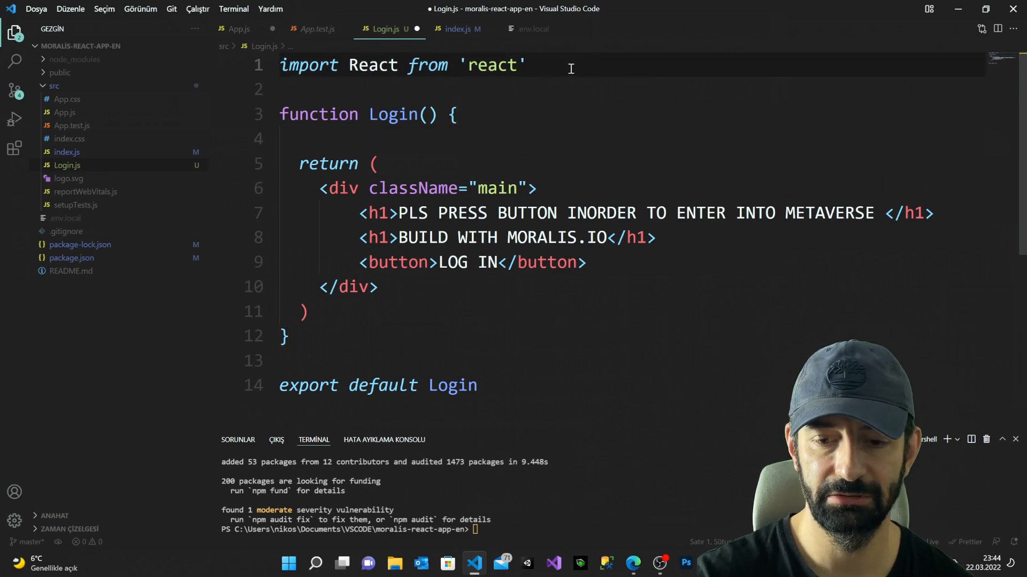
- Import useMoralis from react-moralis in Login.js and declare const {authenticate}=useMoralis()
type("import")
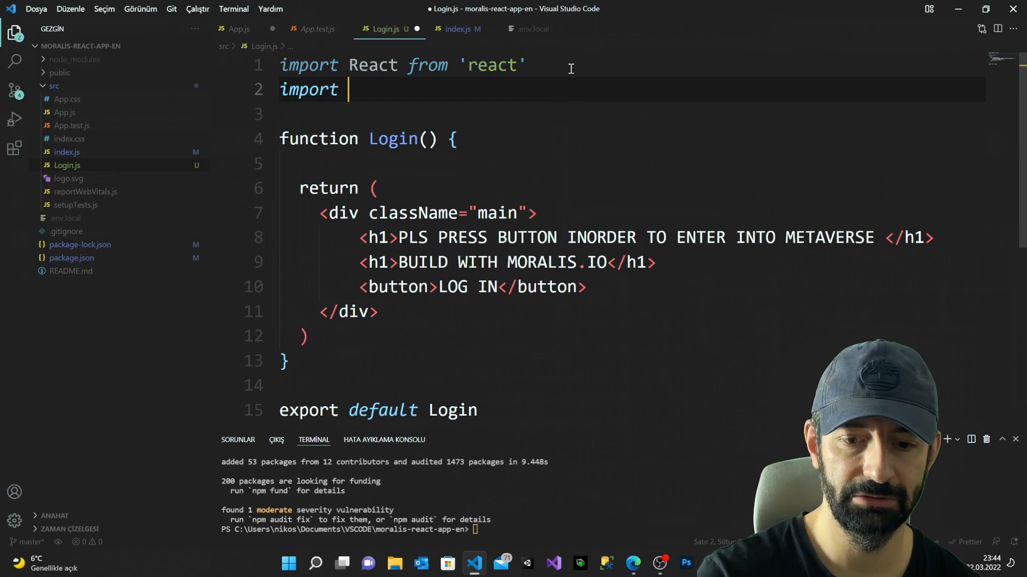
type("usemo")
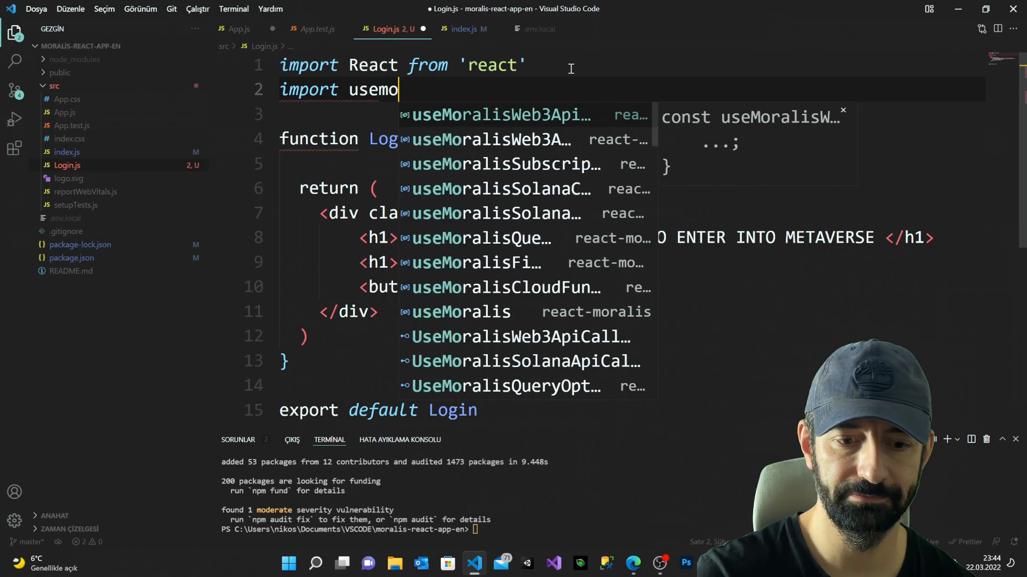
type("ralis } from 'react-moralis")
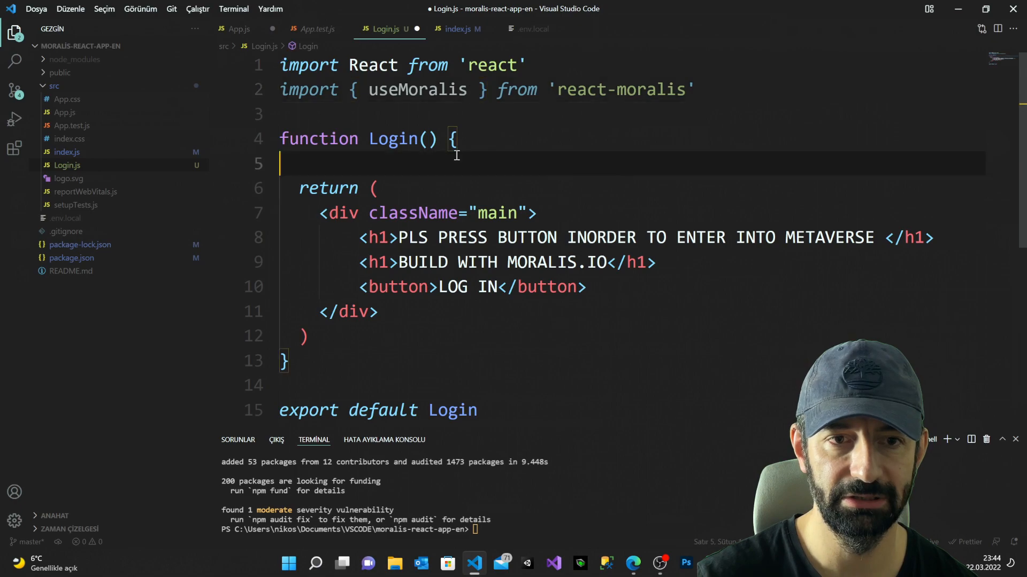
type("const {")
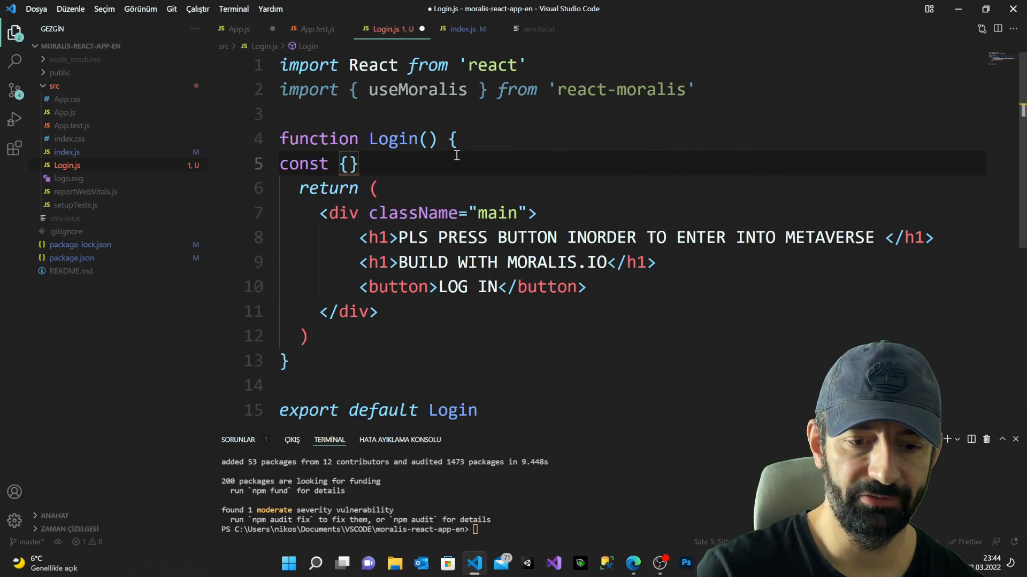
type("a")
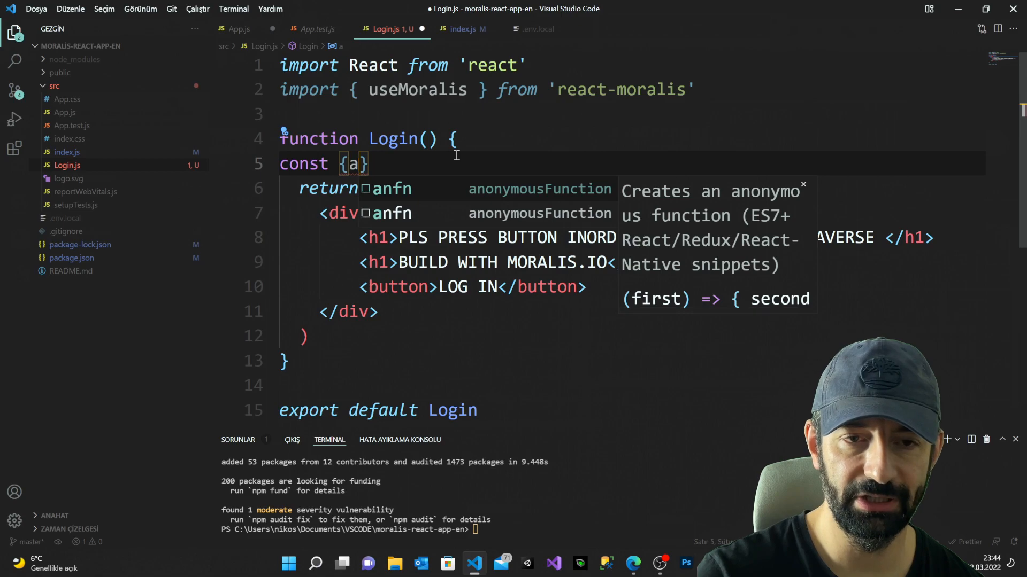
type("}=useMoralis(")
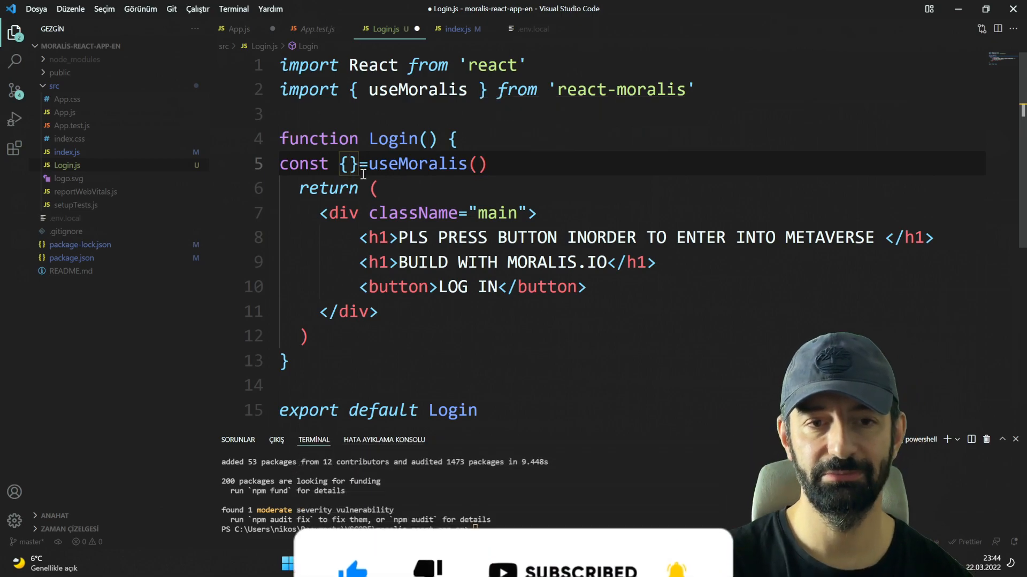
type("authenticate")
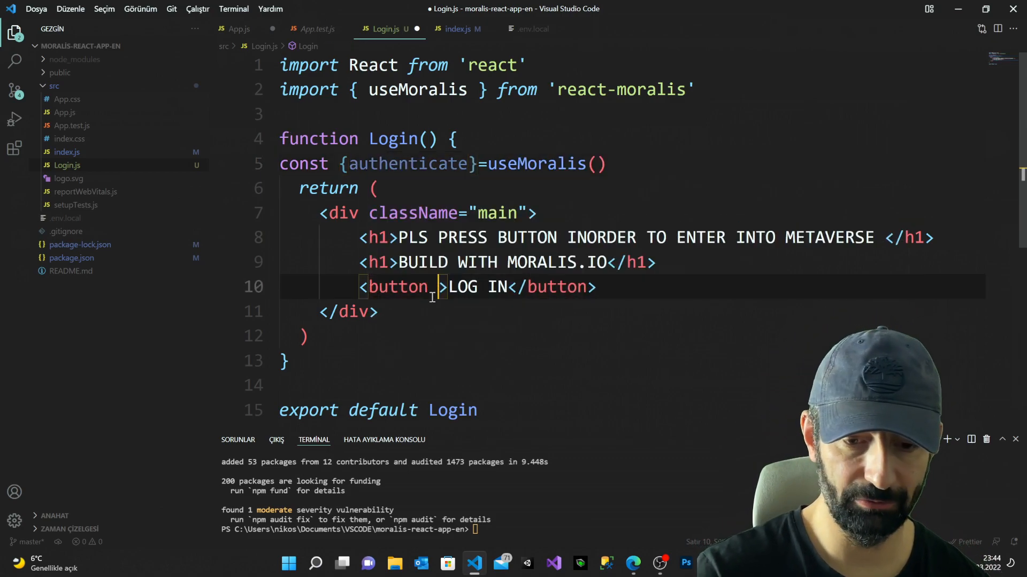
- Set onClick={authenticate} on the LOG IN button
type("on")
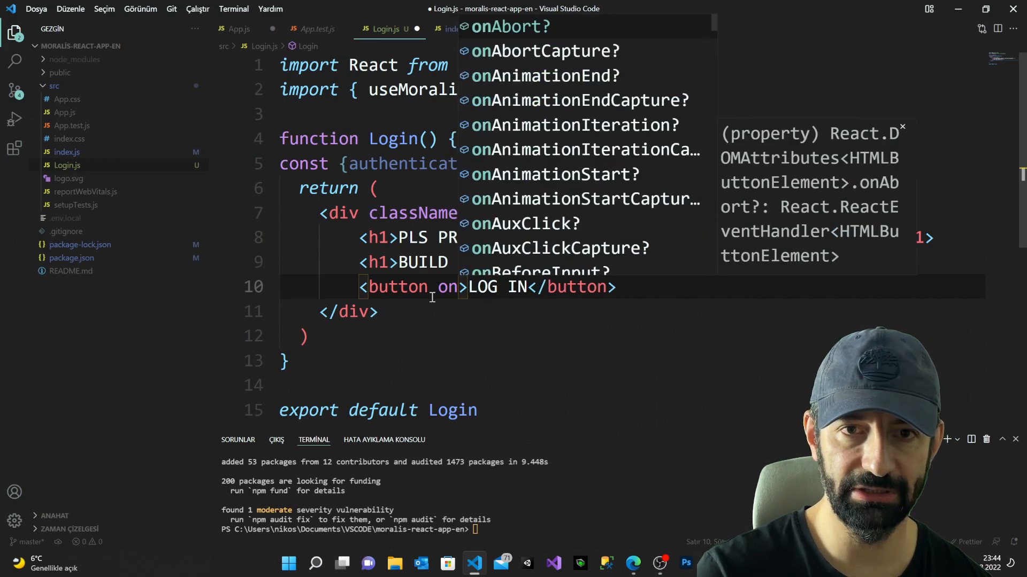
type("Click={}")
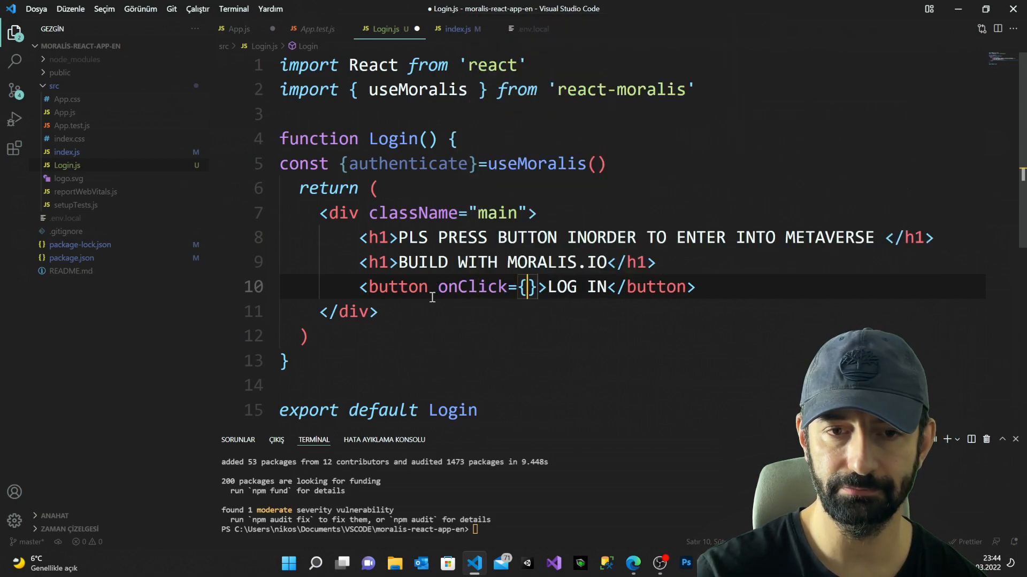
type("auth")
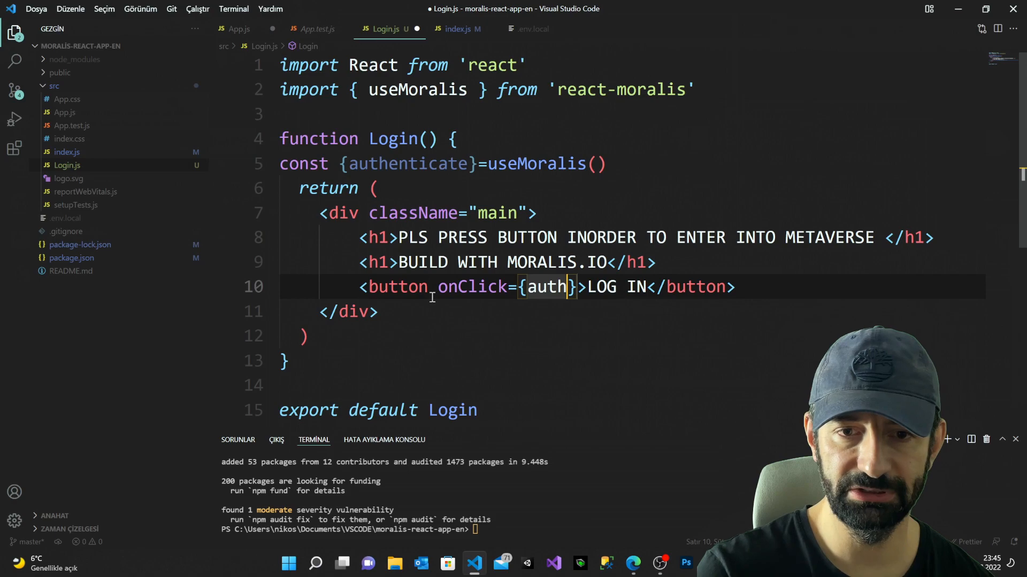
type("o")
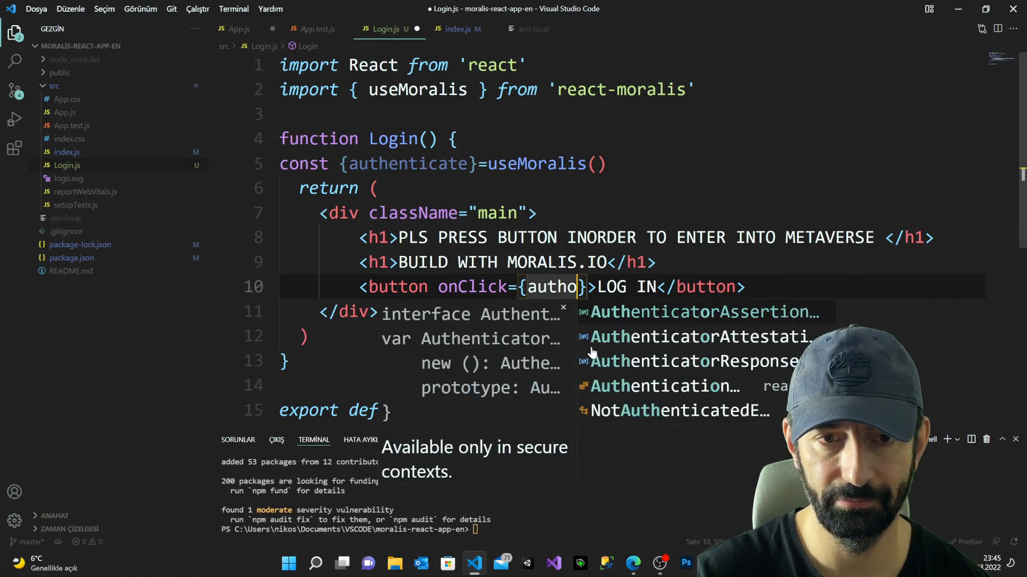
key("Backspace")
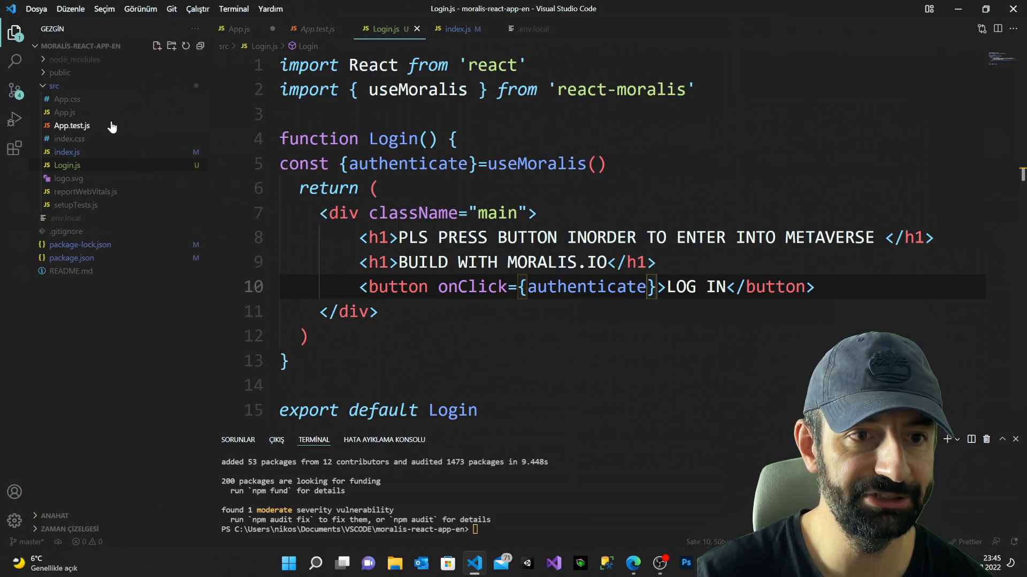
- Add a * rule in App.css with margin 0, padding 0 and box-sizing border-box
left_click(66, 99)
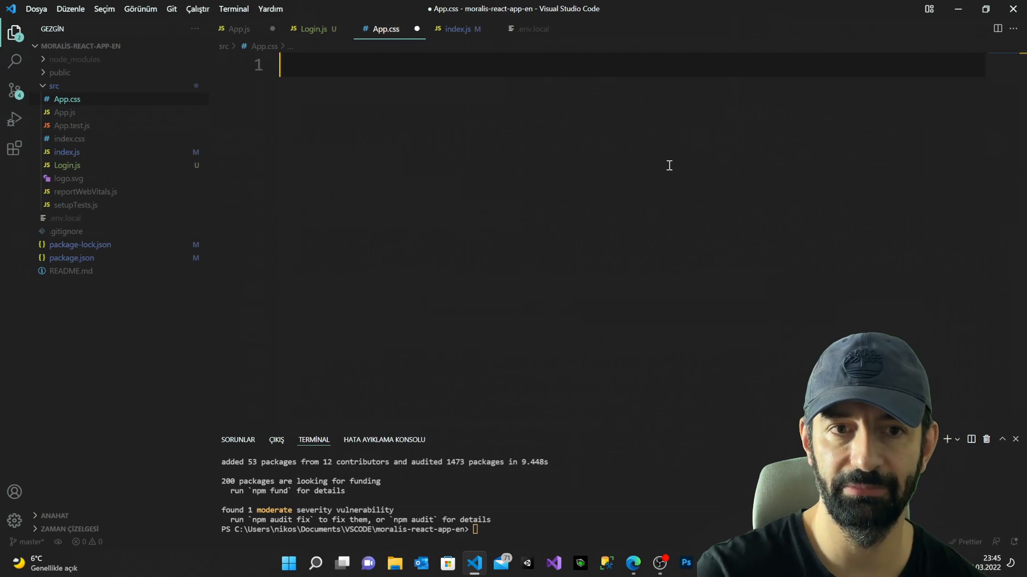
type("*")
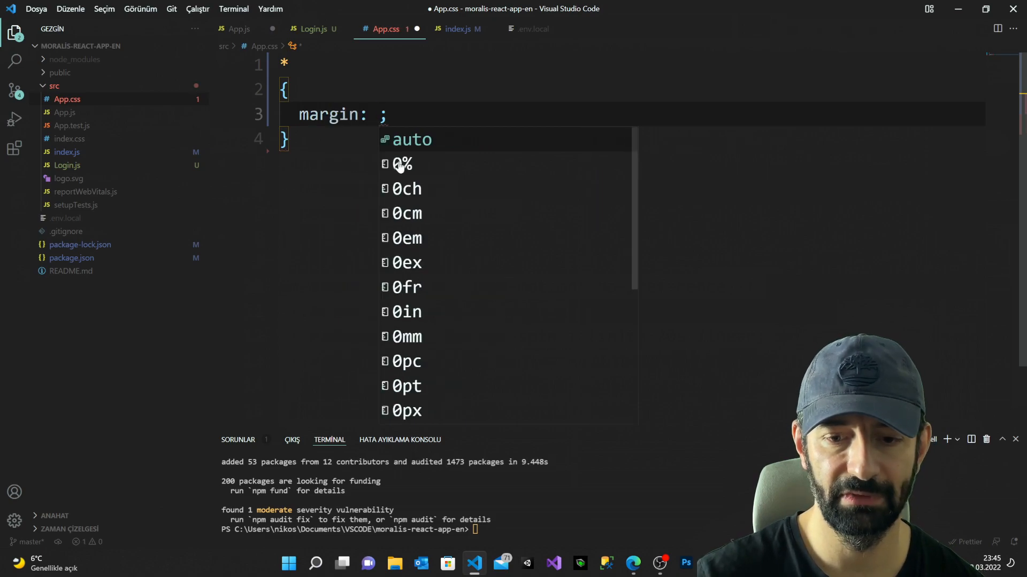
type("0")
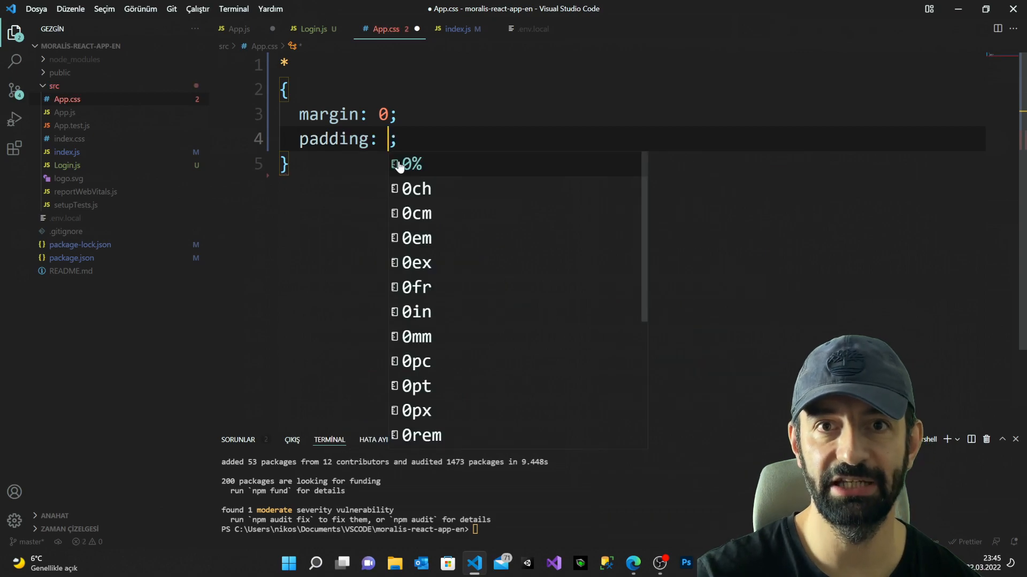
type("0")
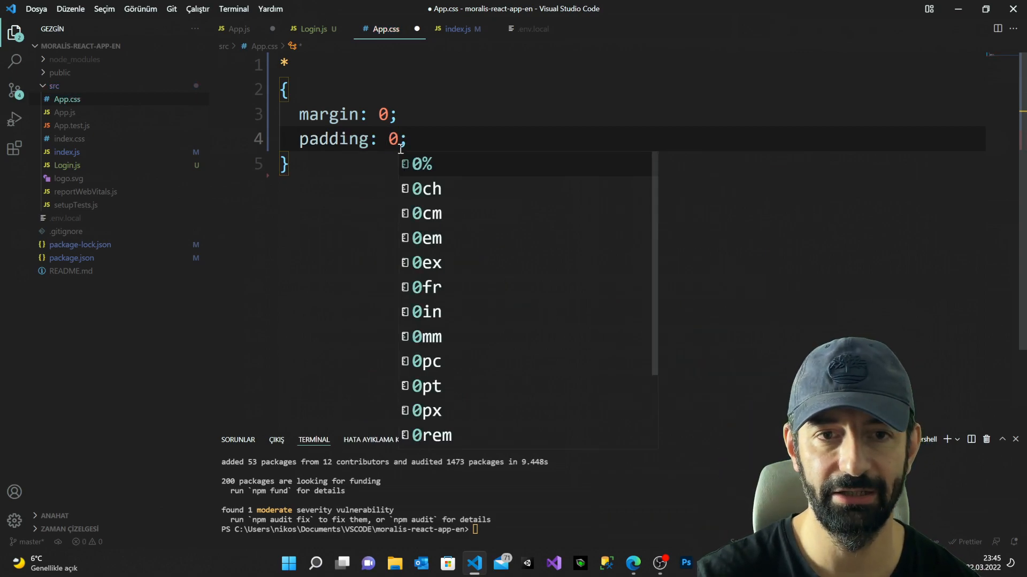
key("Enter")
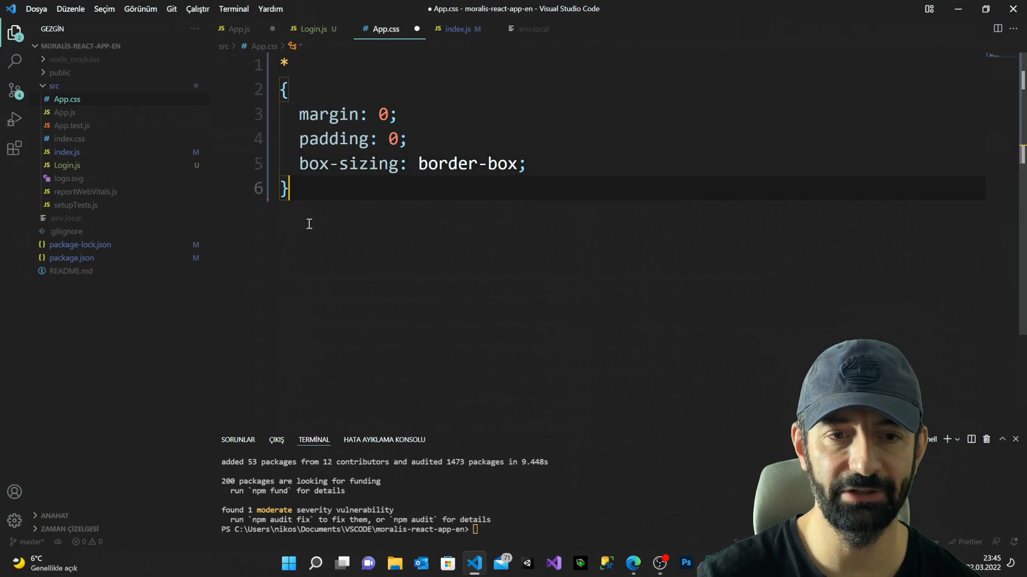
type(".main")
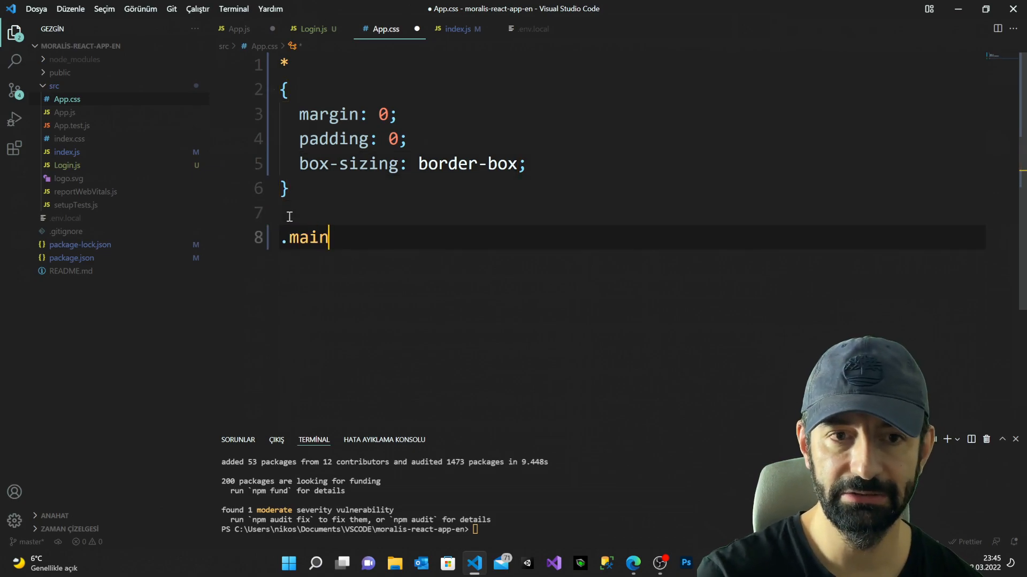
- Give .main a full-viewport minimum height and an orange-to-red linear-gradient background
type("{")
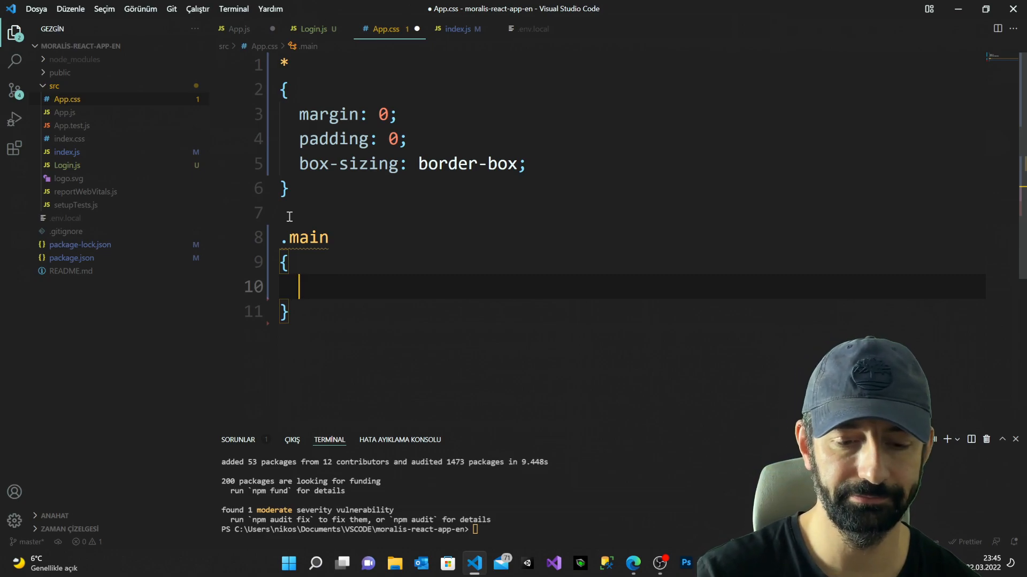
type("min-height: 100;")
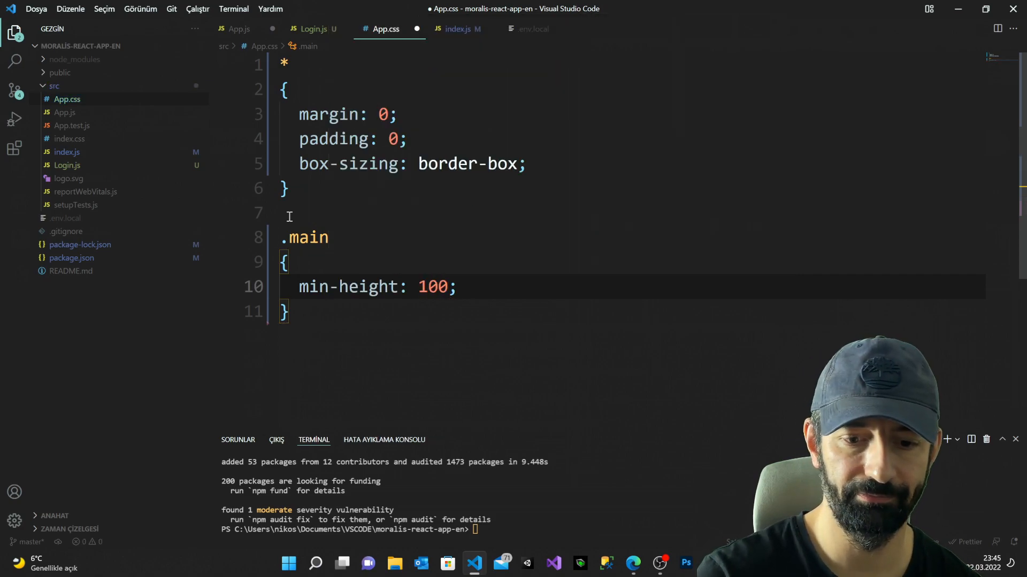
type("b")
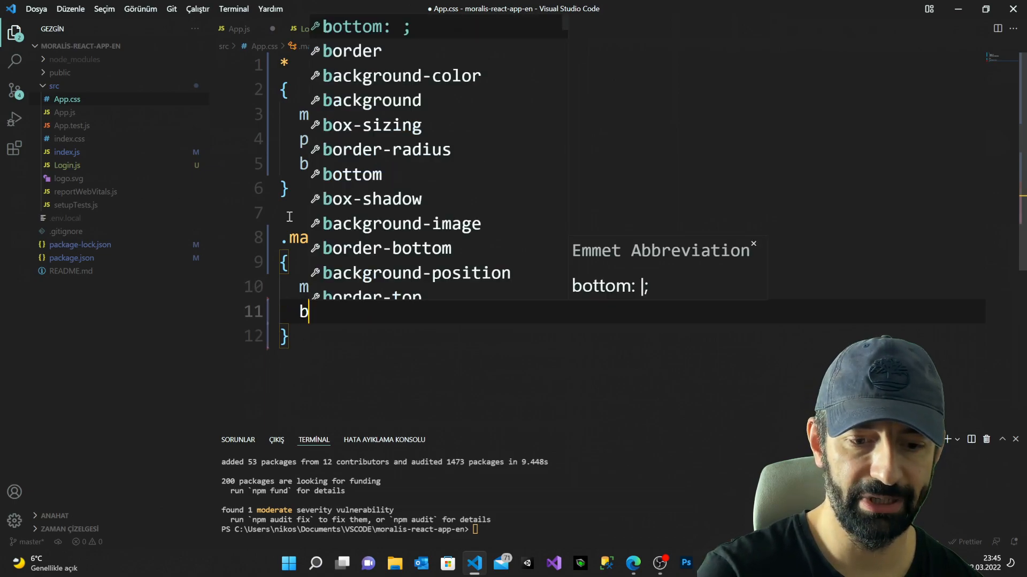
type("ackground: ;")
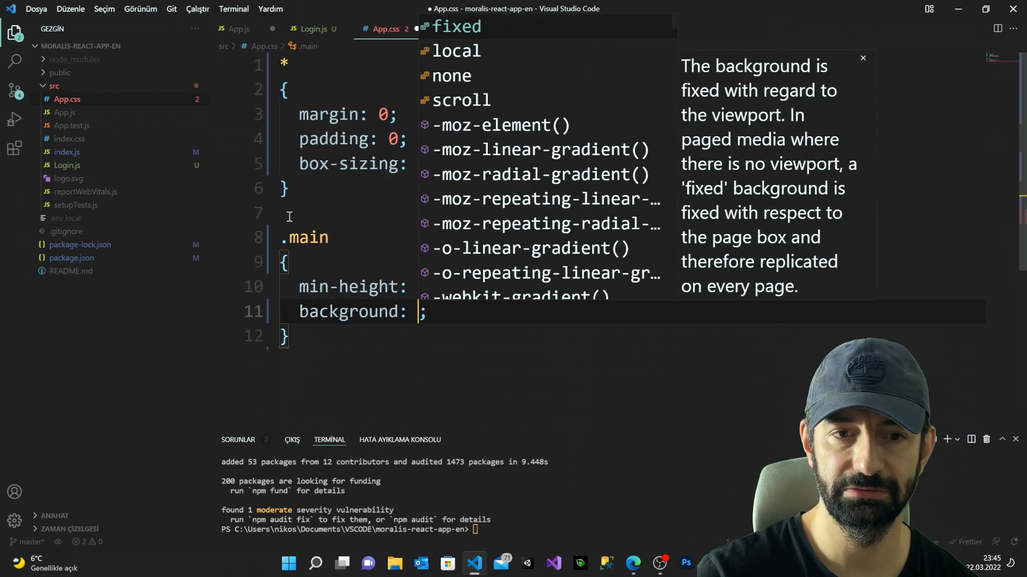
type("k")
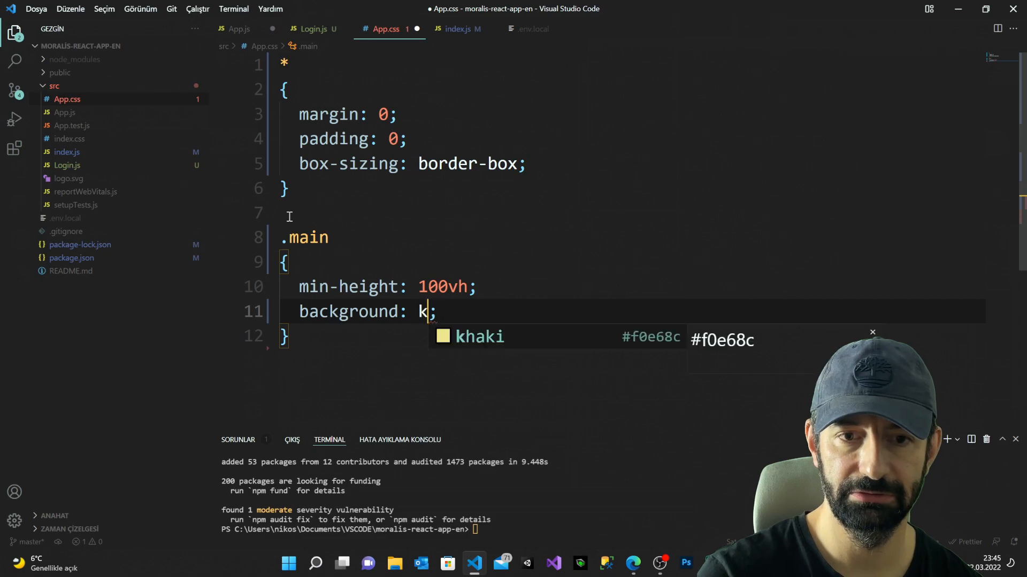
type("linear-gradient(180")
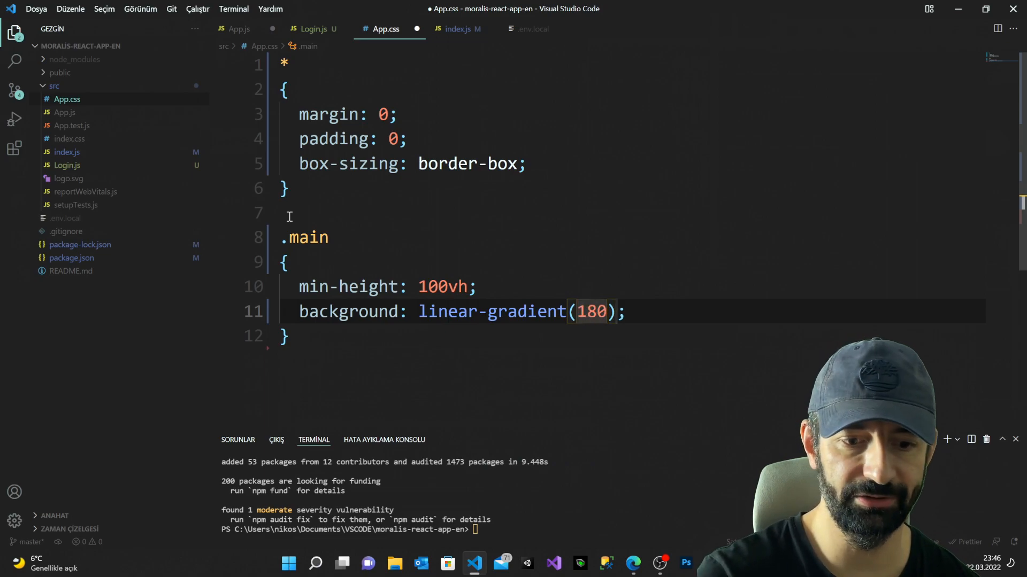
type("deg,")
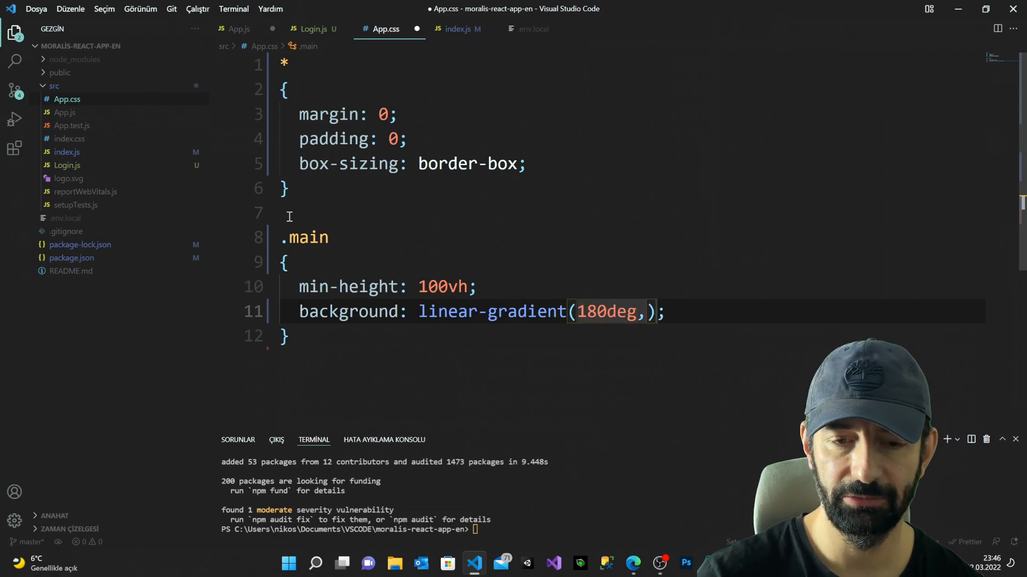
type("orange,")
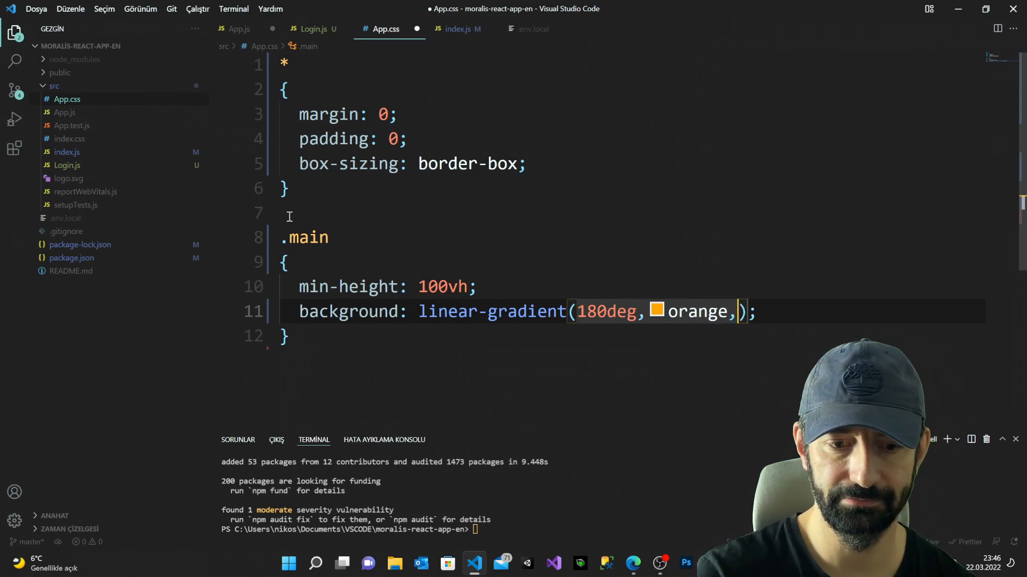
type("red")
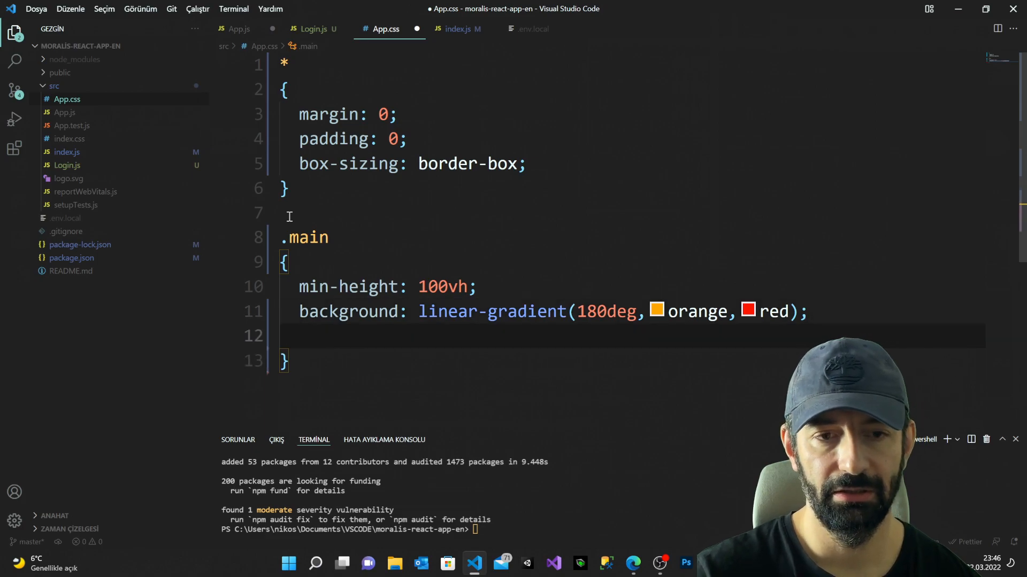
- Make .main a centred column flexbox with white text color
type("display: flex;")
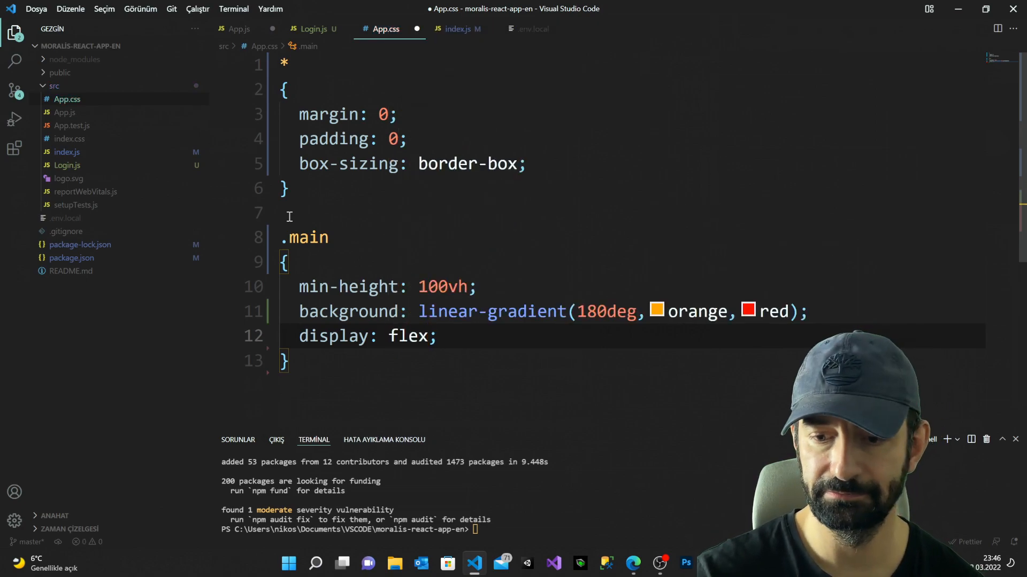
type("flex")
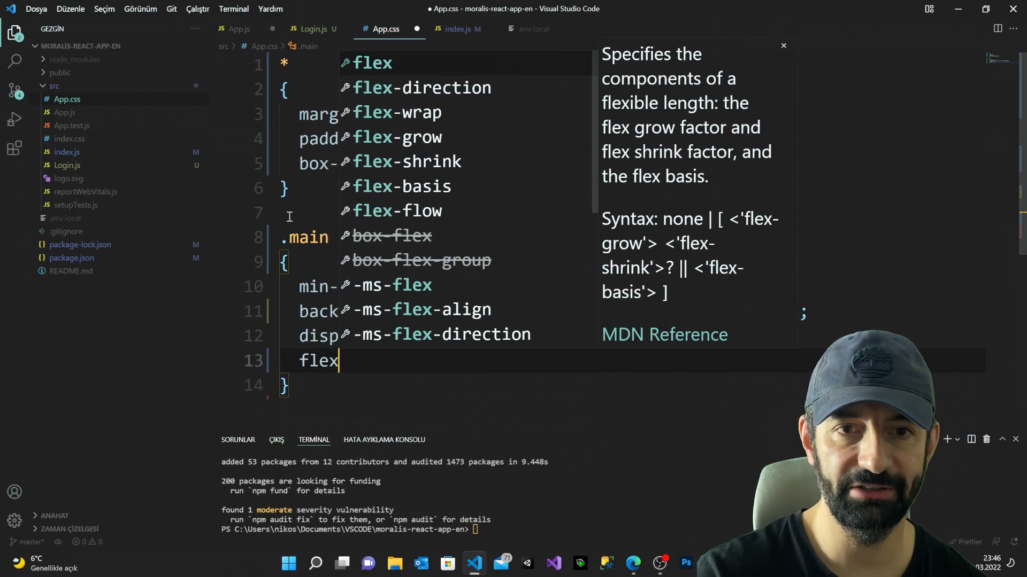
type("-direction: co;")
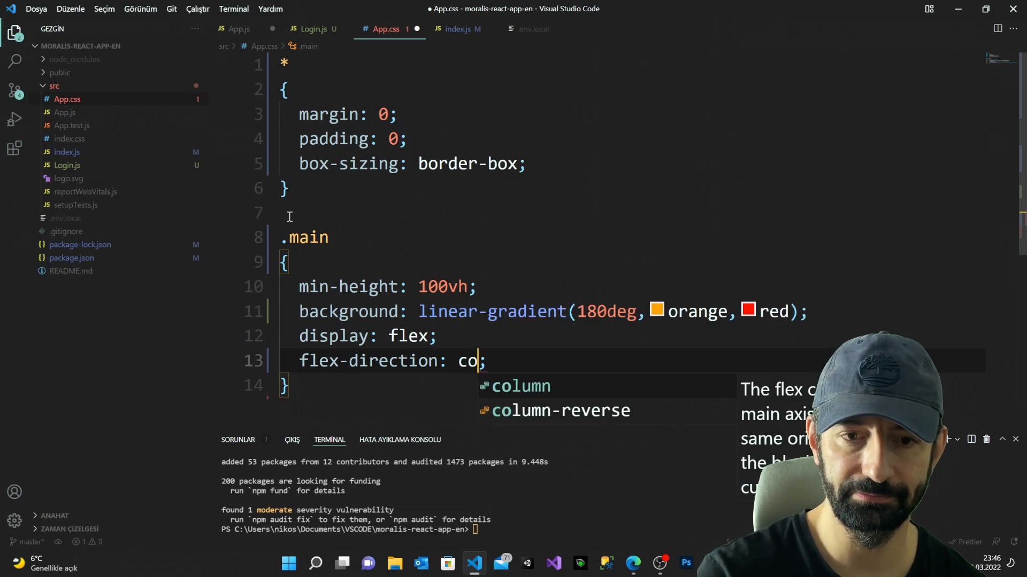
key("Tab")
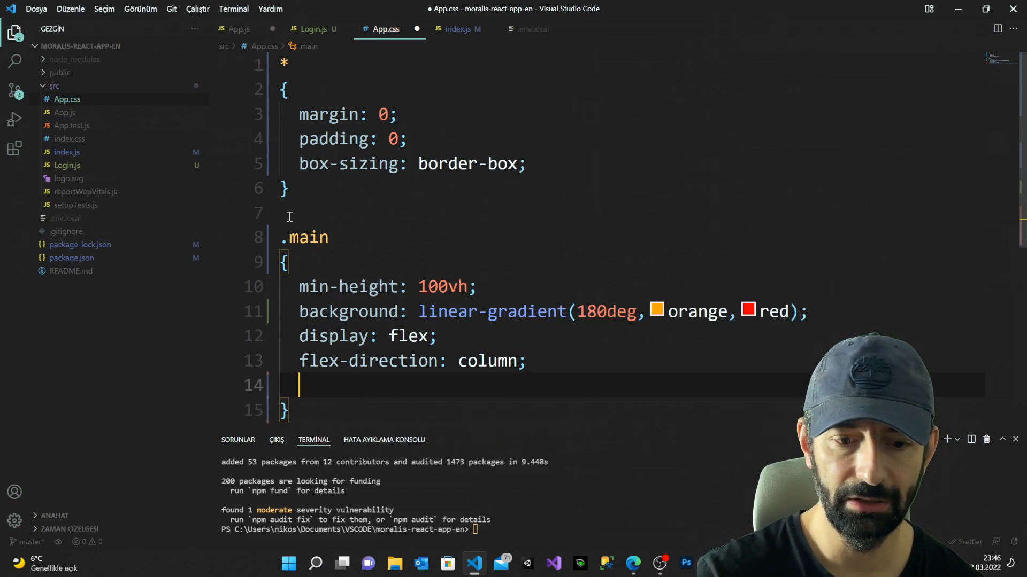
type("justify-content: center;")
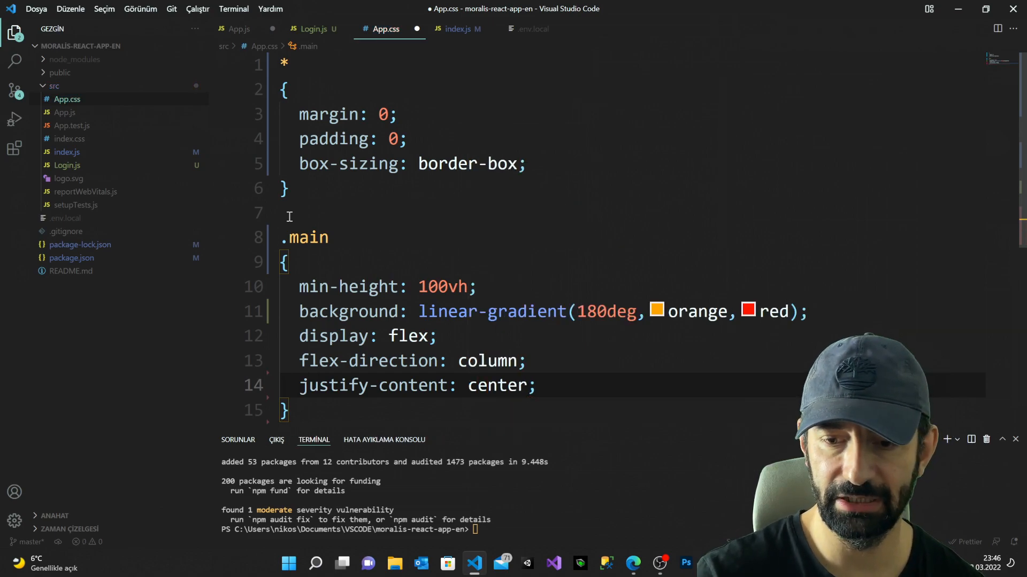
type("align-items: center;")
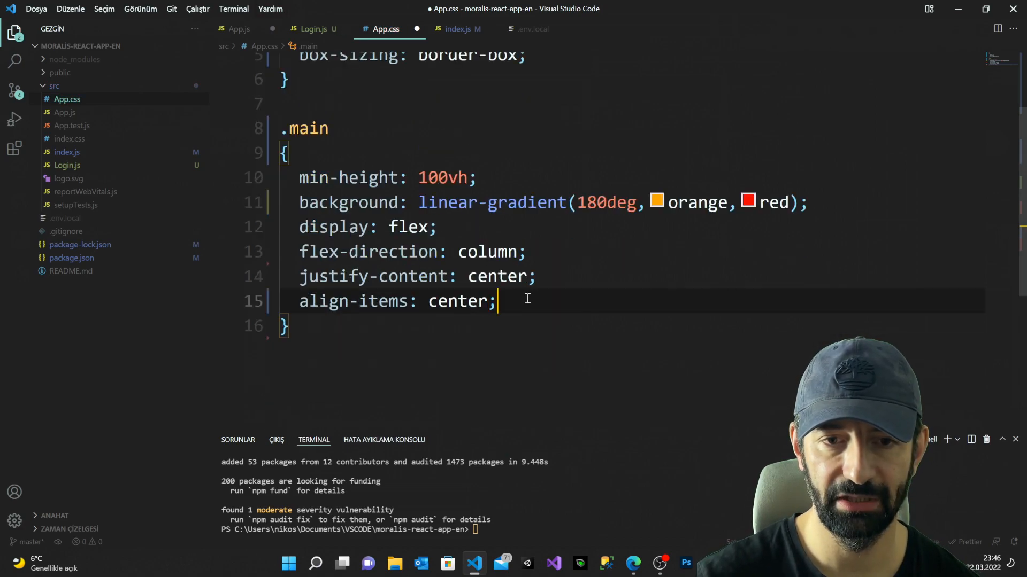
type("color: white;")
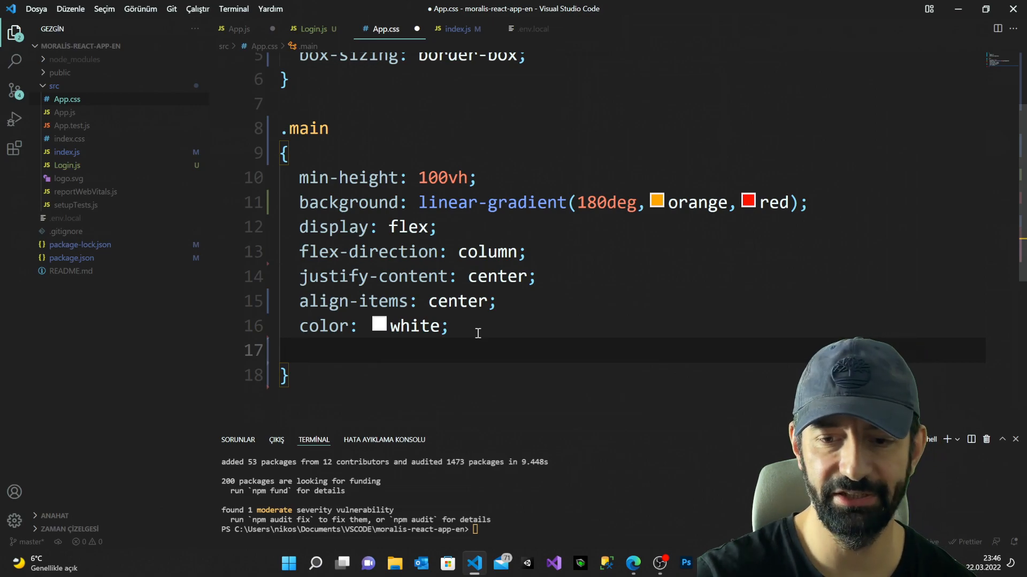
key("Backspace")
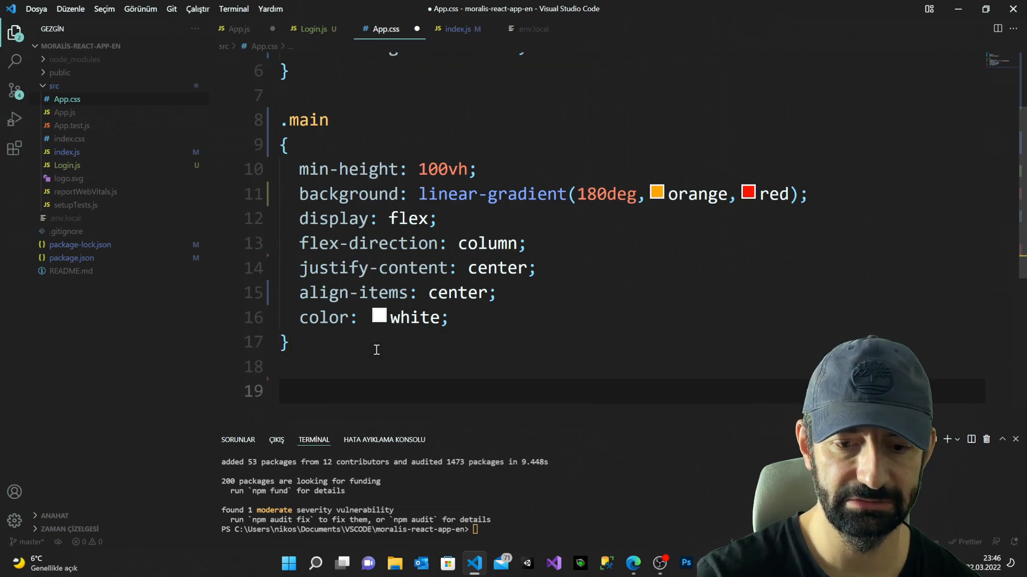
- Start a button rule with margin-top 50px, outline none and a 1px solid white border
type("button")
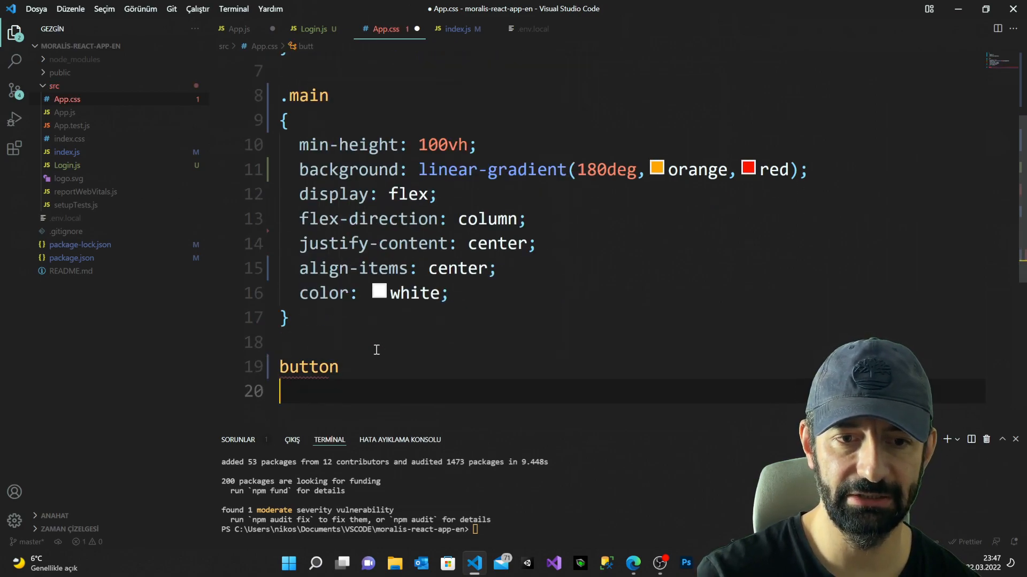
type("m")
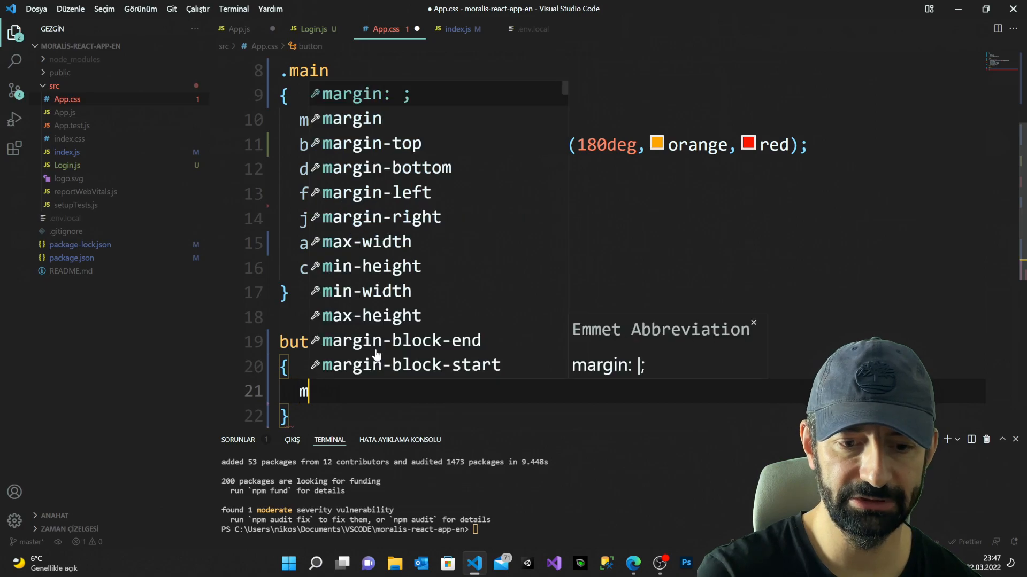
type("argin-top: ;")
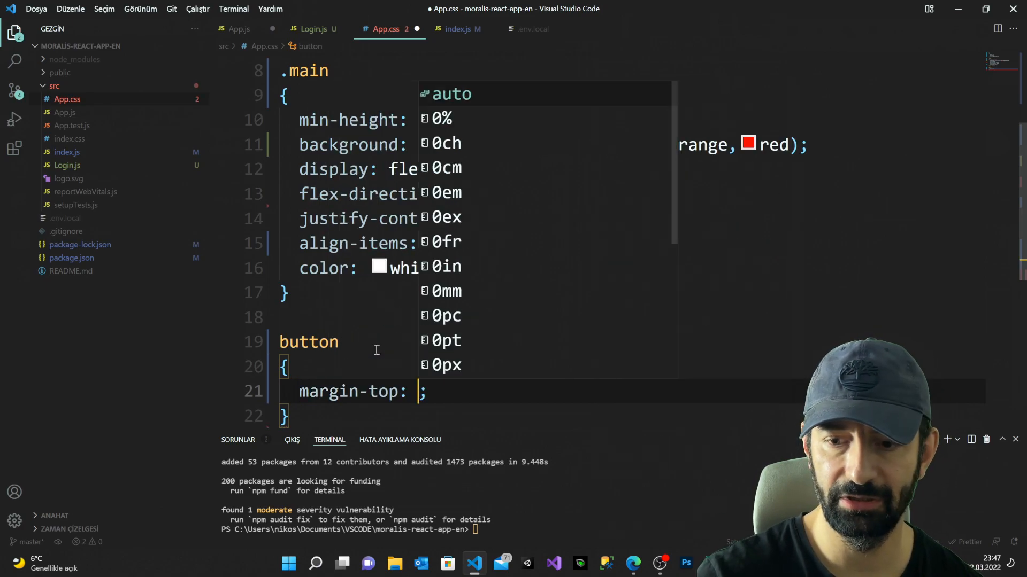
type("50px")
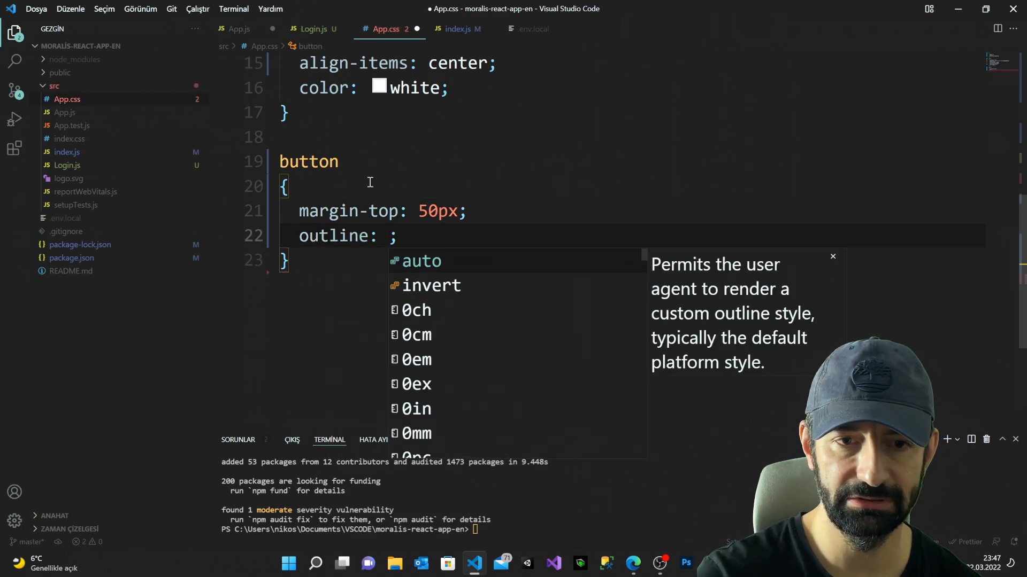
type("none")
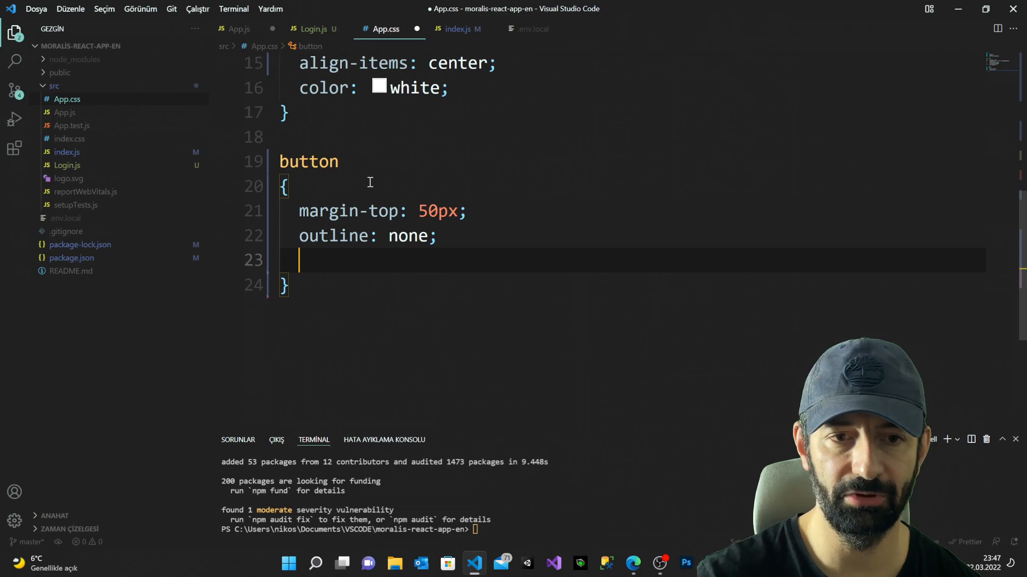
type("border")
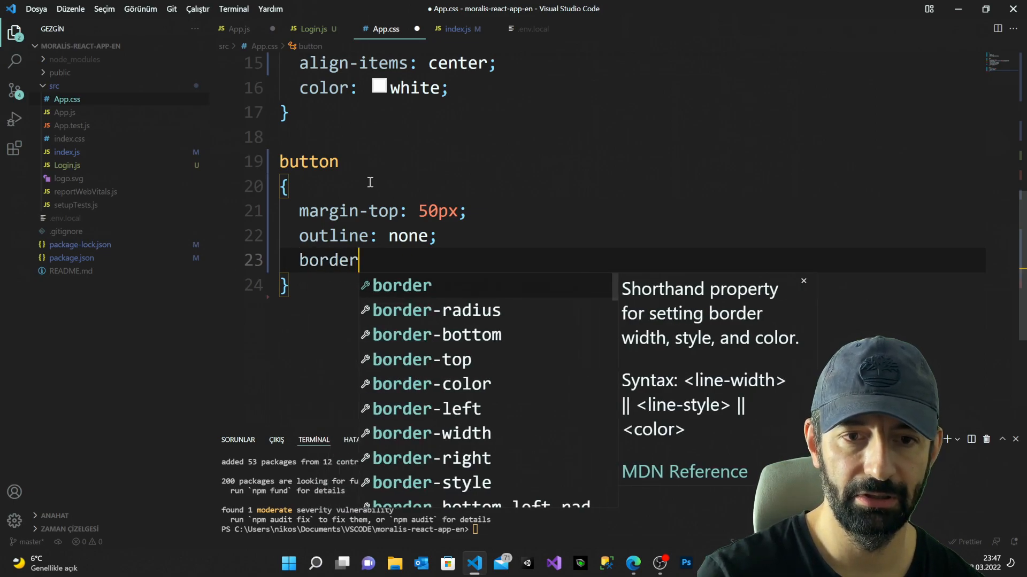
type(":")
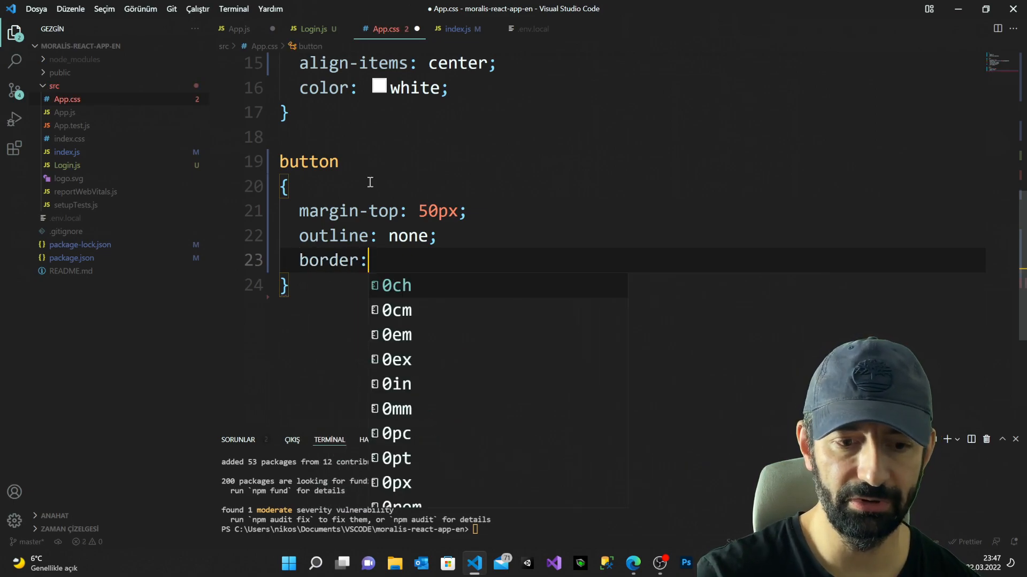
type("1")
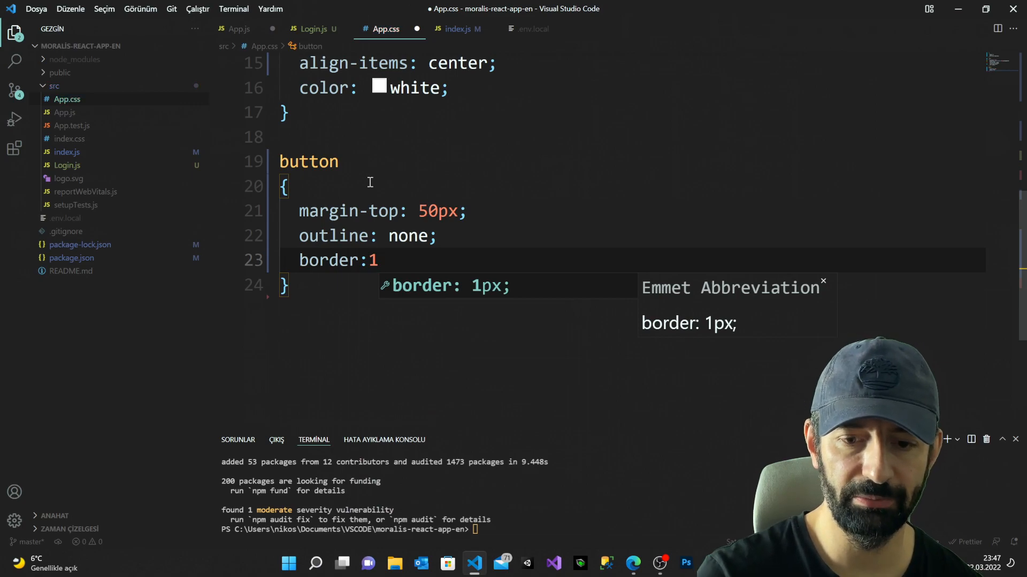
type("px solid")
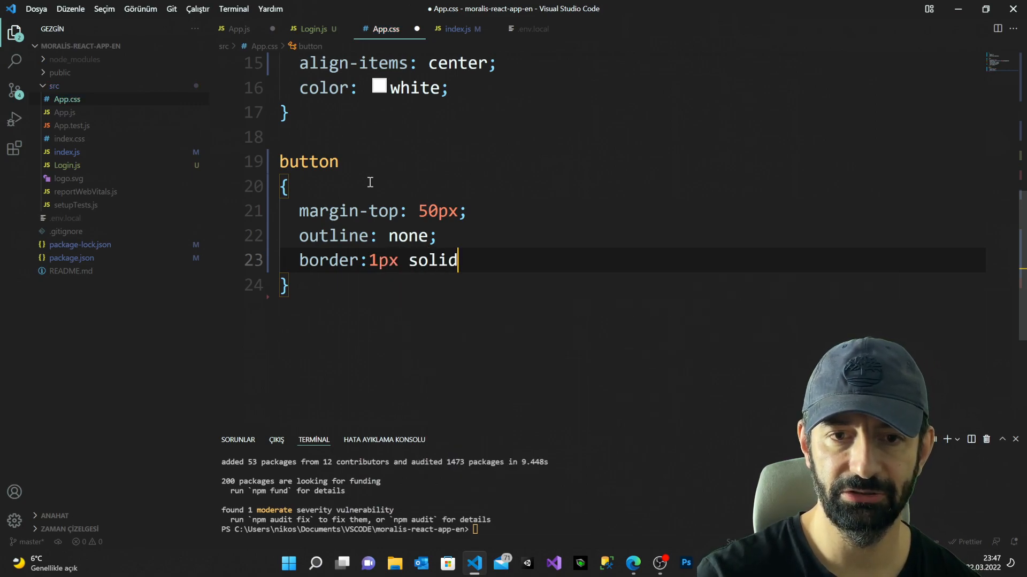
type("wh")
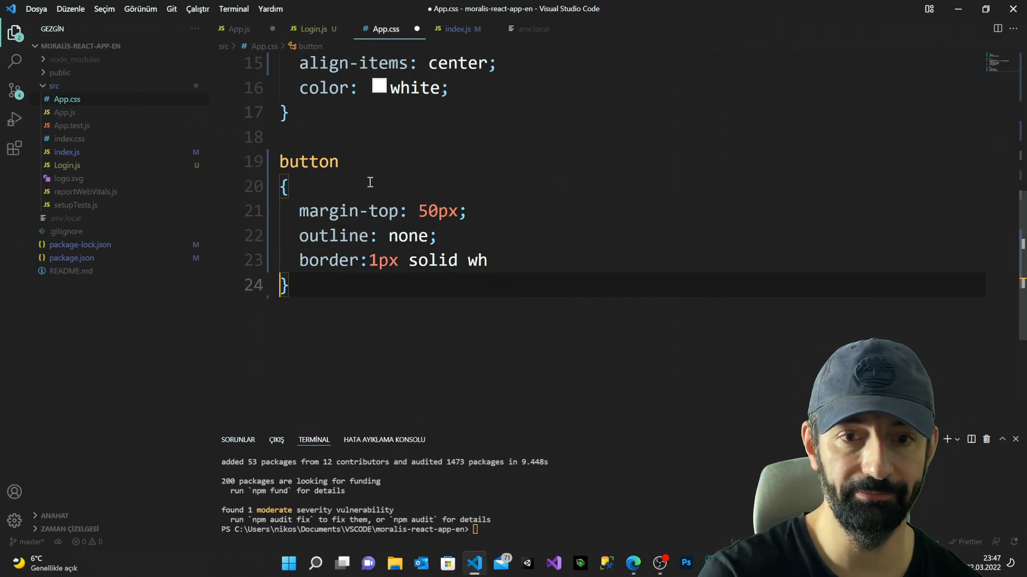
type("ite;")
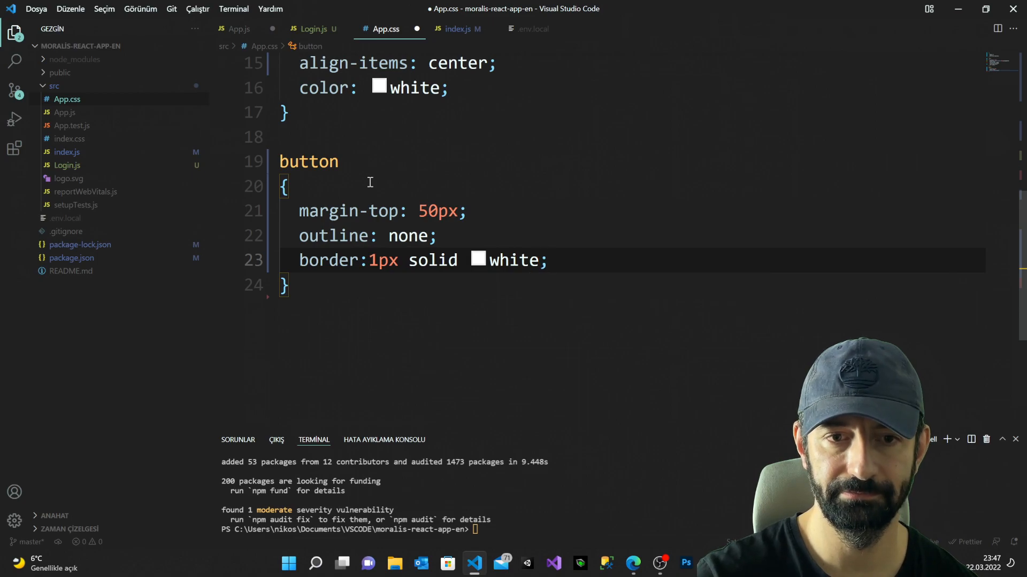
key("enter")
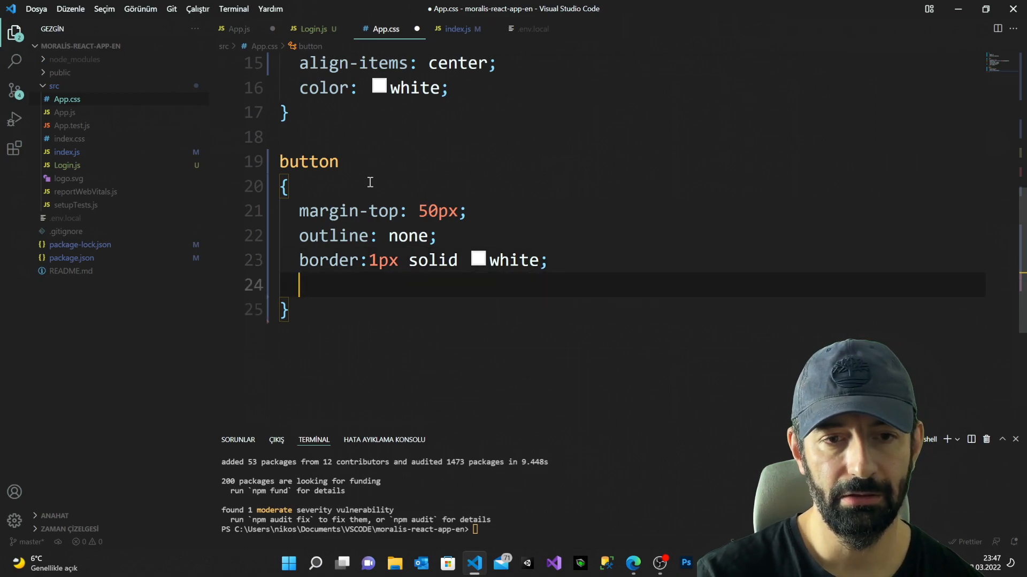
- Add padding 0.5rem 2rem and font-size 1.5rem to the button rule
type("padding: ;")
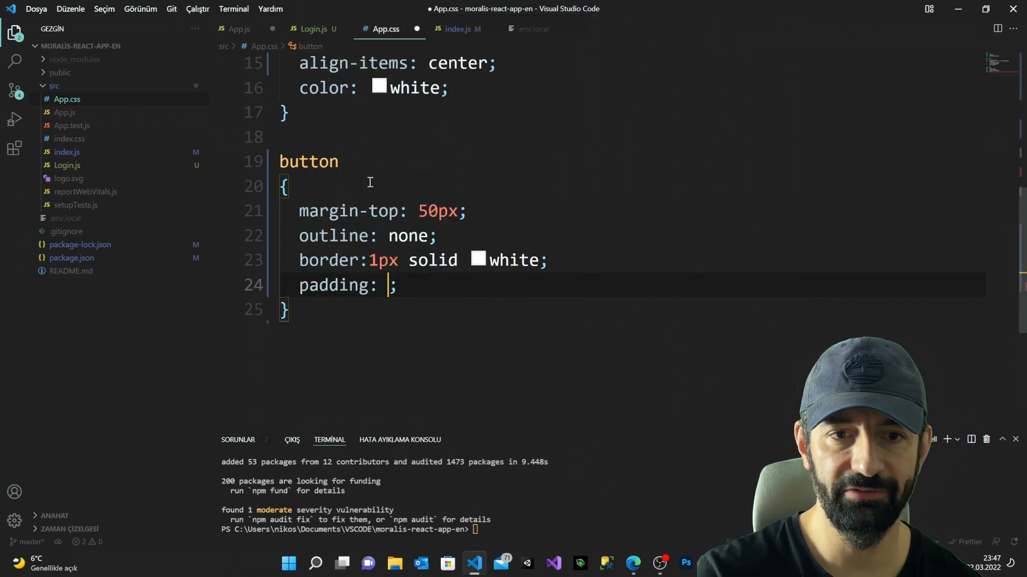
type("0.5")
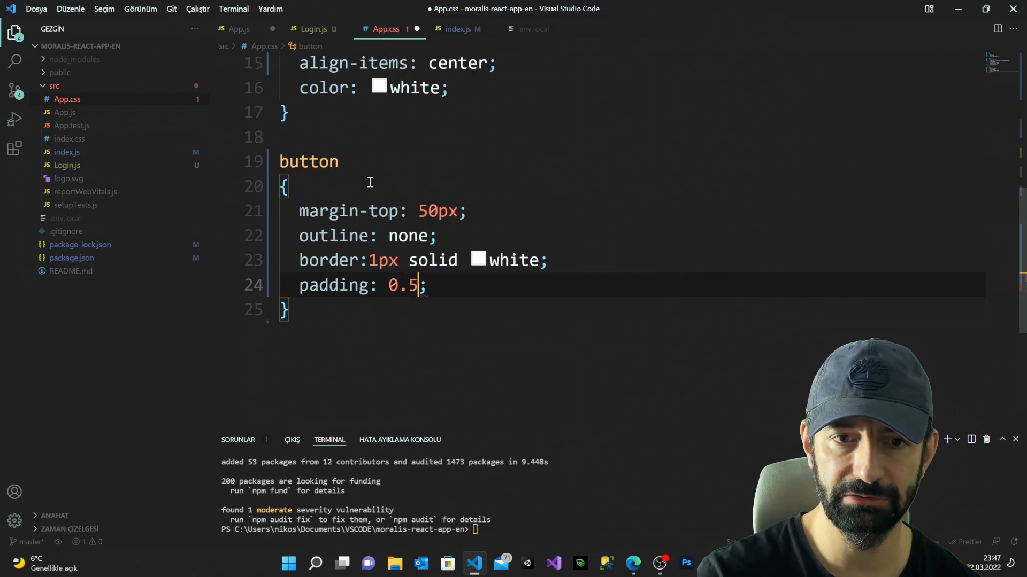
type("rem")
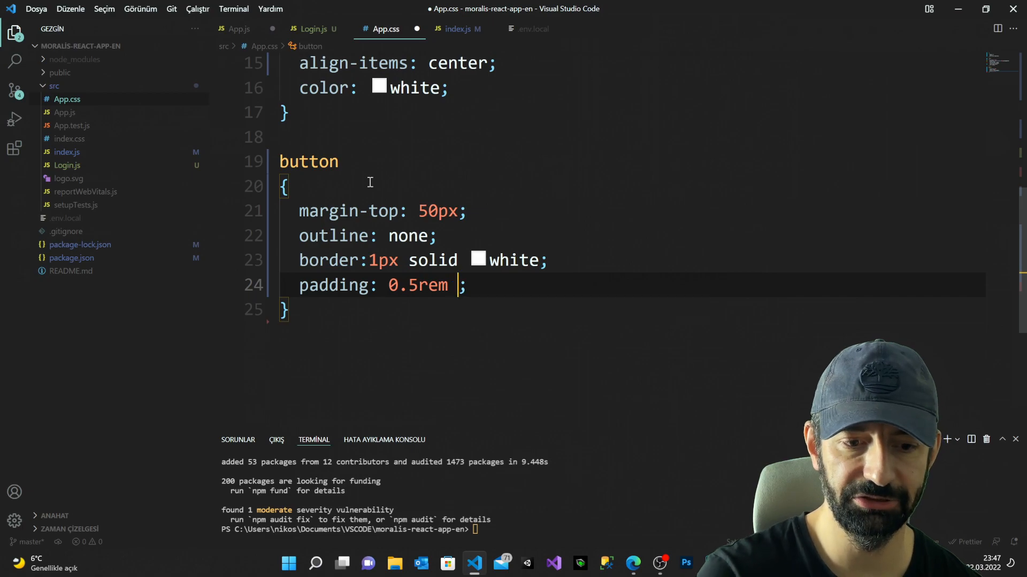
type("2rem")
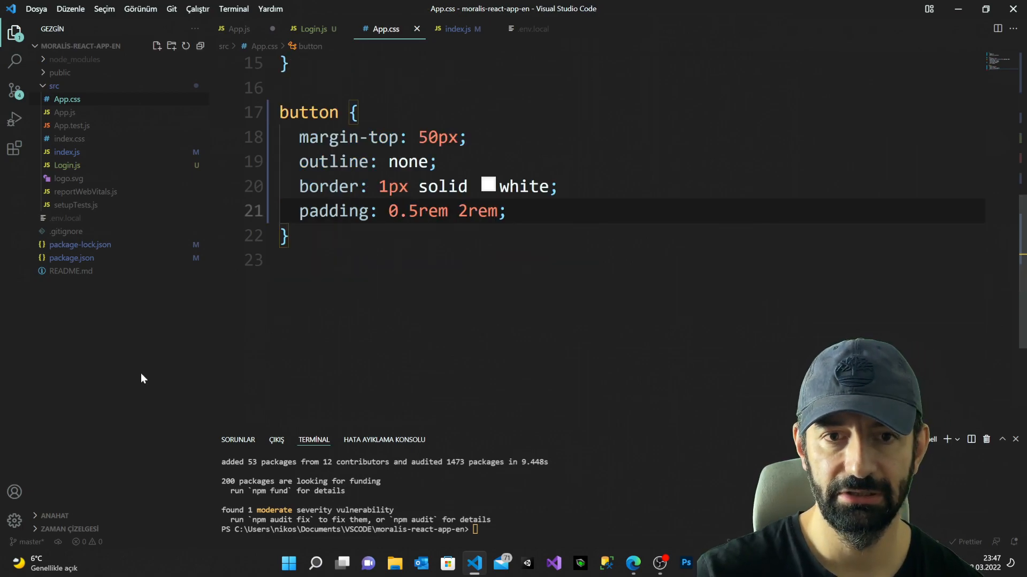
type("font-size: ;")
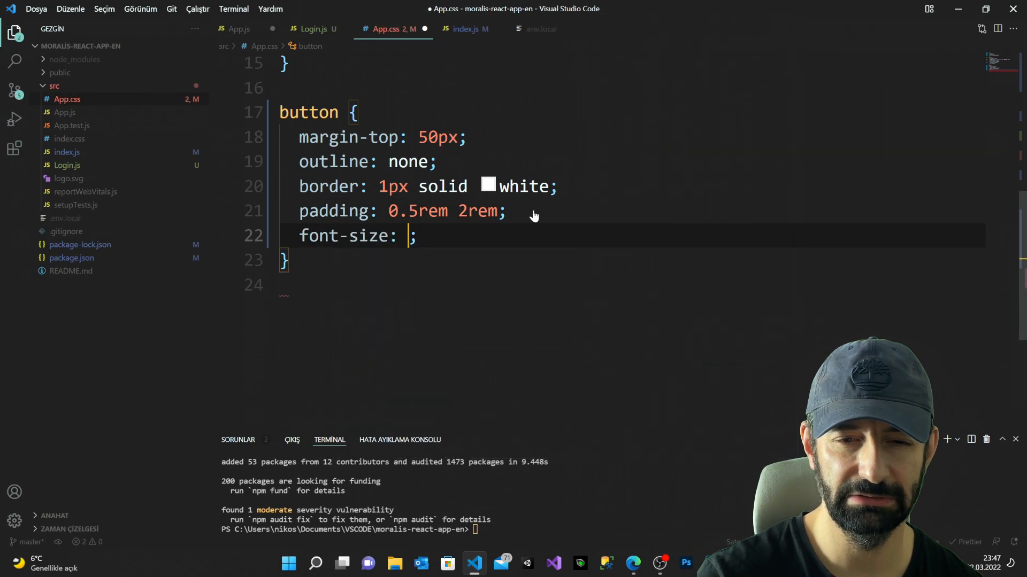
type("1.5")
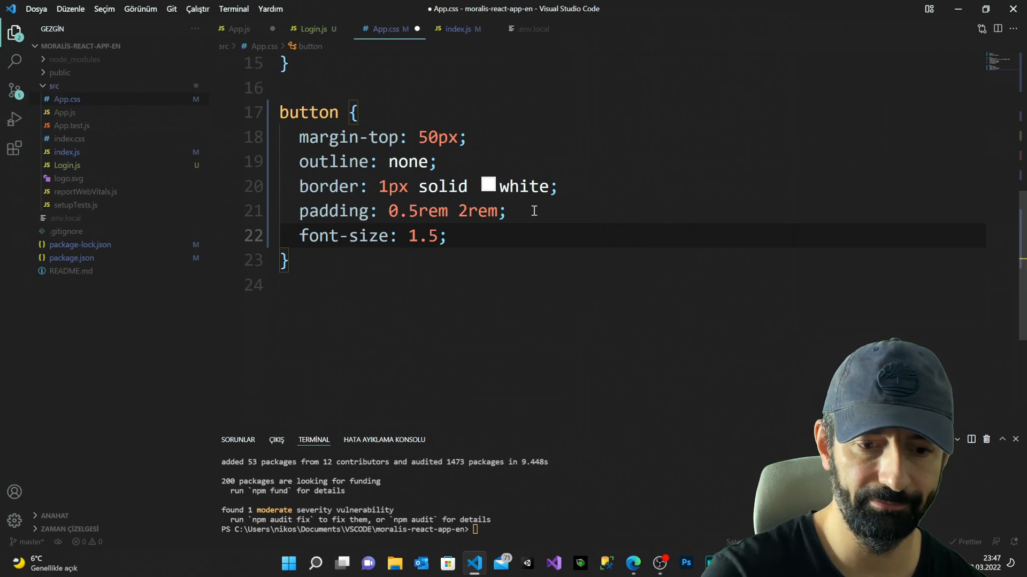
type("rem")
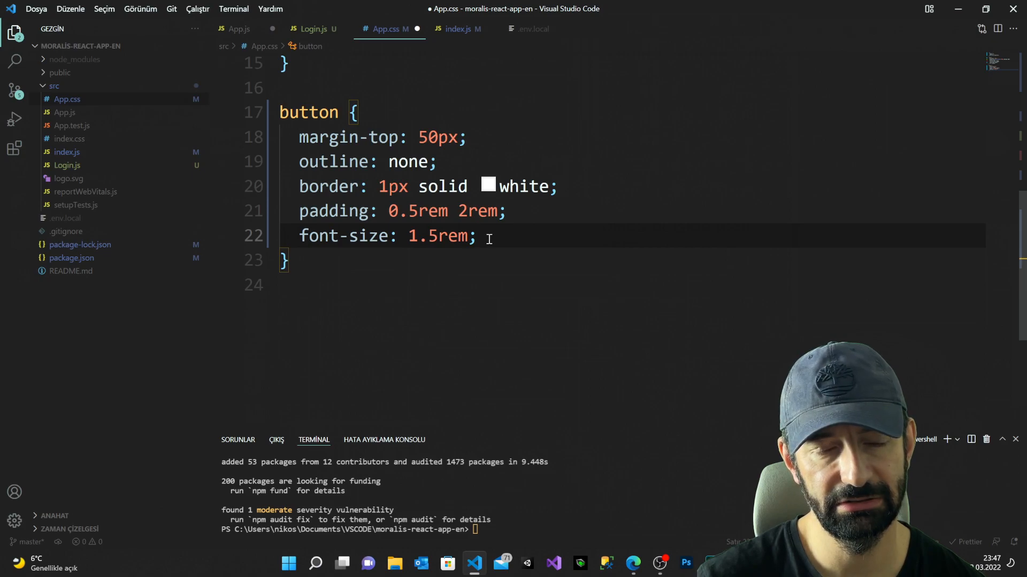
- In App.js, return <Login/> inside the if (!isAuthenticated) block, auto-importing Login
left_click(239, 29)
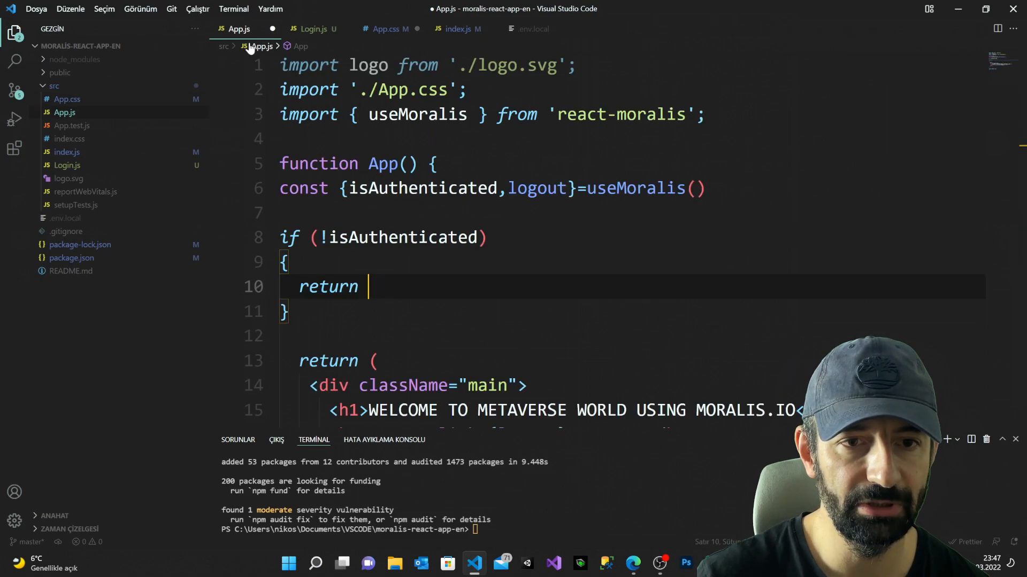
type("<")
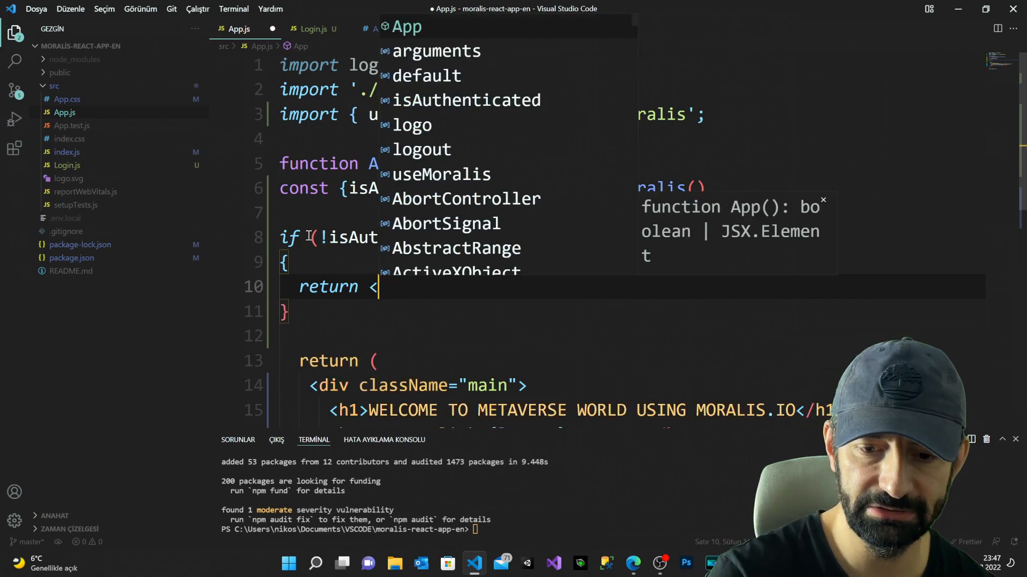
type("Logi")
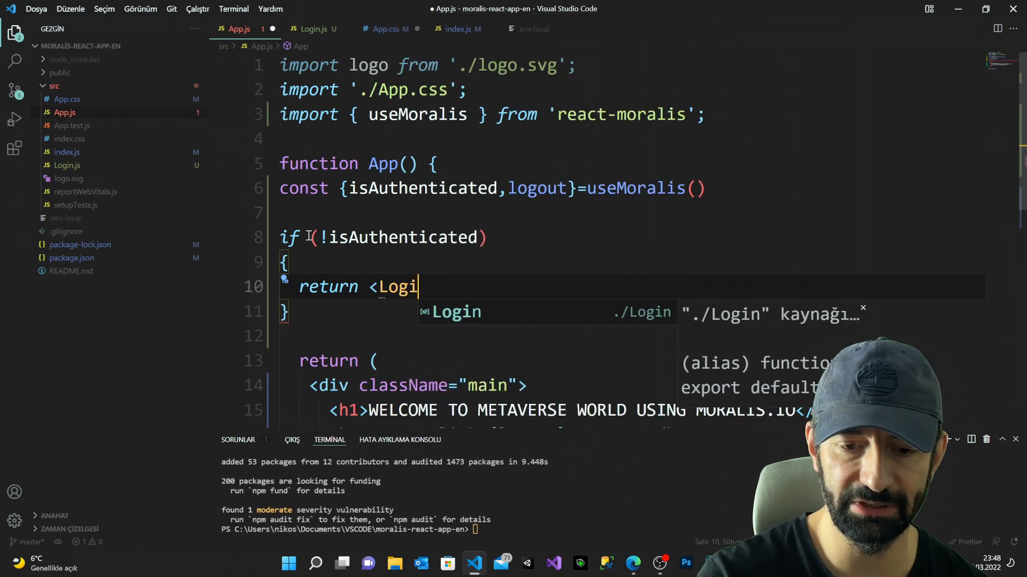
type("n")
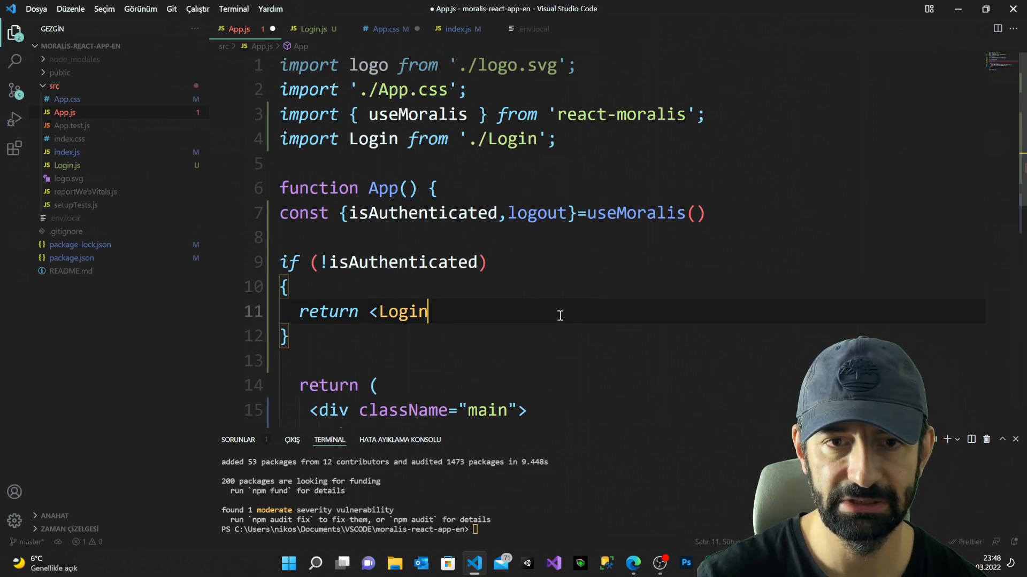
type("/>")
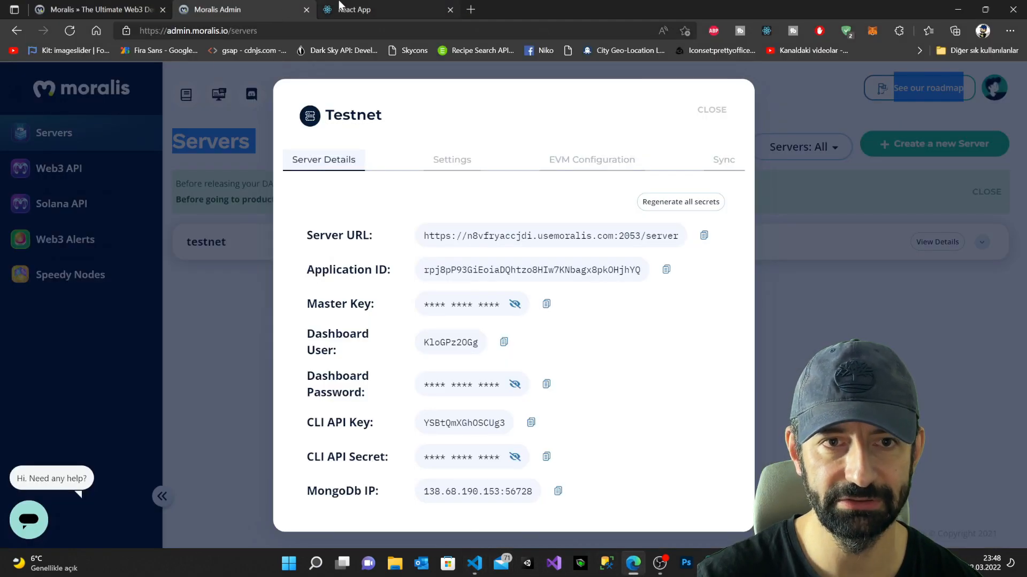
- Close the old React App tab so localhost:3000 reopens showing the 'REACT_APP_APP_ID' compile error
left_click(386, 9)
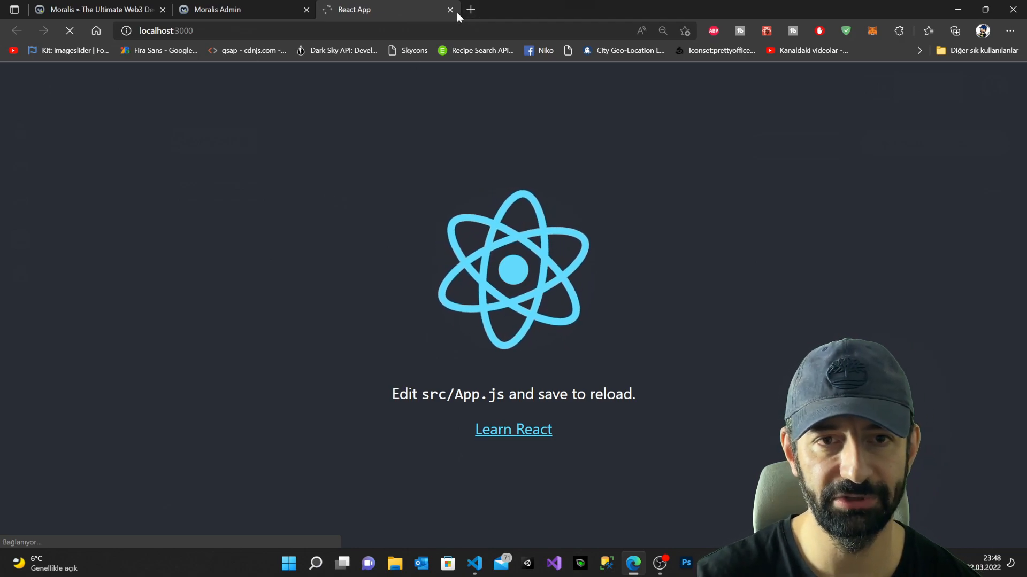
left_click(449, 10)
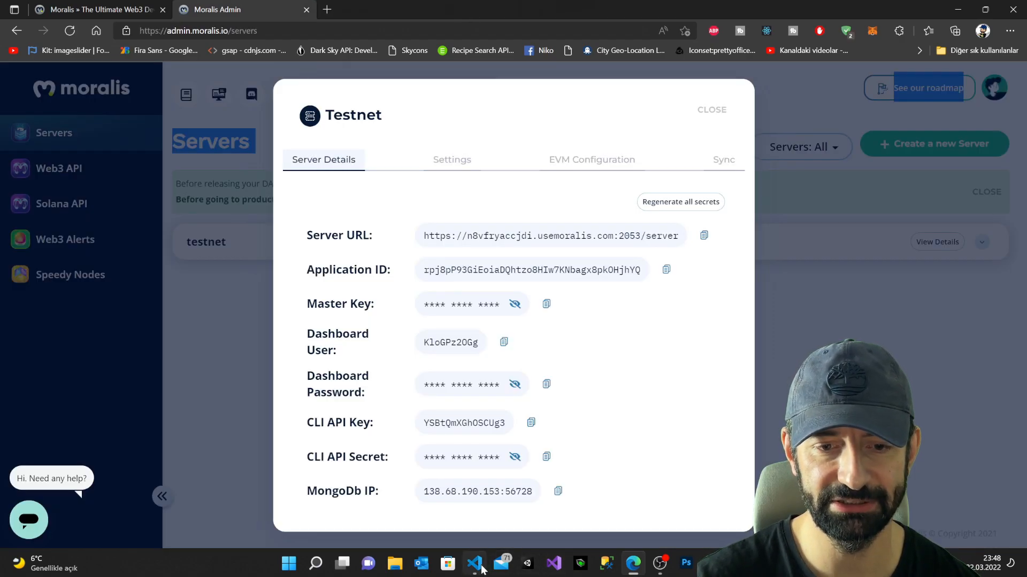
left_click(474, 563)
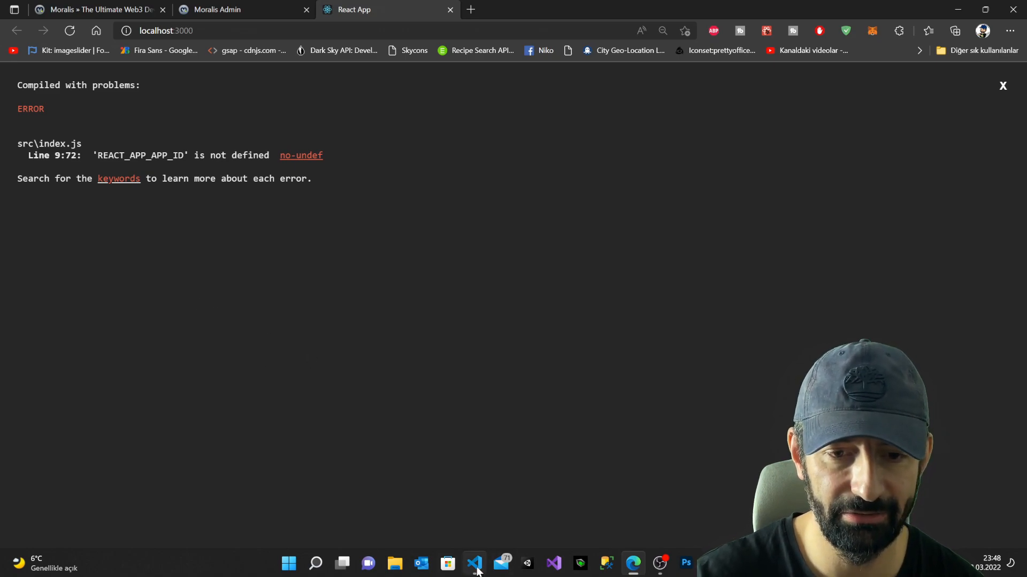
- Review the .env.local environment file and the App.css styles in the editor
left_click(474, 563)
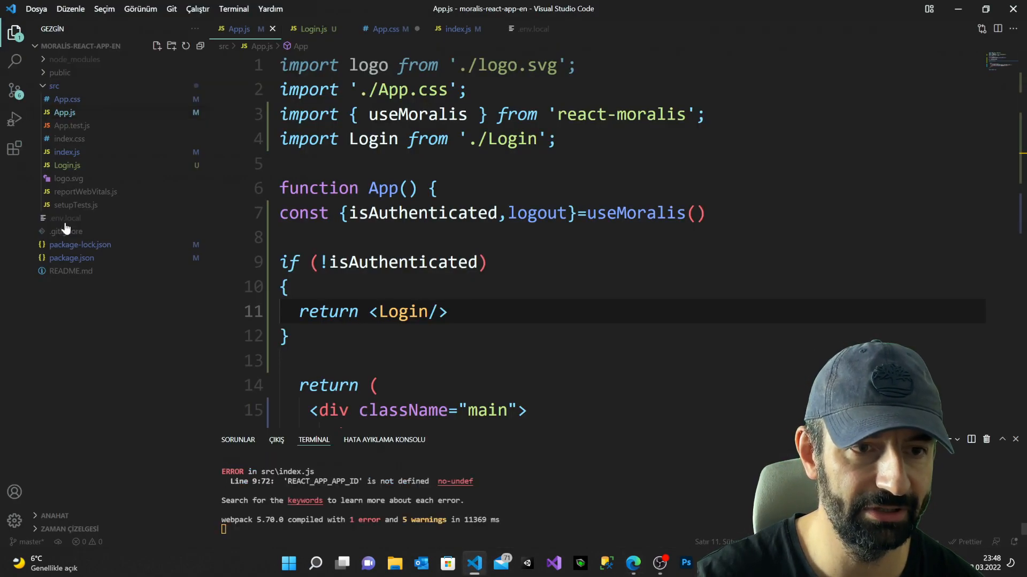
left_click(65, 218)
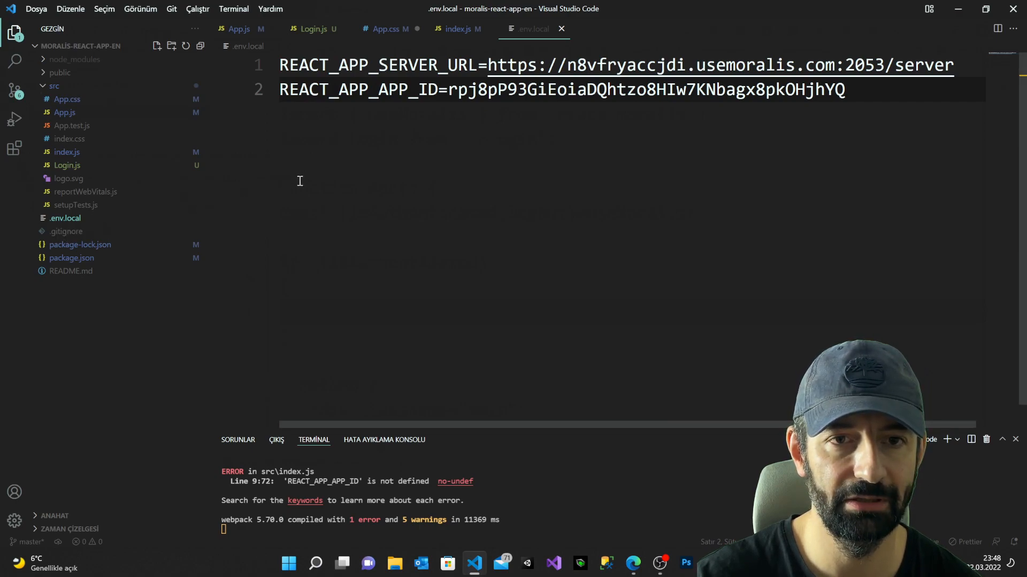
left_click(383, 28)
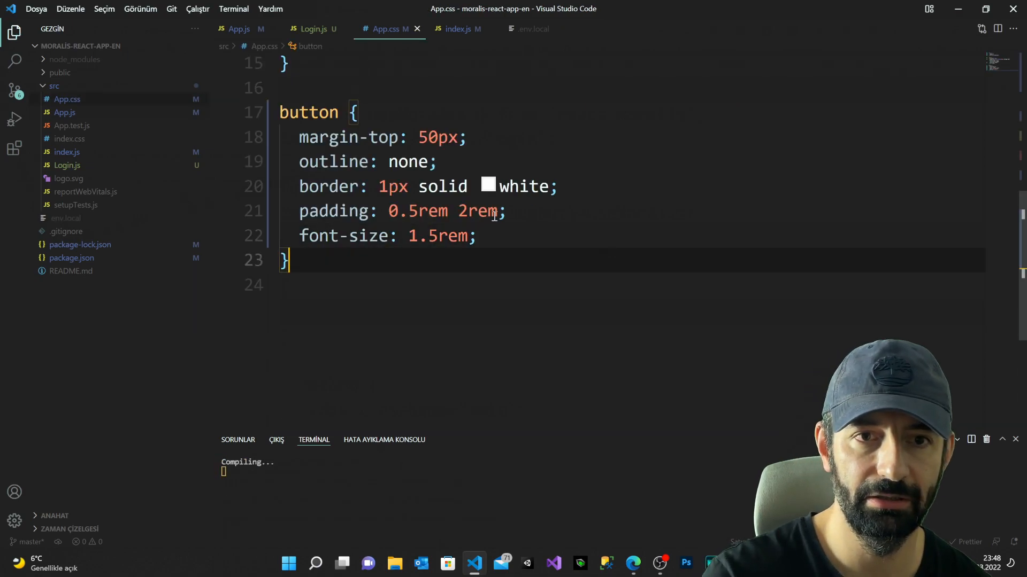
- Set index.js appId to process.env.REACT_APP_APP_ID and restart the server with npm start
left_click(456, 28)
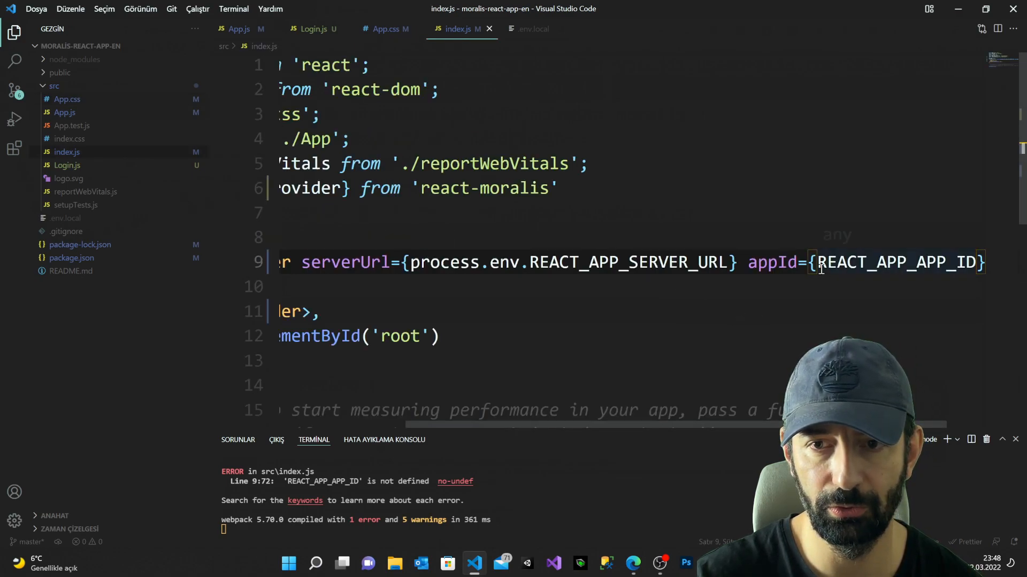
mouse_move(772, 262)
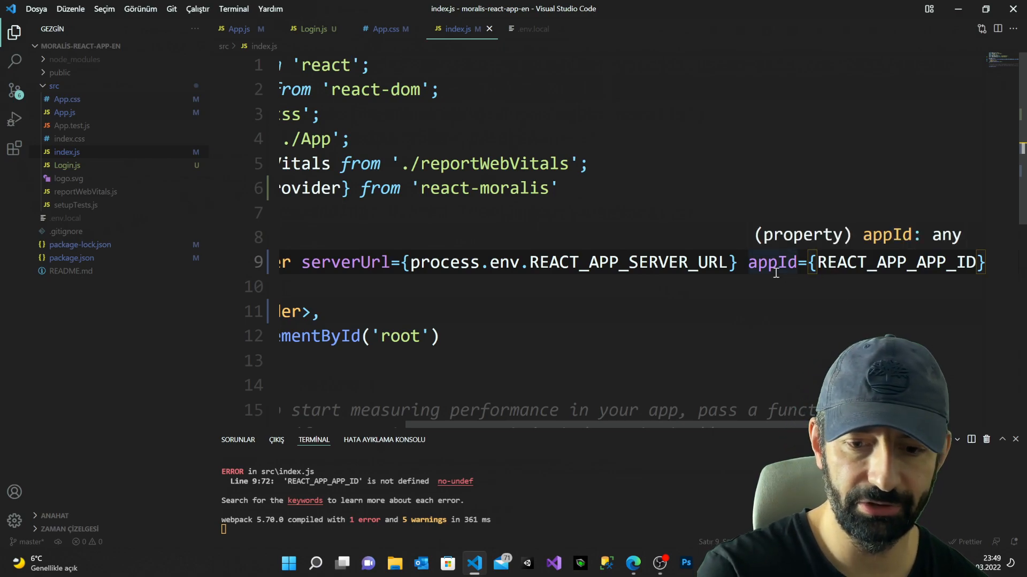
type("process.env.")
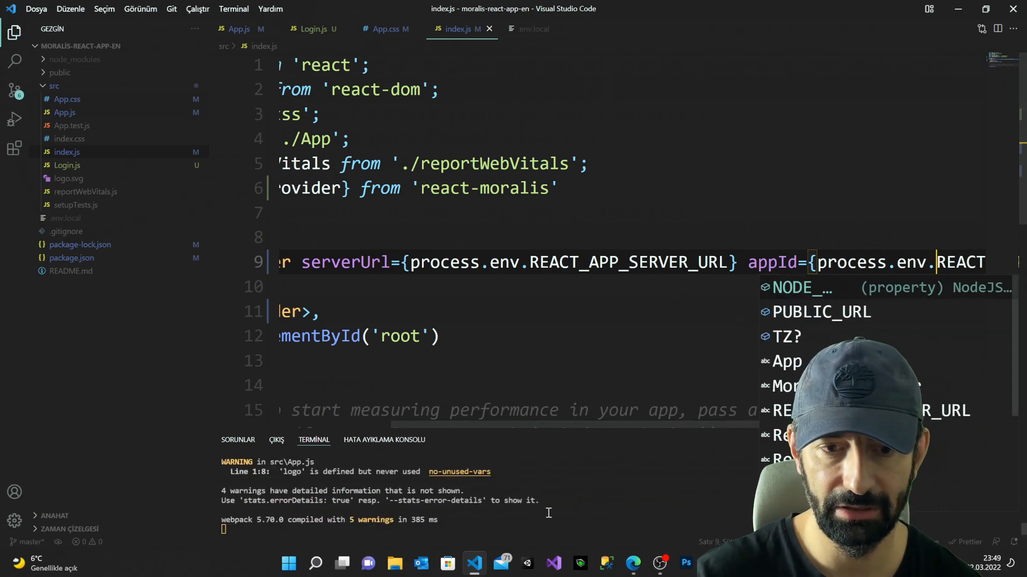
key("ctrl+c")
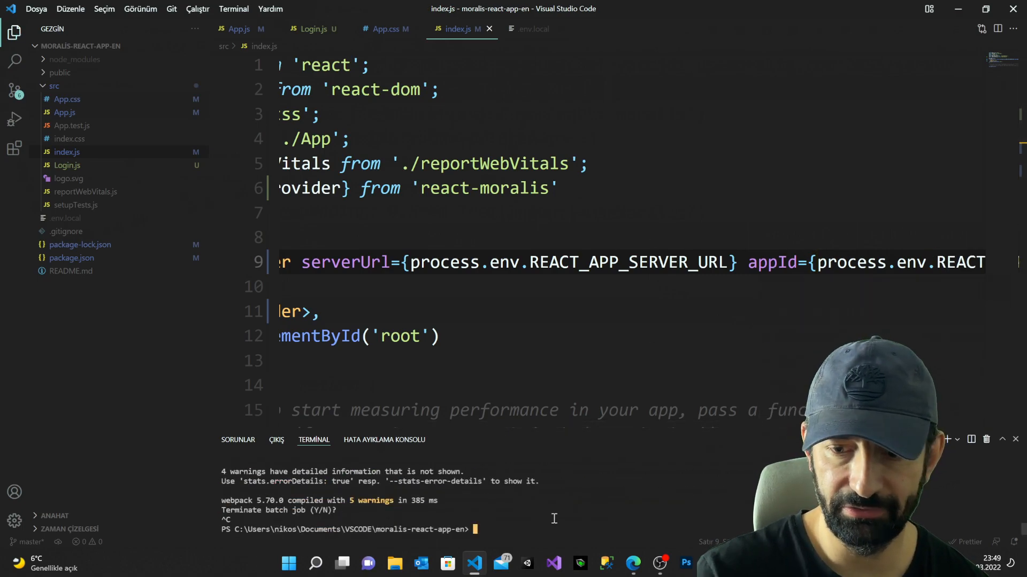
type("npm start")
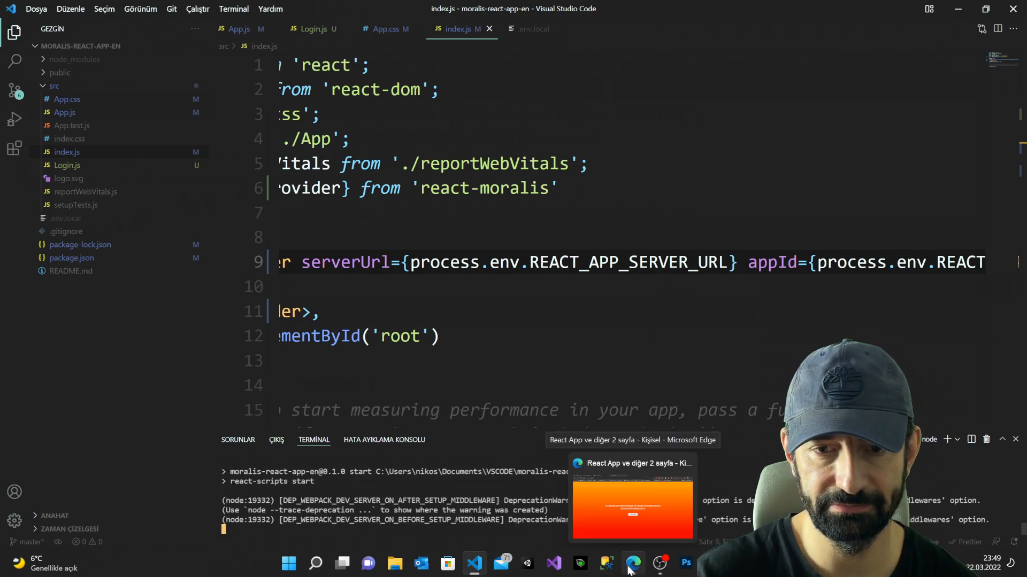
left_click(631, 563)
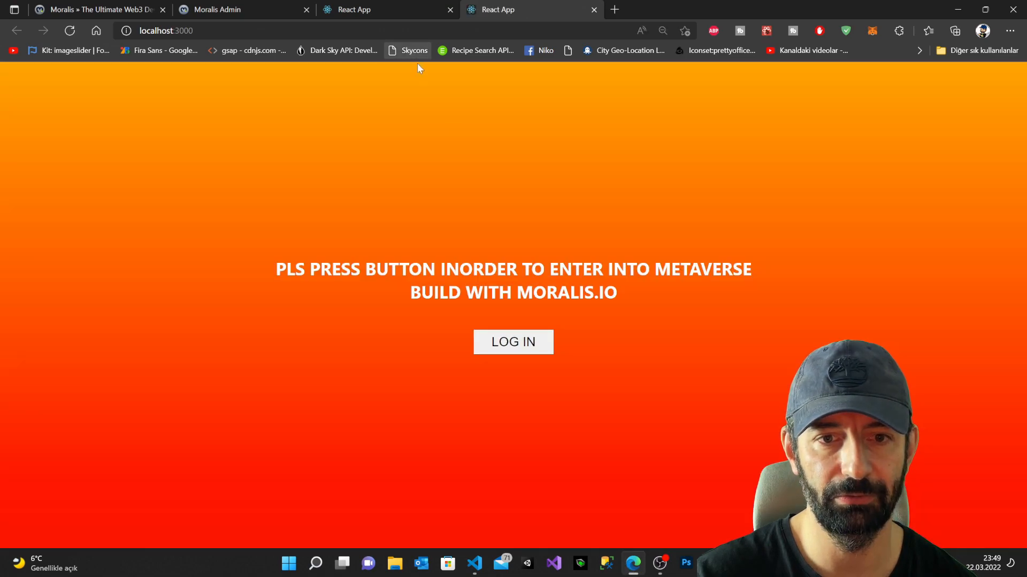
mouse_move(481, 562)
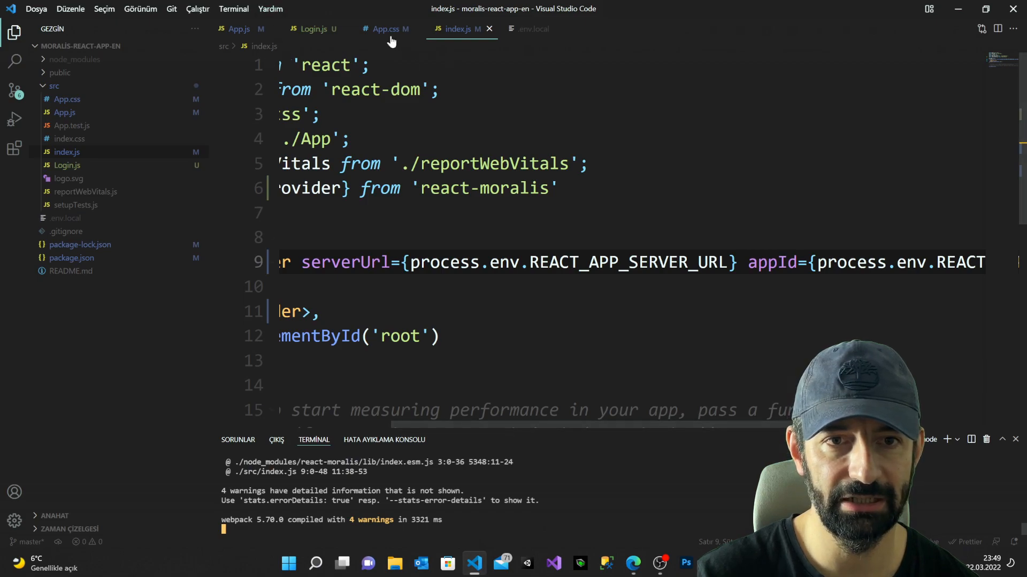
- Add 'background: none;' to the App.css button rule and start typing 'color: white;'
left_click(385, 28)
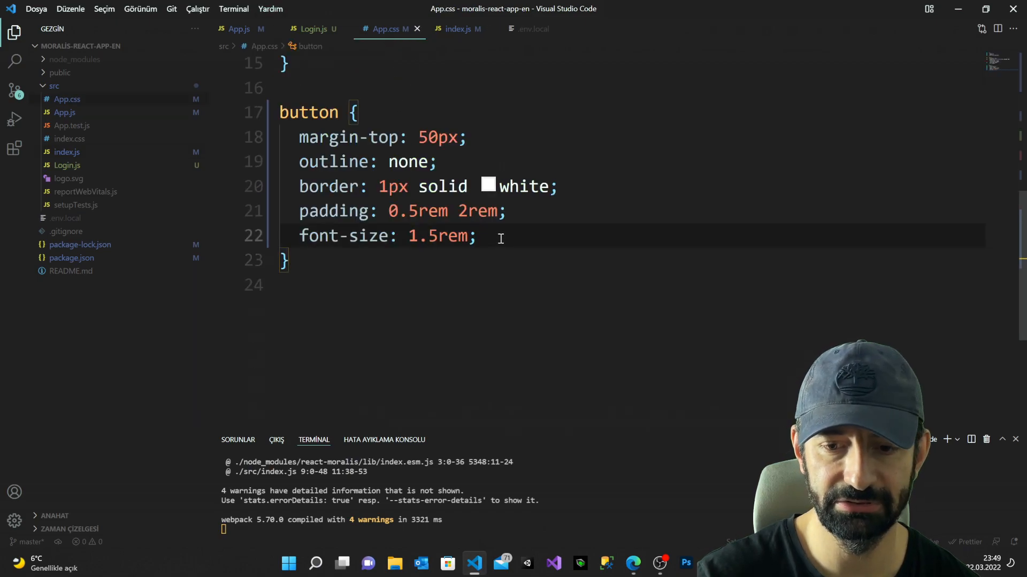
type("background: none;")
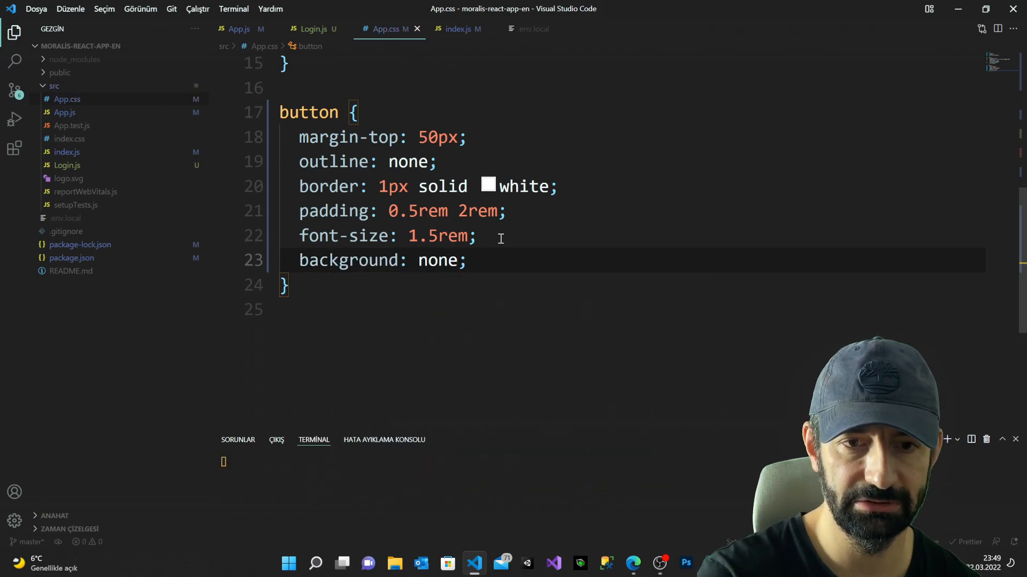
left_click(631, 563)
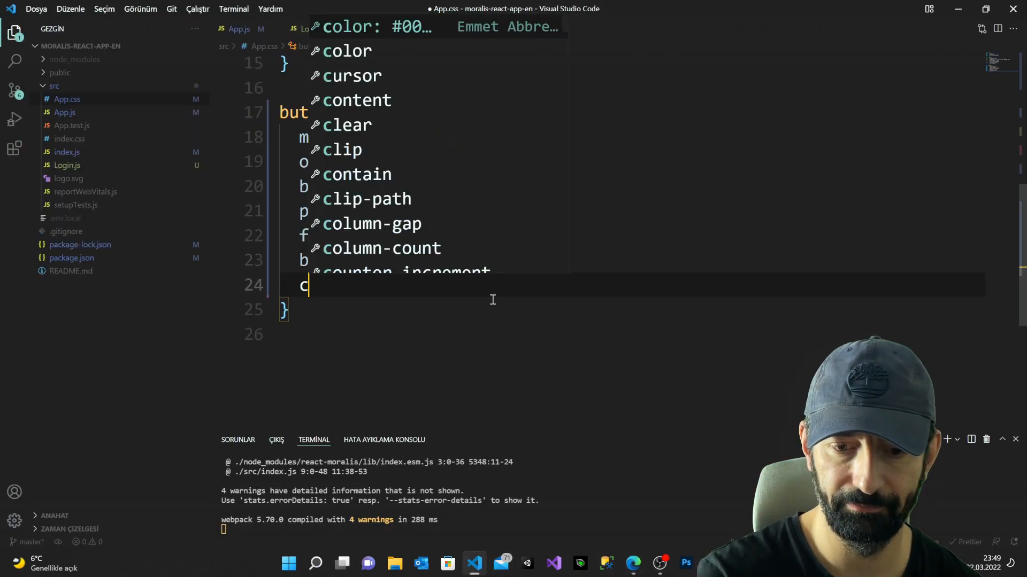
type("wh")
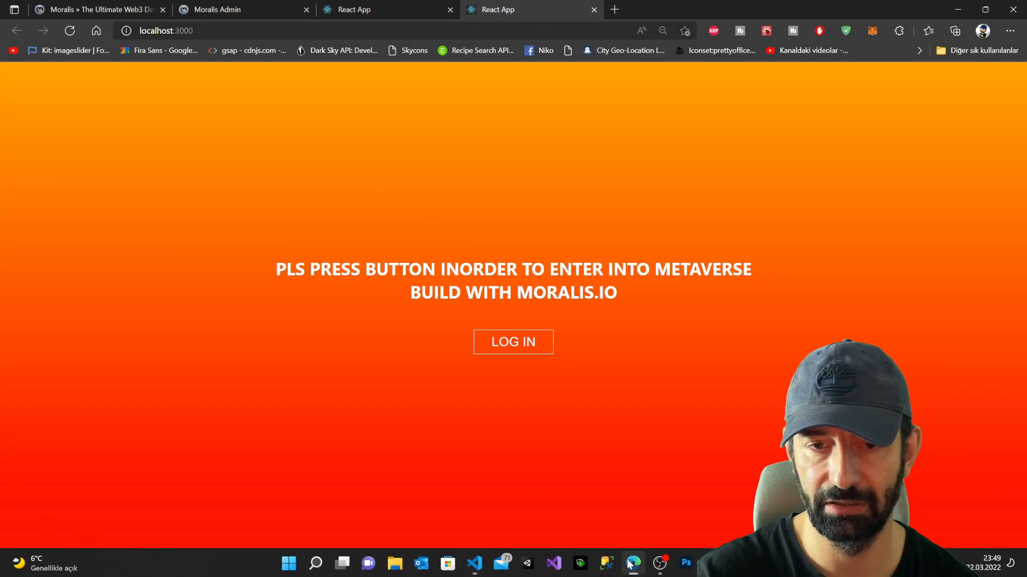
- Sign in with MetaMask to the welcome page, log out, then log in and approve again
left_click(513, 341)
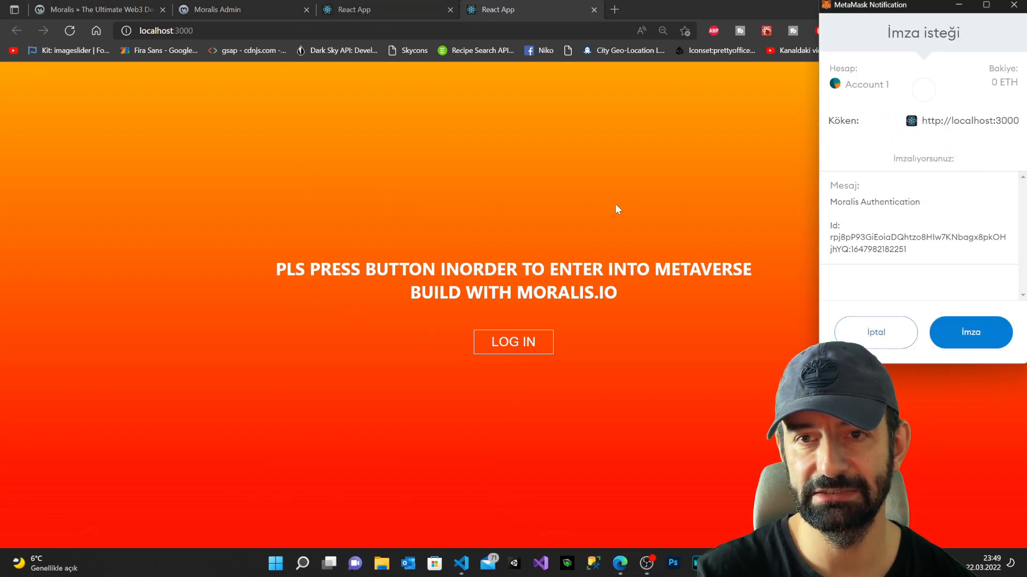
mouse_move(607, 119)
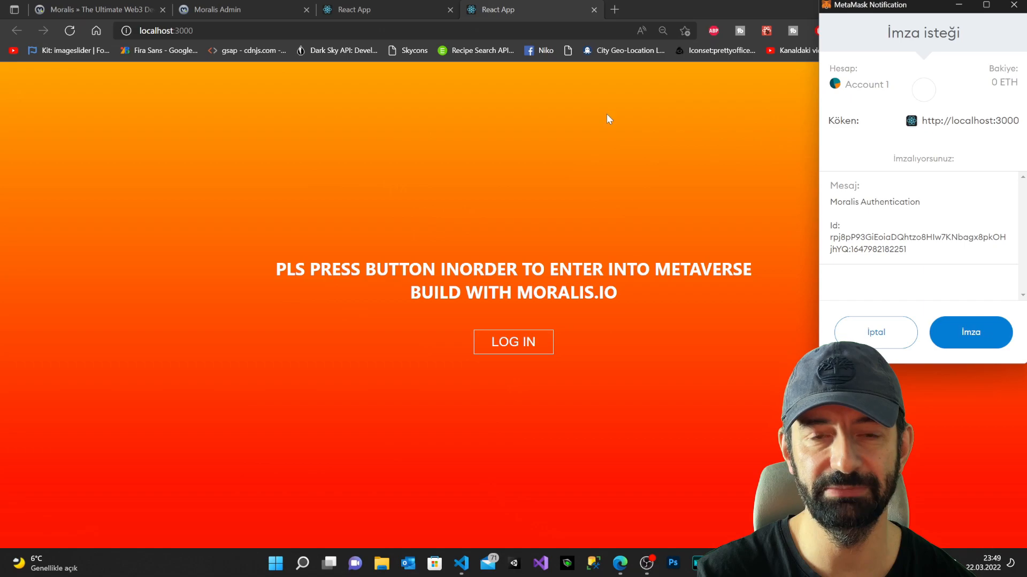
mouse_move(759, 182)
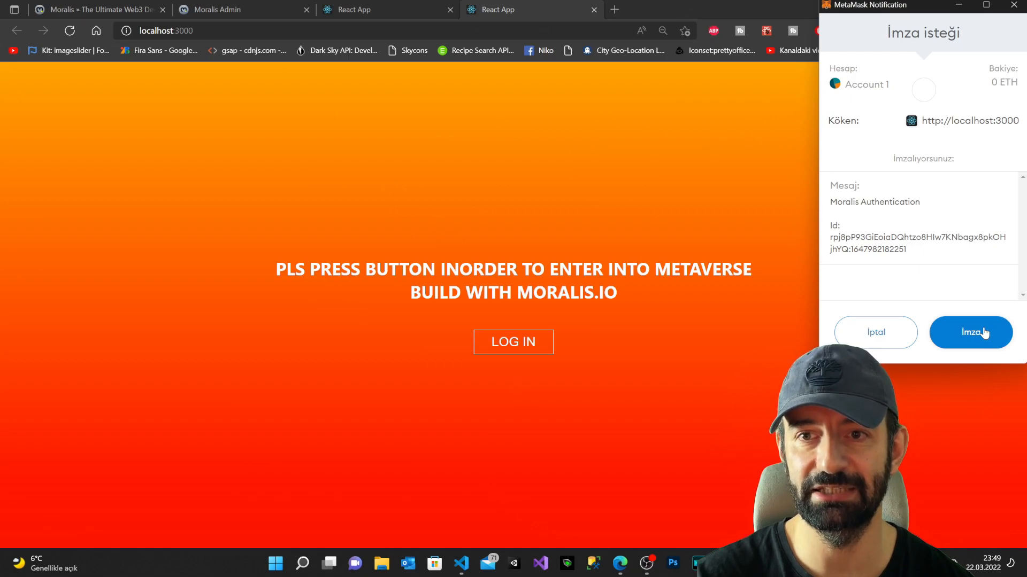
left_click(969, 333)
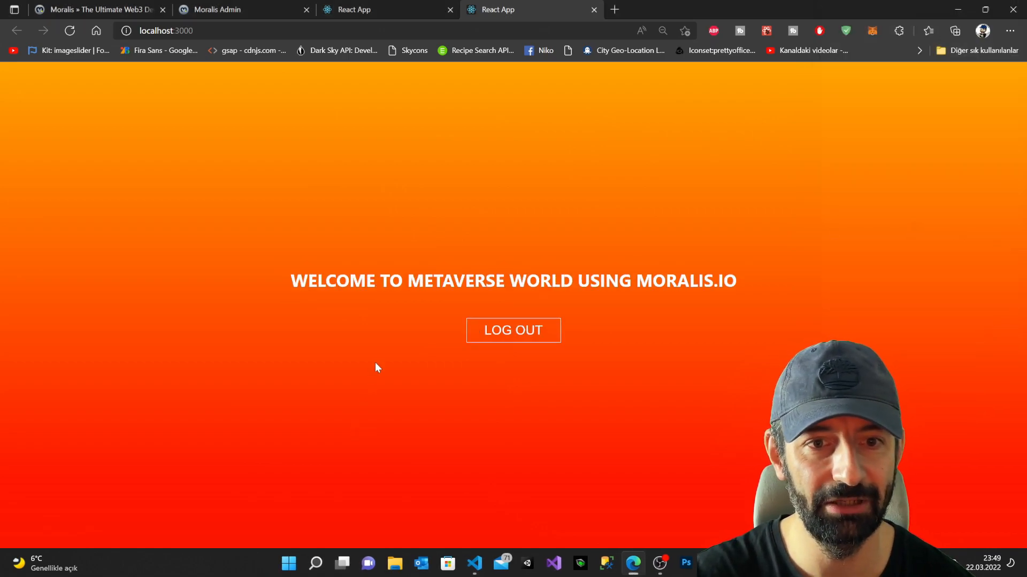
mouse_move(627, 307)
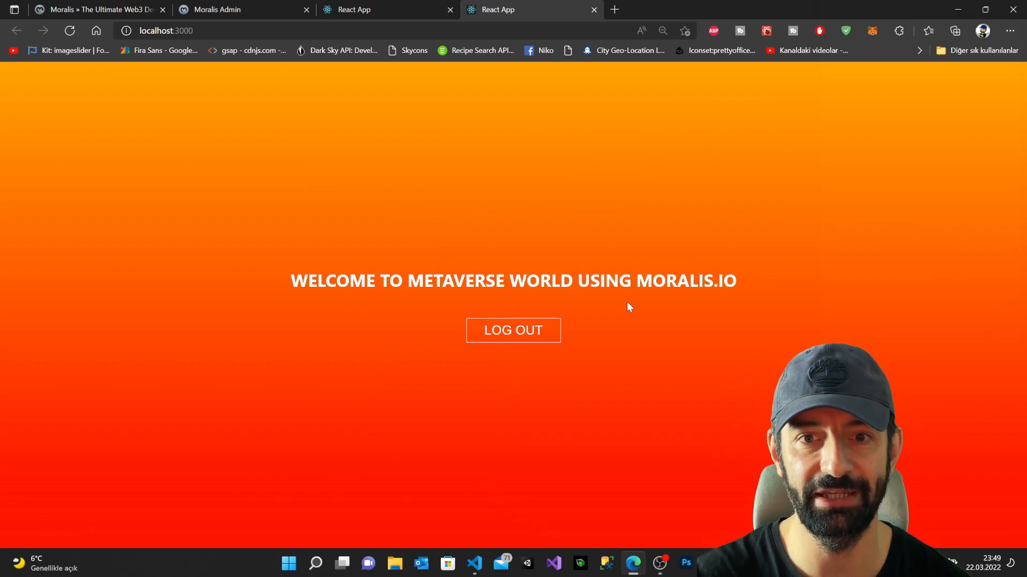
left_click(513, 330)
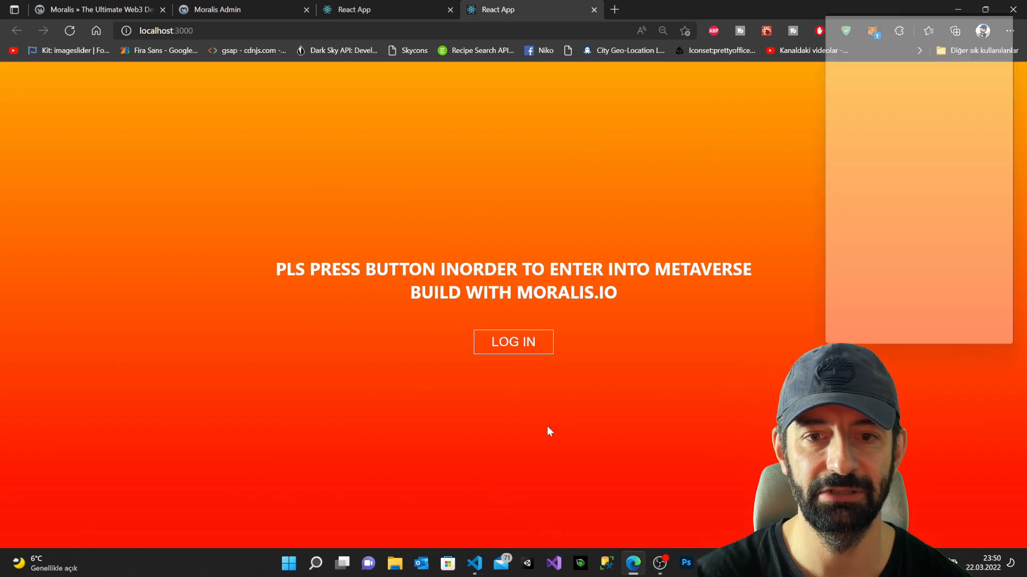
left_click(513, 341)
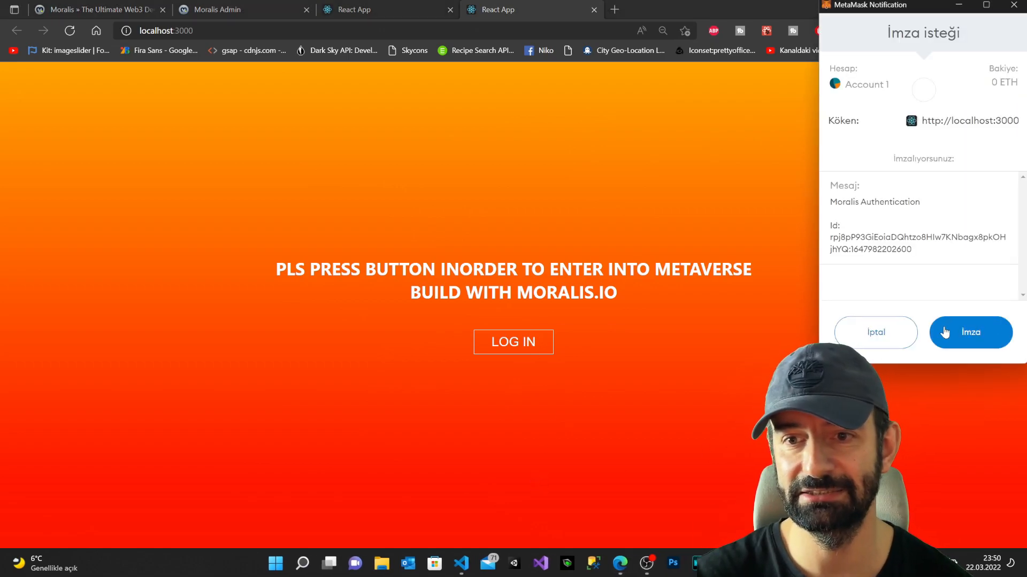
left_click(970, 332)
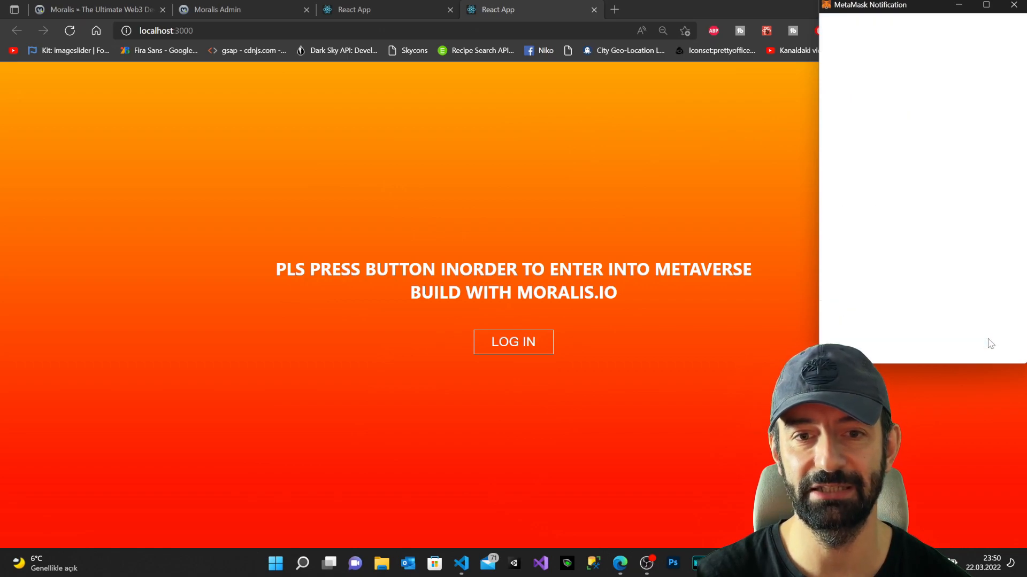